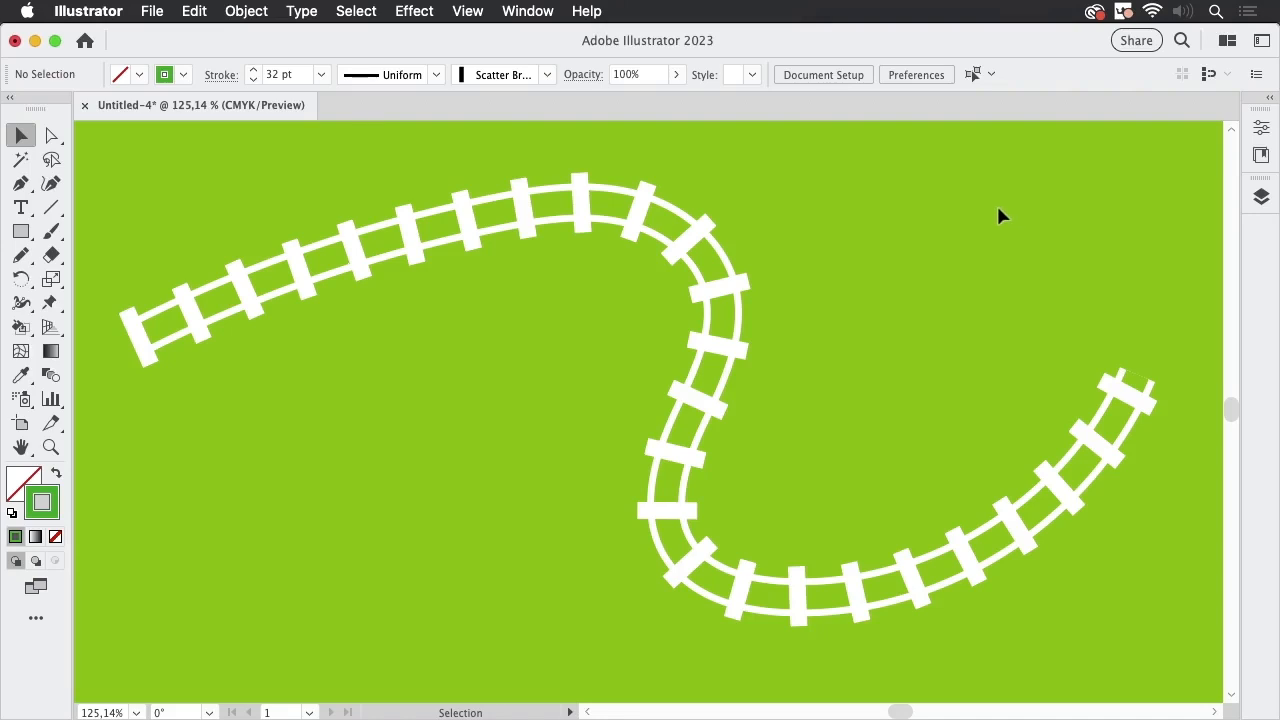
mouse_move(824, 190)
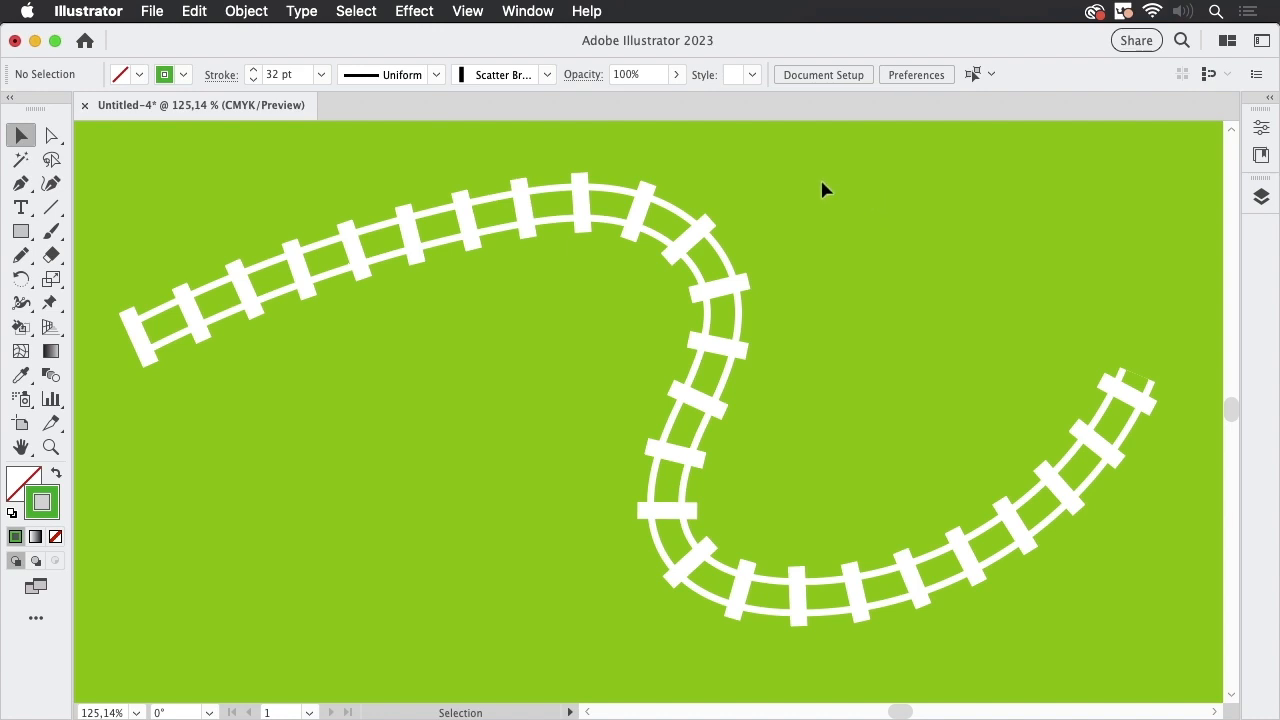
mouse_move(1136, 352)
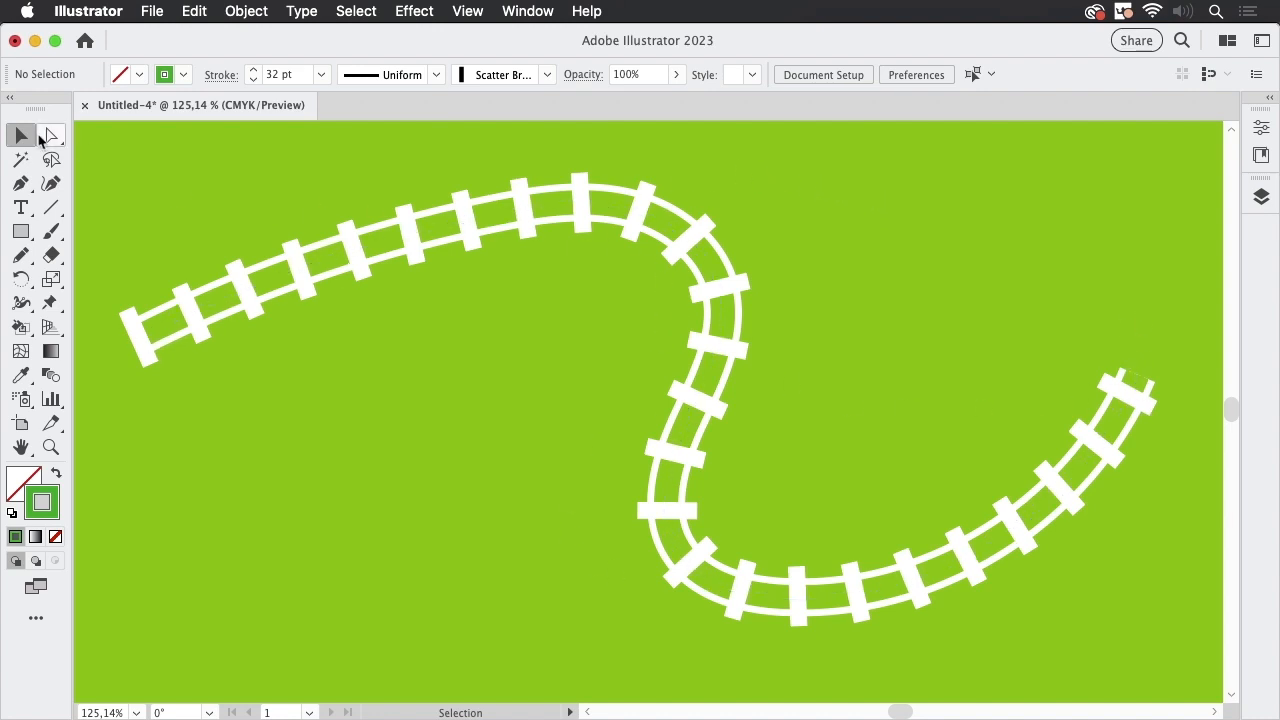
Clear the track and give the bare curved path a white 30 pt stroke.
left_click(50, 136)
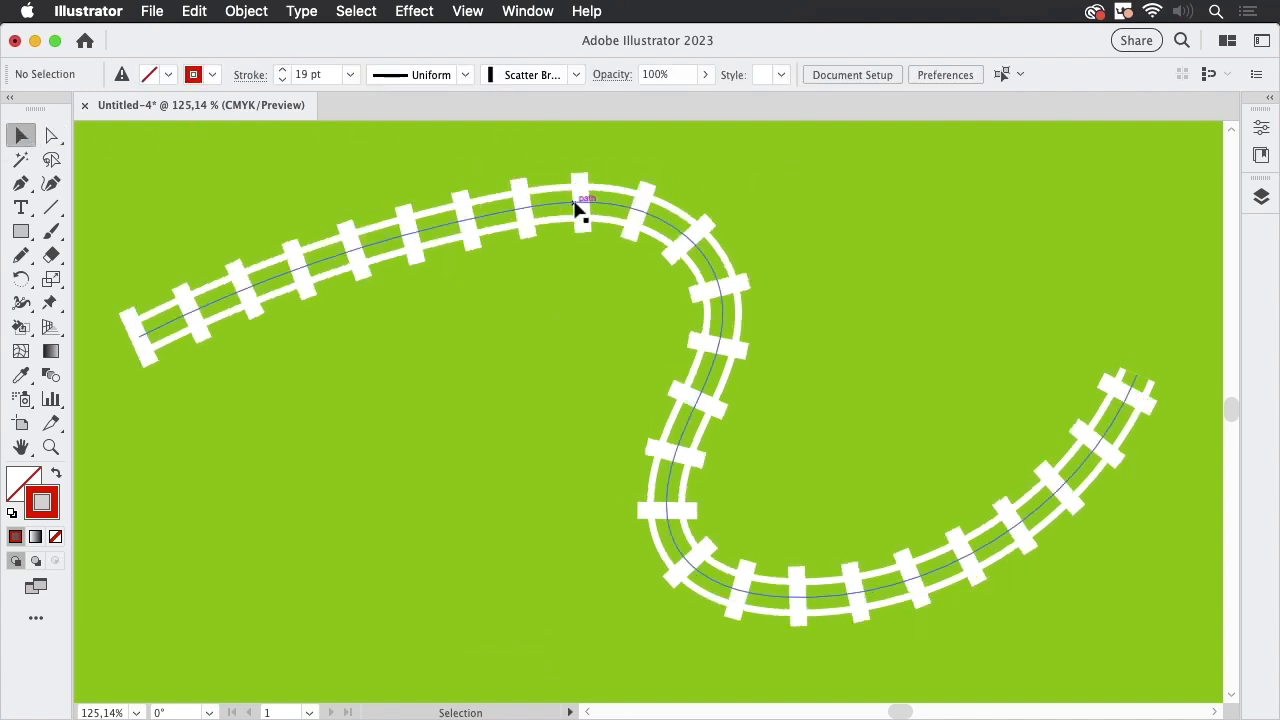
left_click(582, 208)
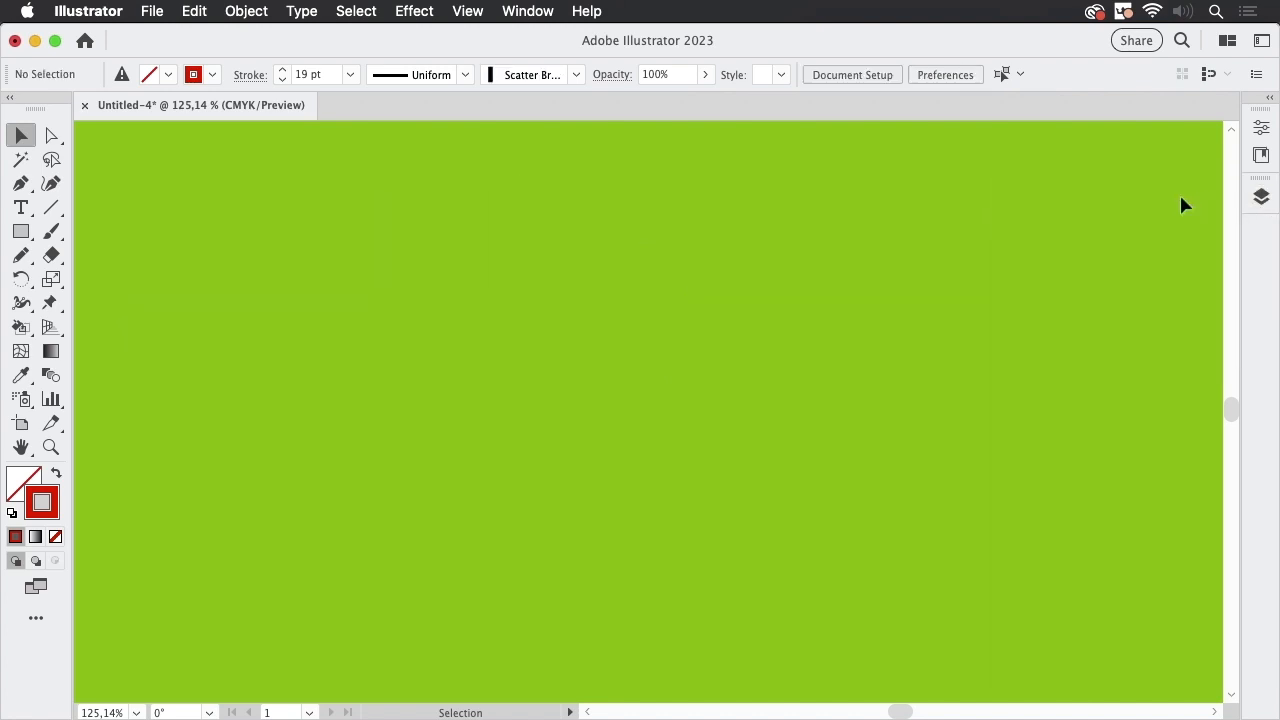
mouse_move(1032, 192)
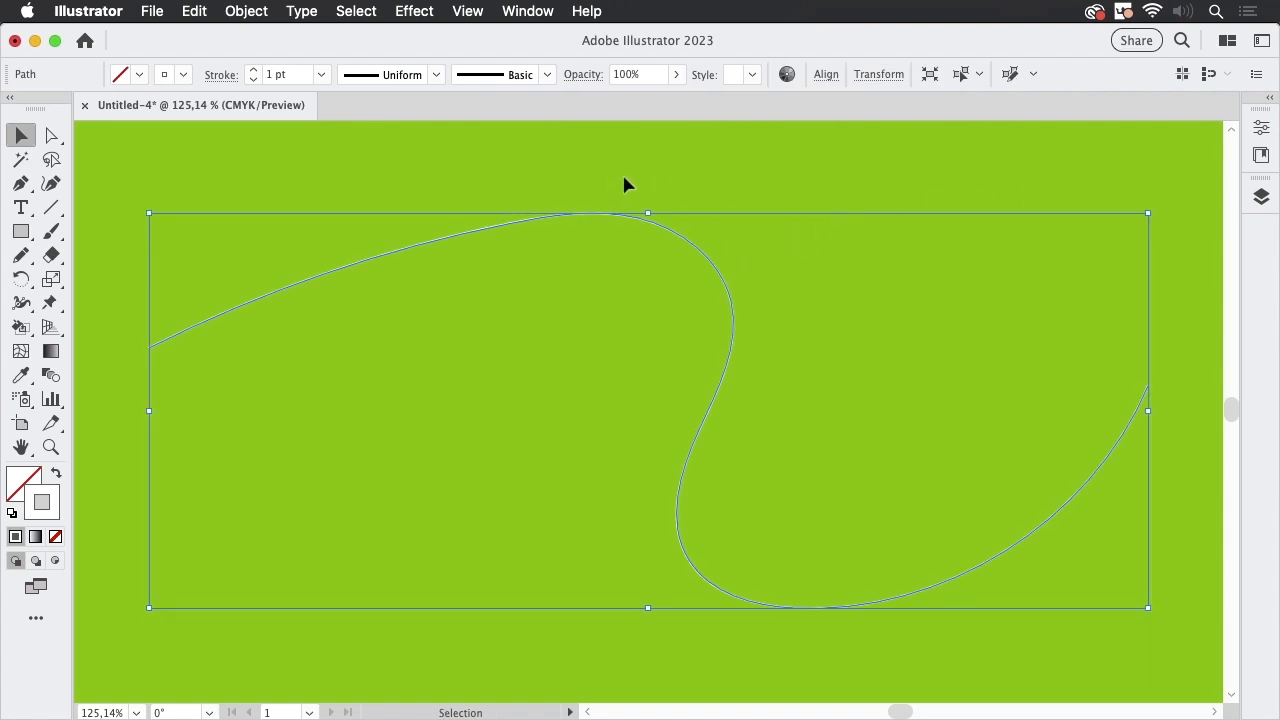
mouse_move(332, 116)
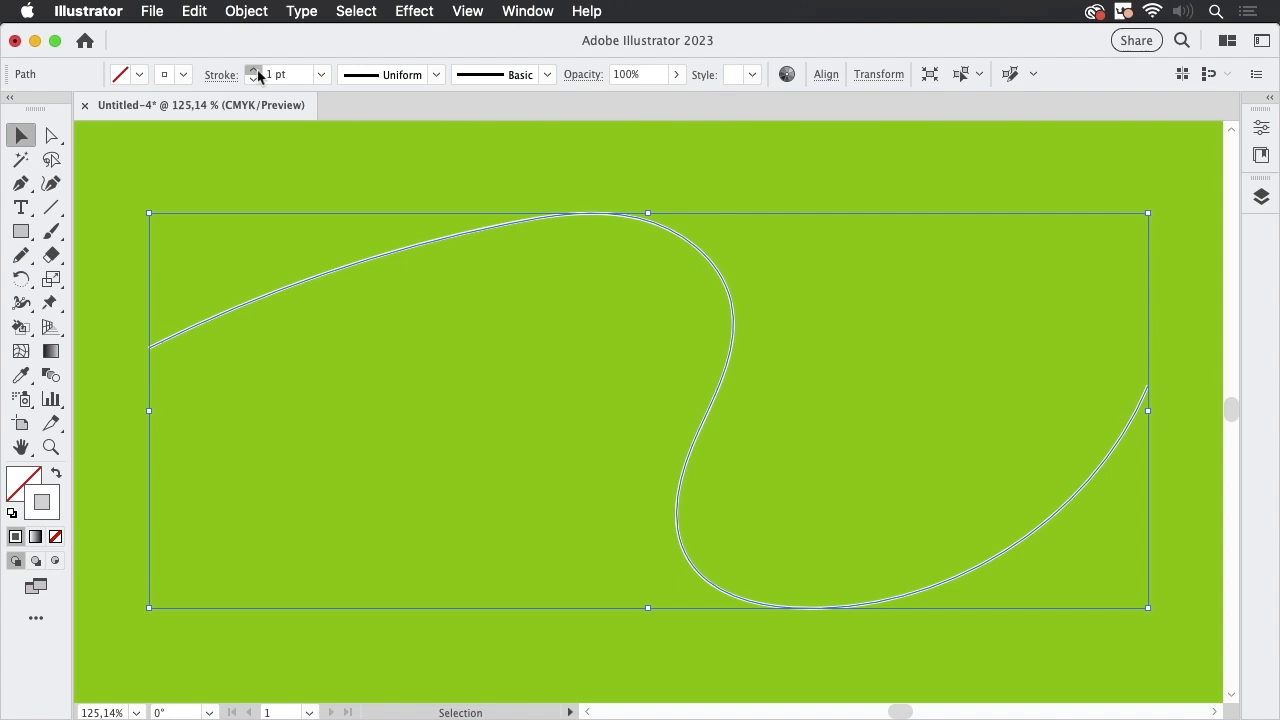
type("30")
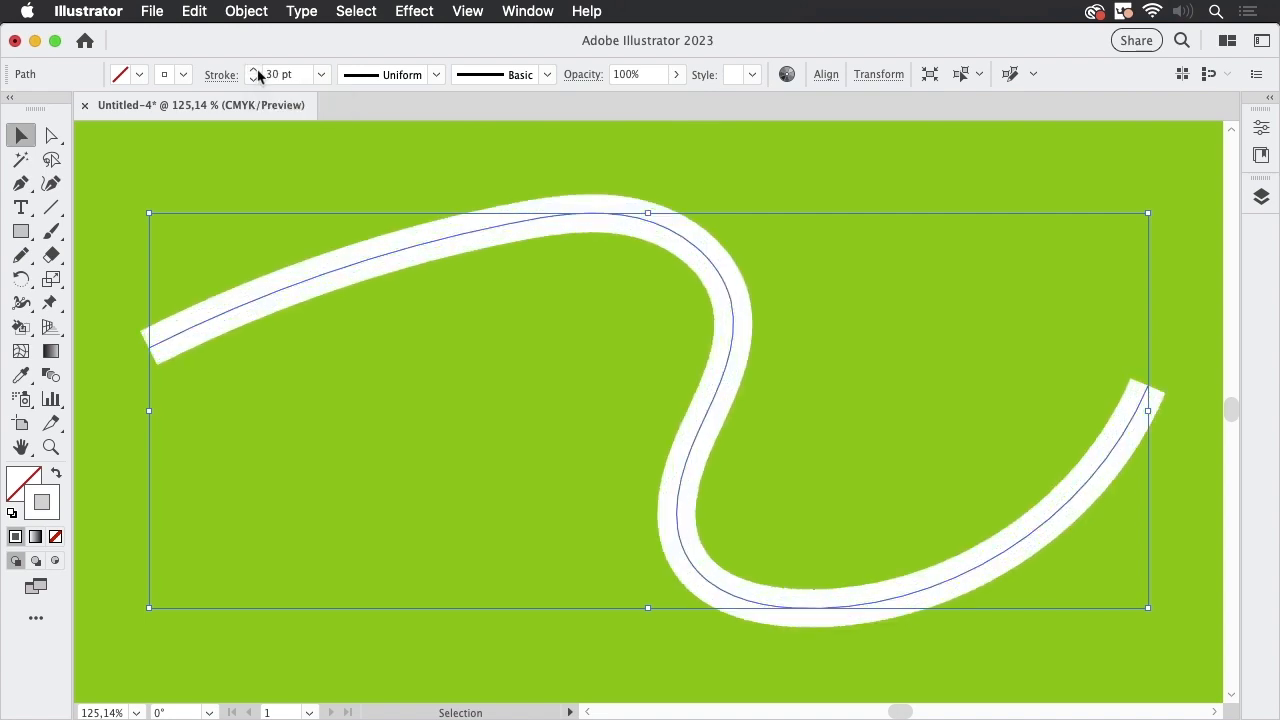
mouse_move(630, 96)
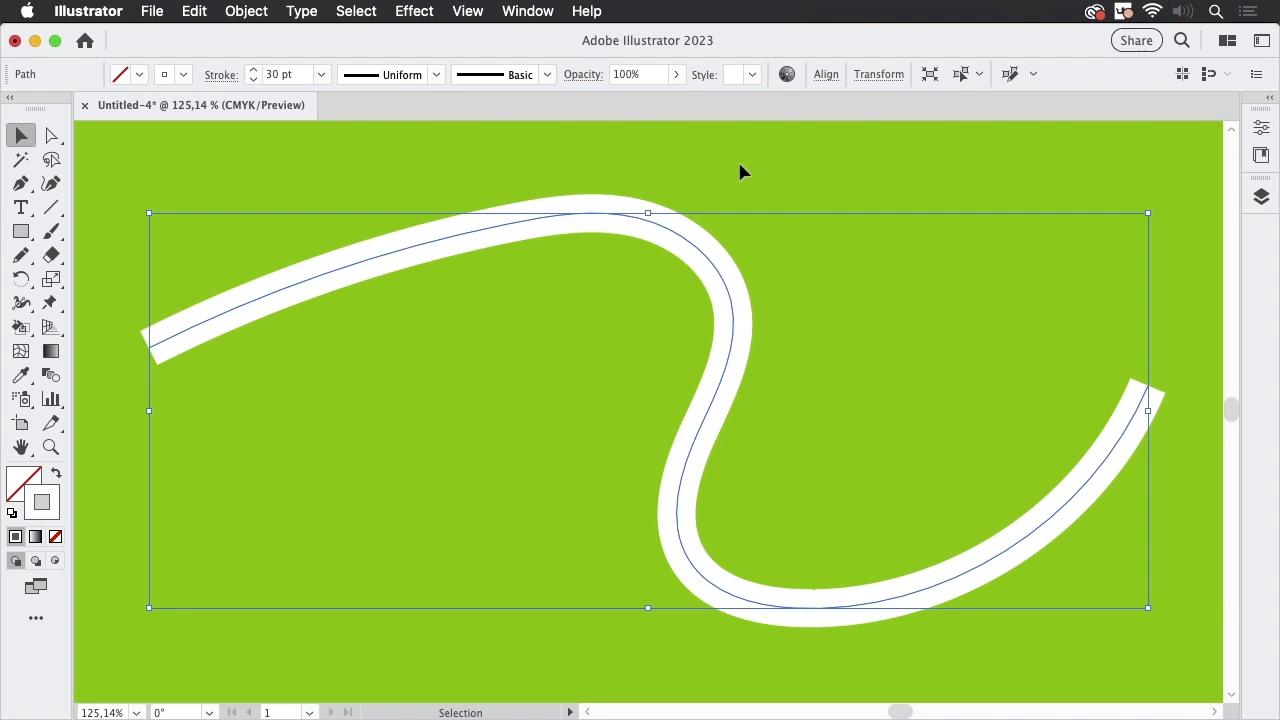
mouse_move(646, 12)
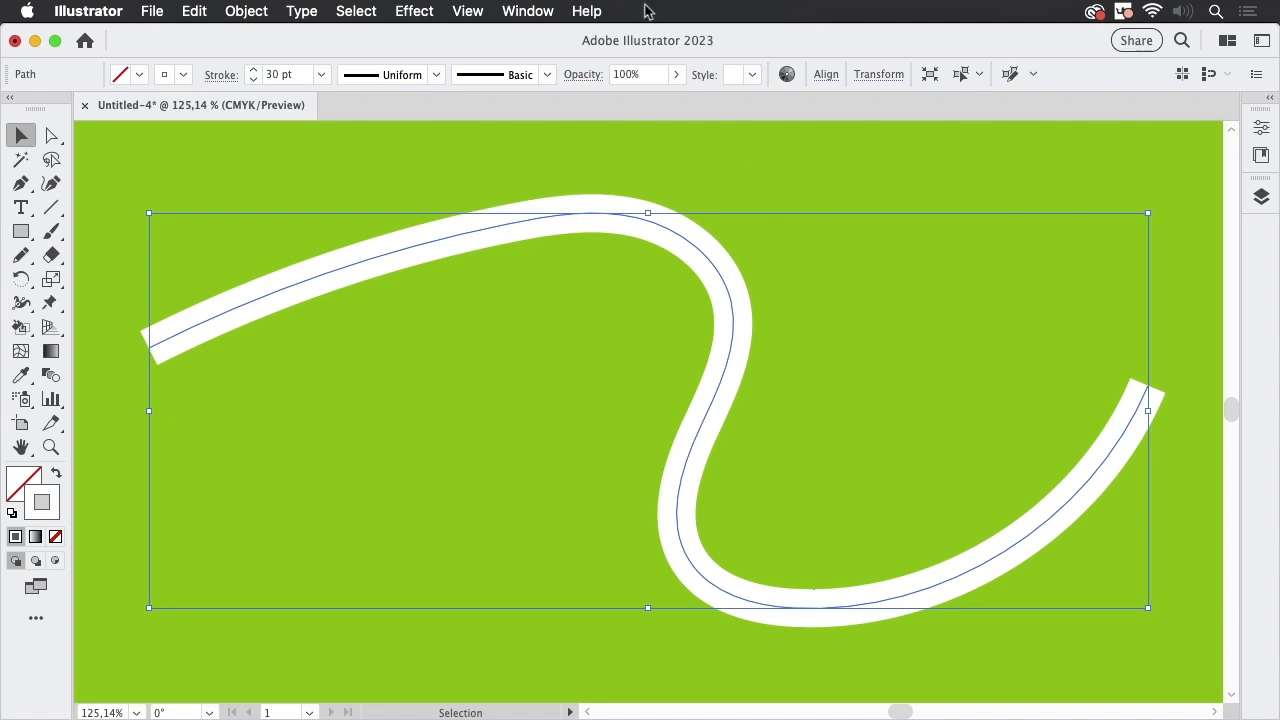
Duplicate the stroke in Appearance, making the top one background green at 23 pt.
left_click(528, 12)
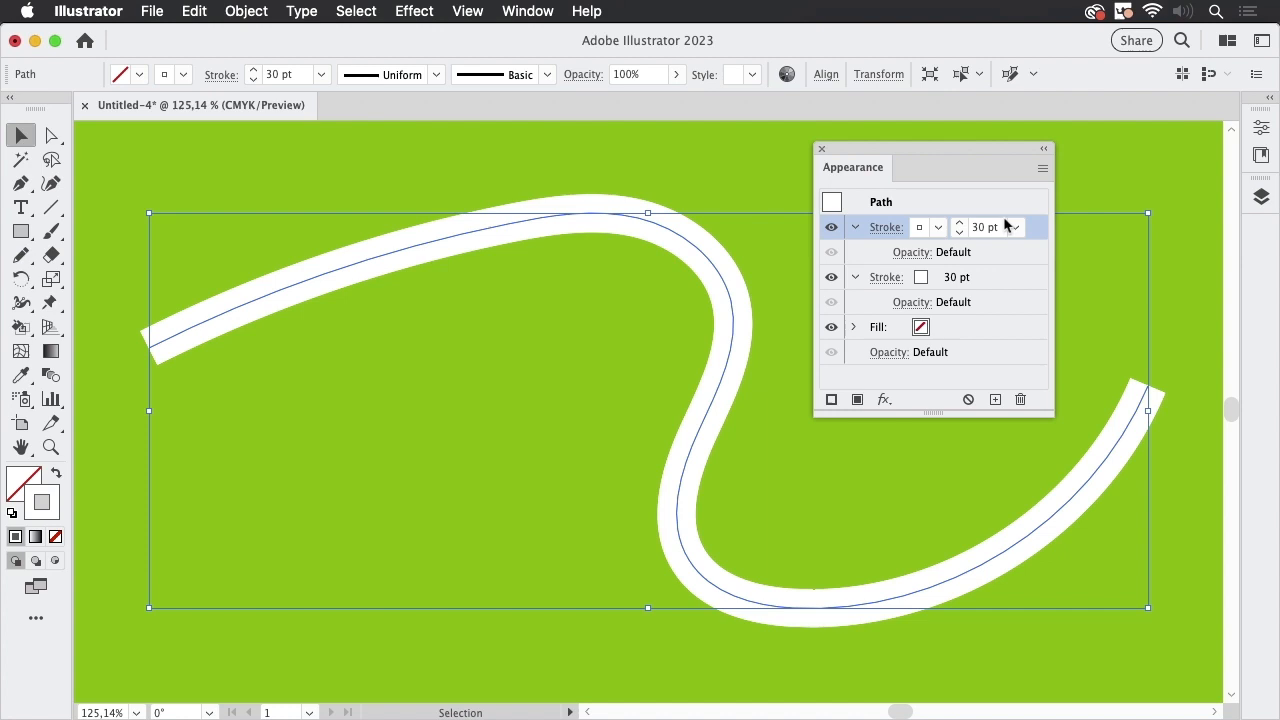
left_click(920, 228)
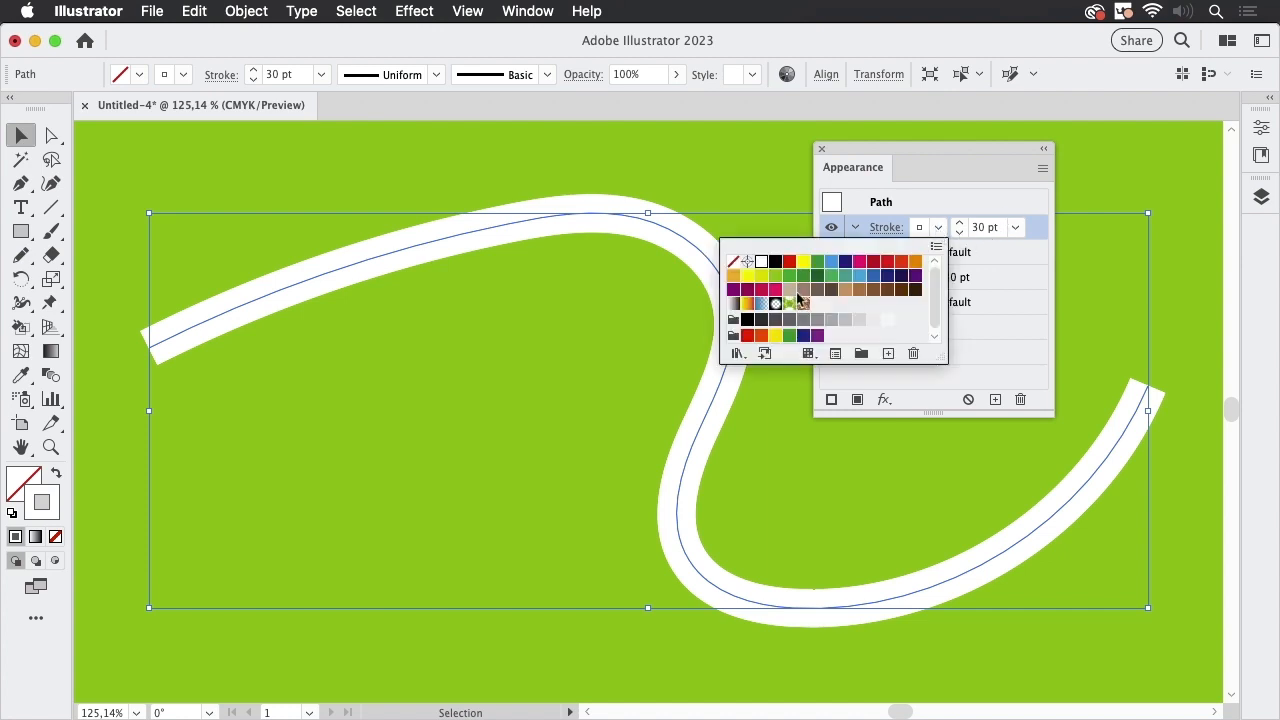
left_click(776, 276)
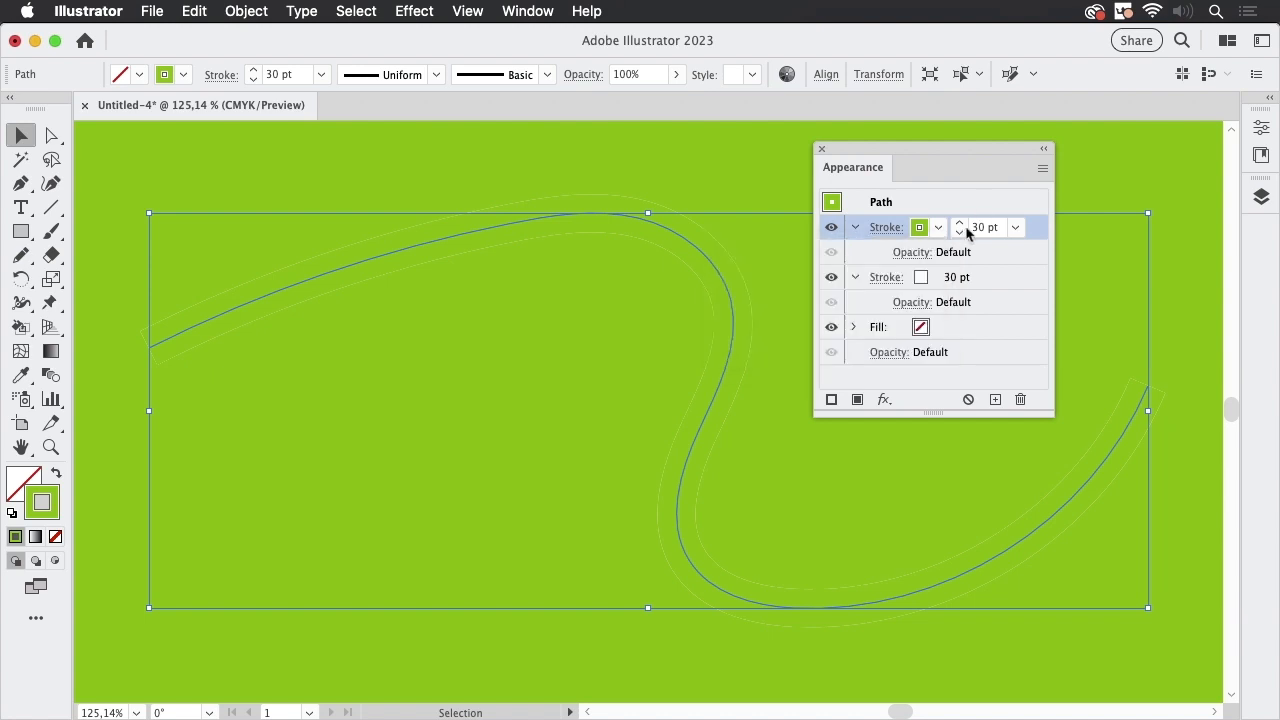
left_click(960, 232)
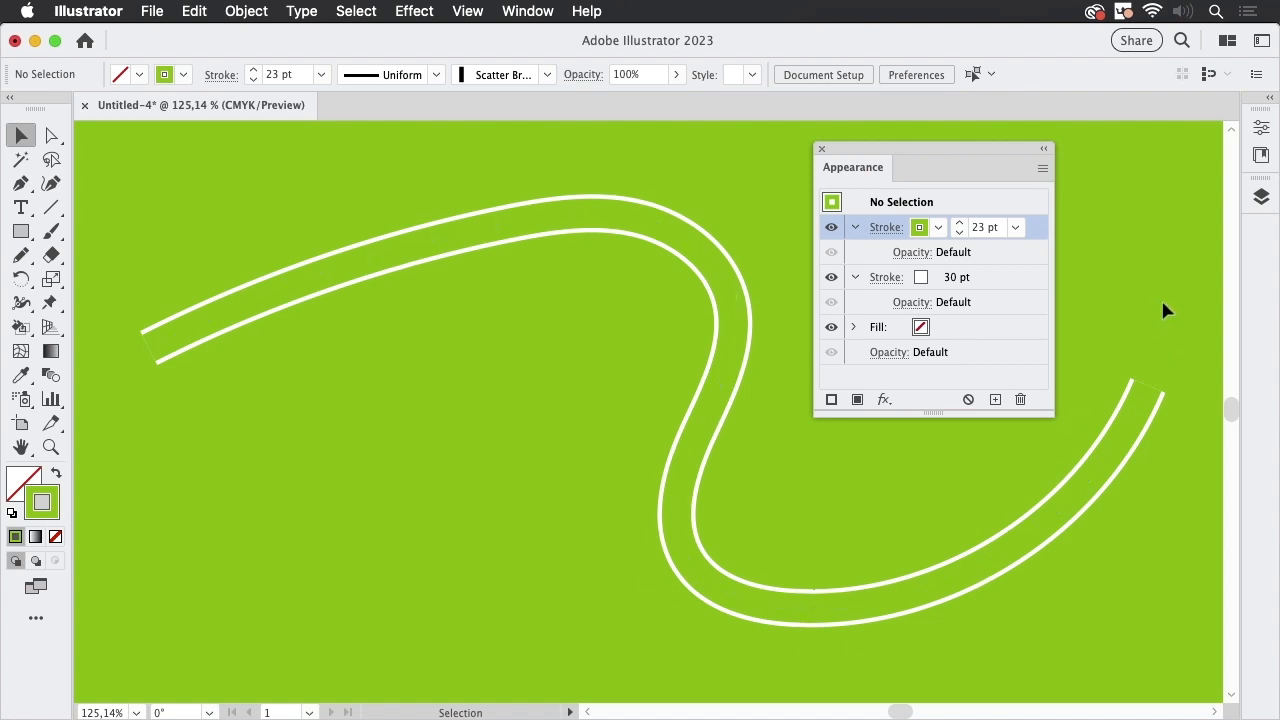
mouse_move(1120, 288)
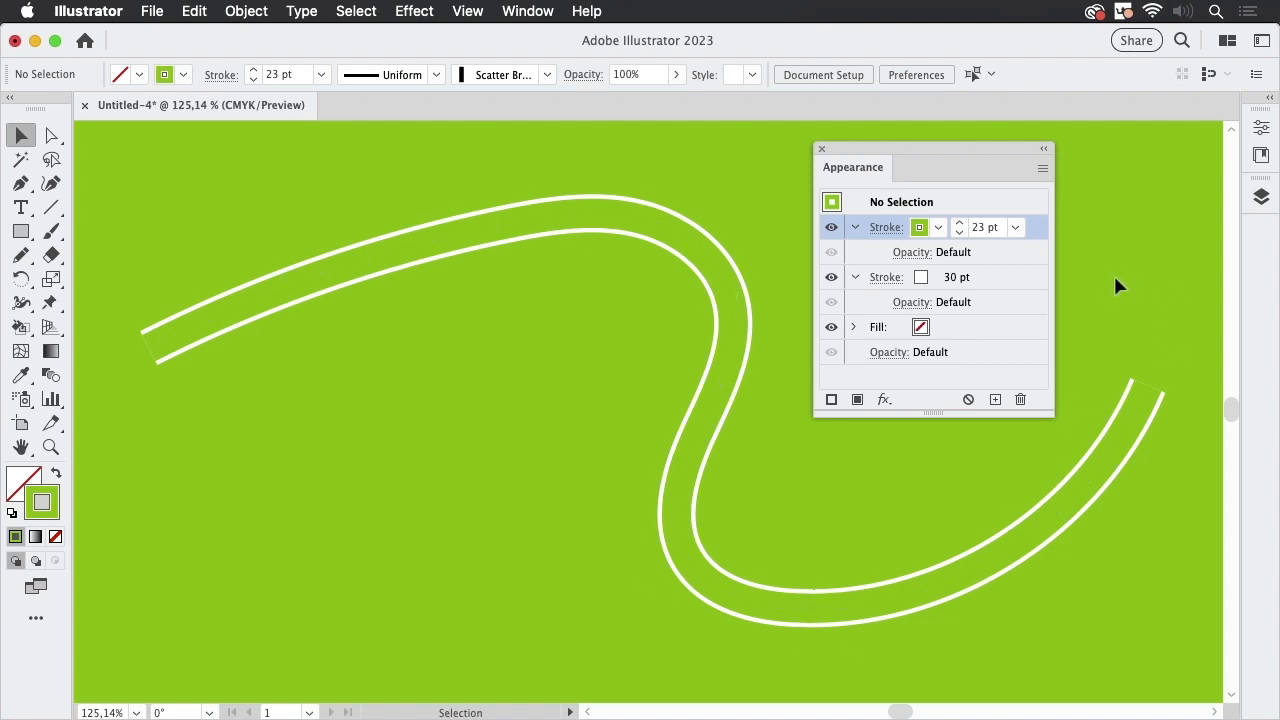
mouse_move(1024, 252)
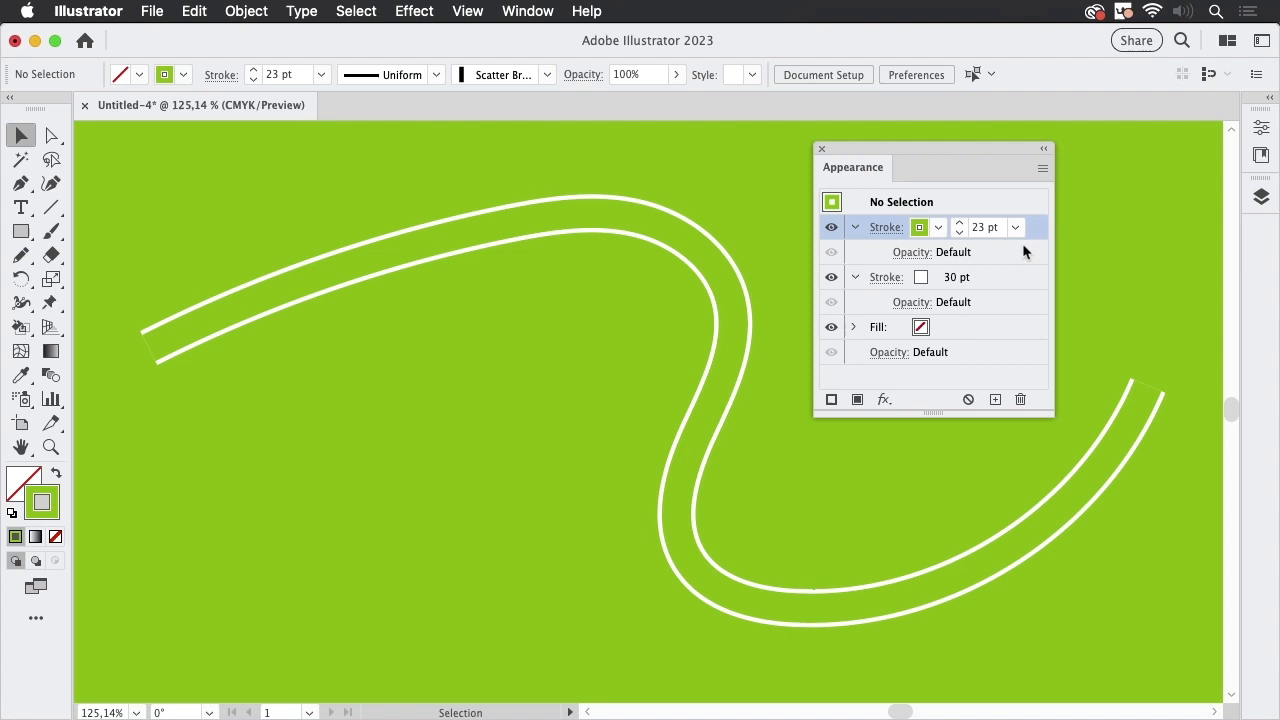
mouse_move(1034, 344)
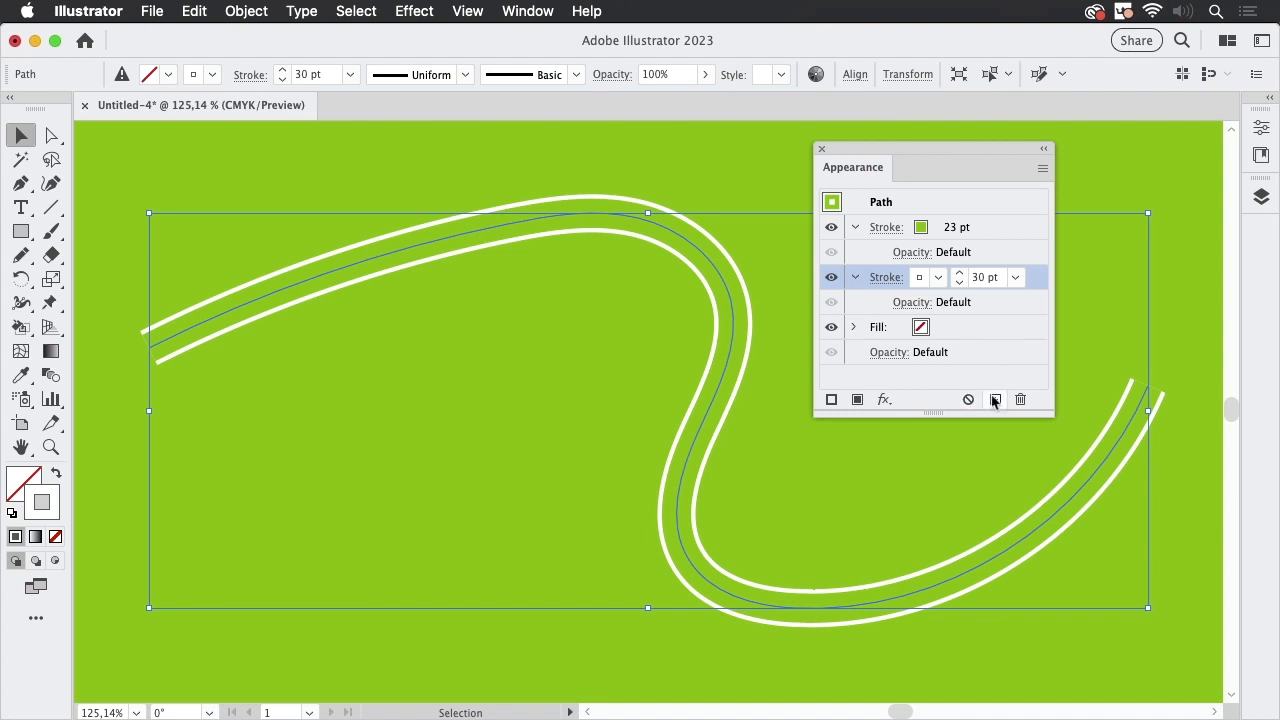
Add a 40 pt white stroke on top and make it a Dashed Line with 12 pt dashes.
left_click(996, 400)
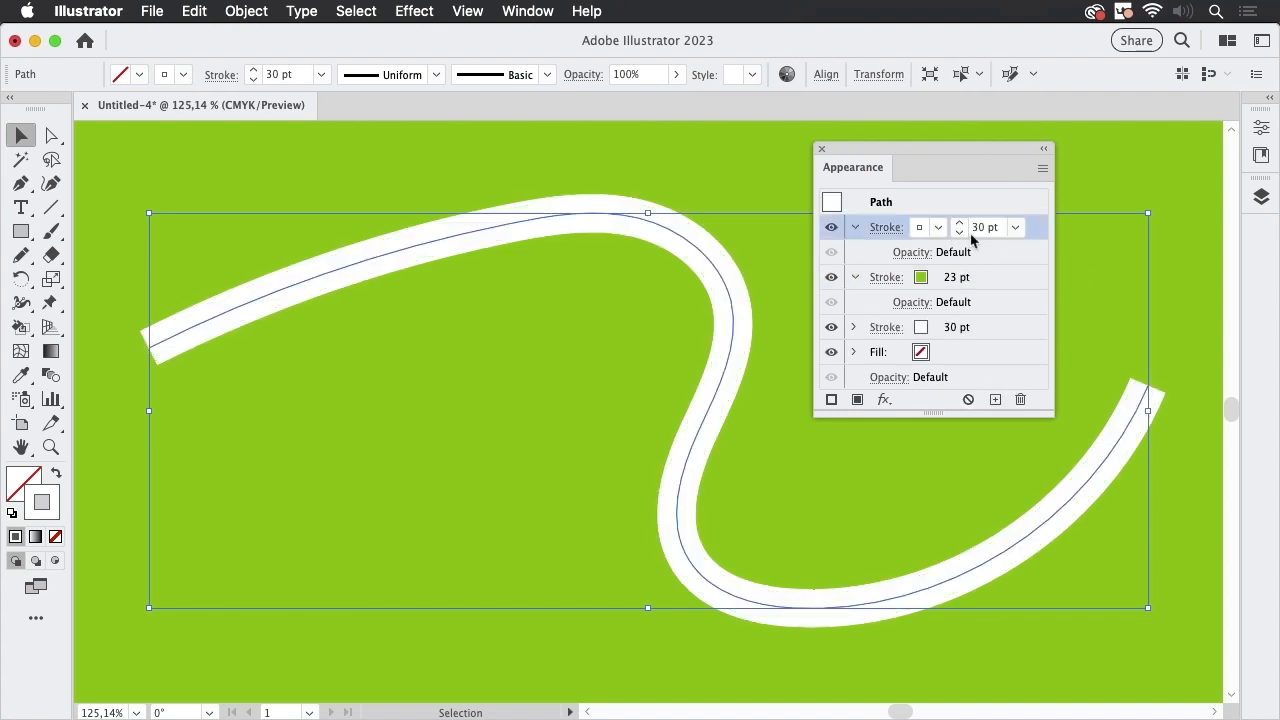
left_click(958, 222)
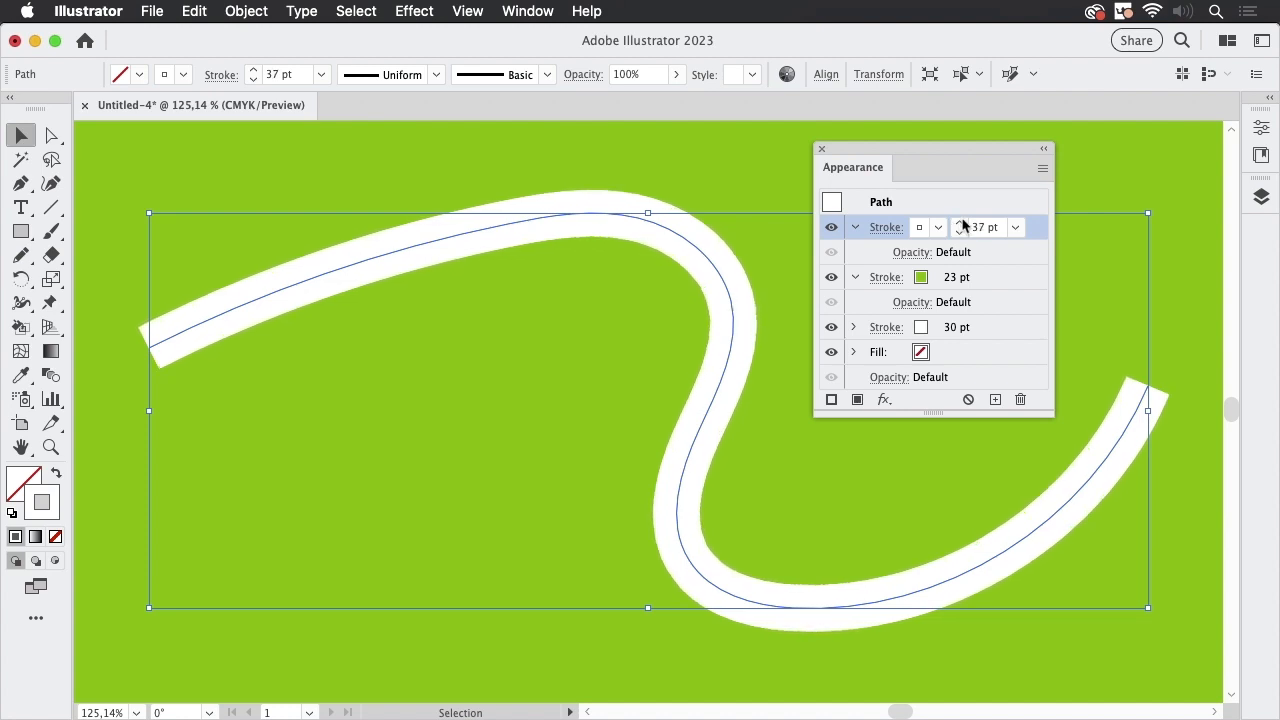
left_click(960, 220)
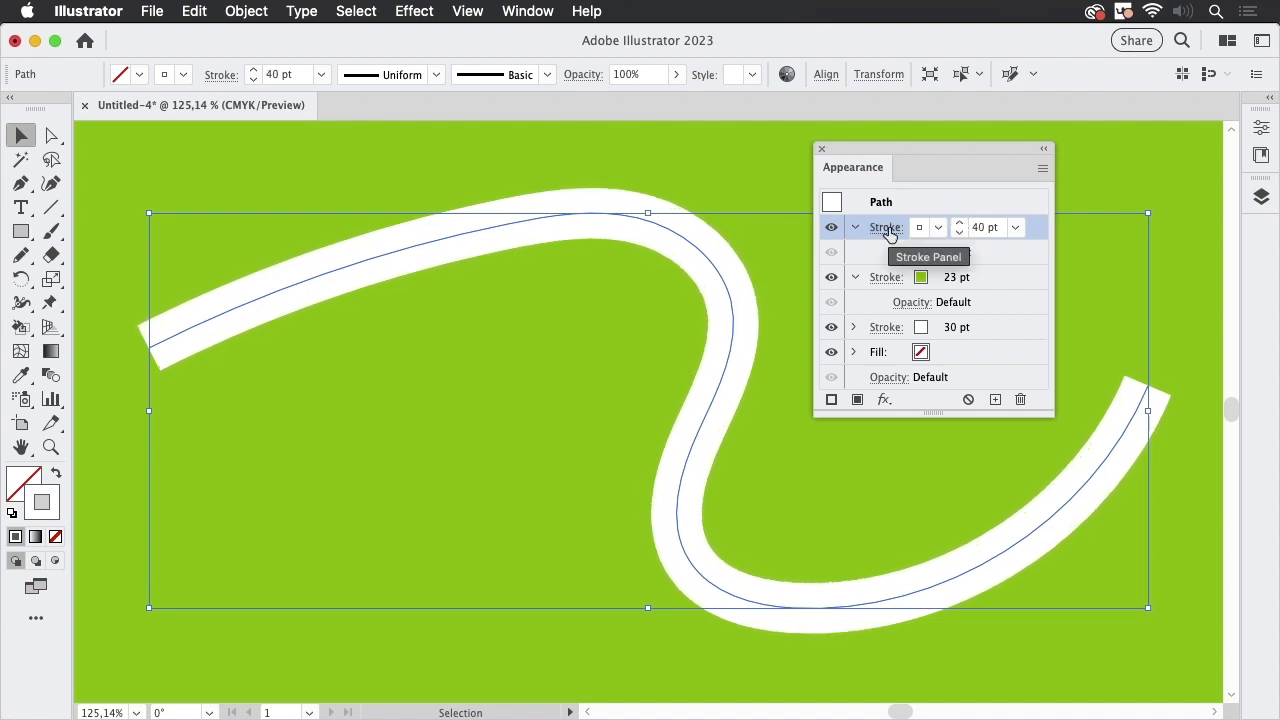
left_click(886, 228)
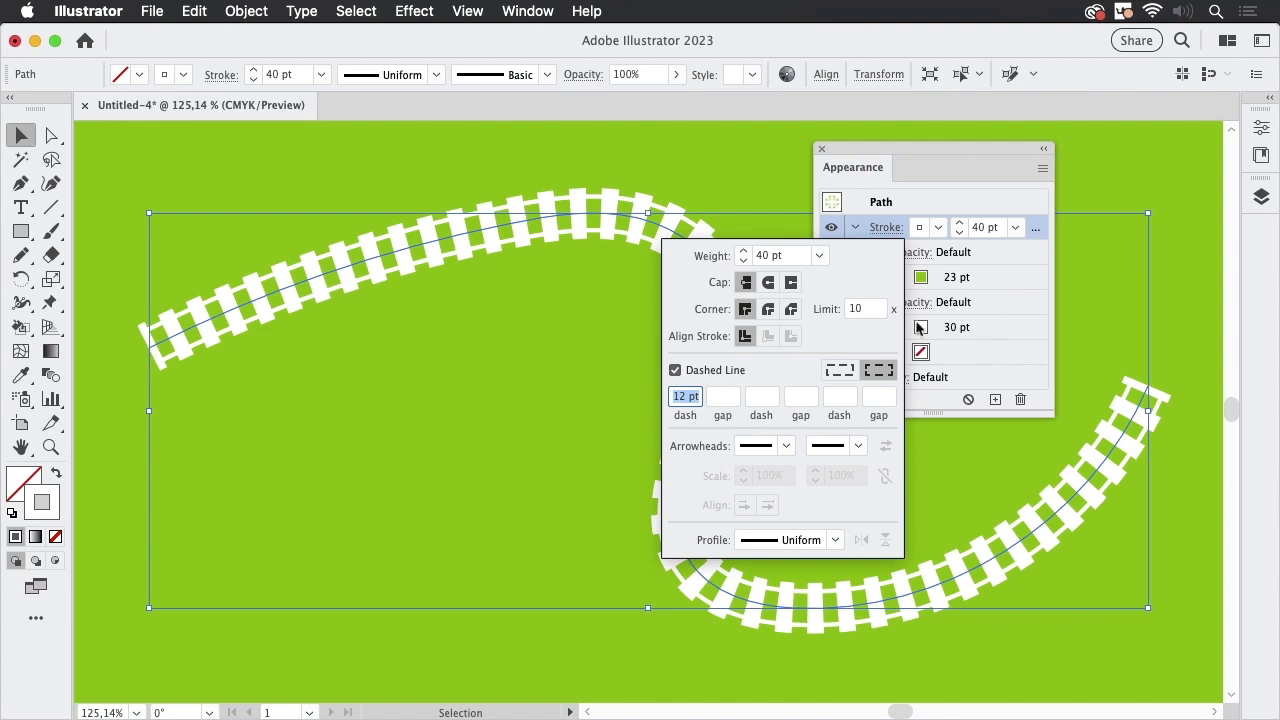
left_click(724, 396)
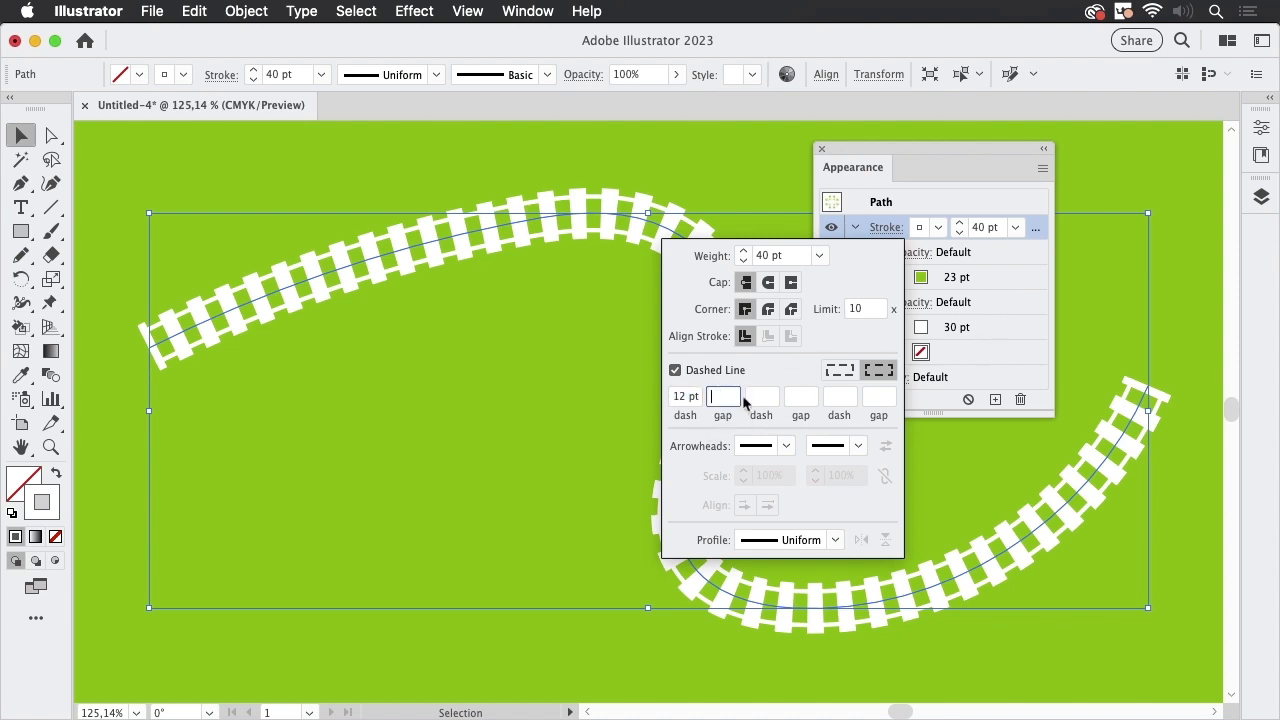
mouse_move(760, 400)
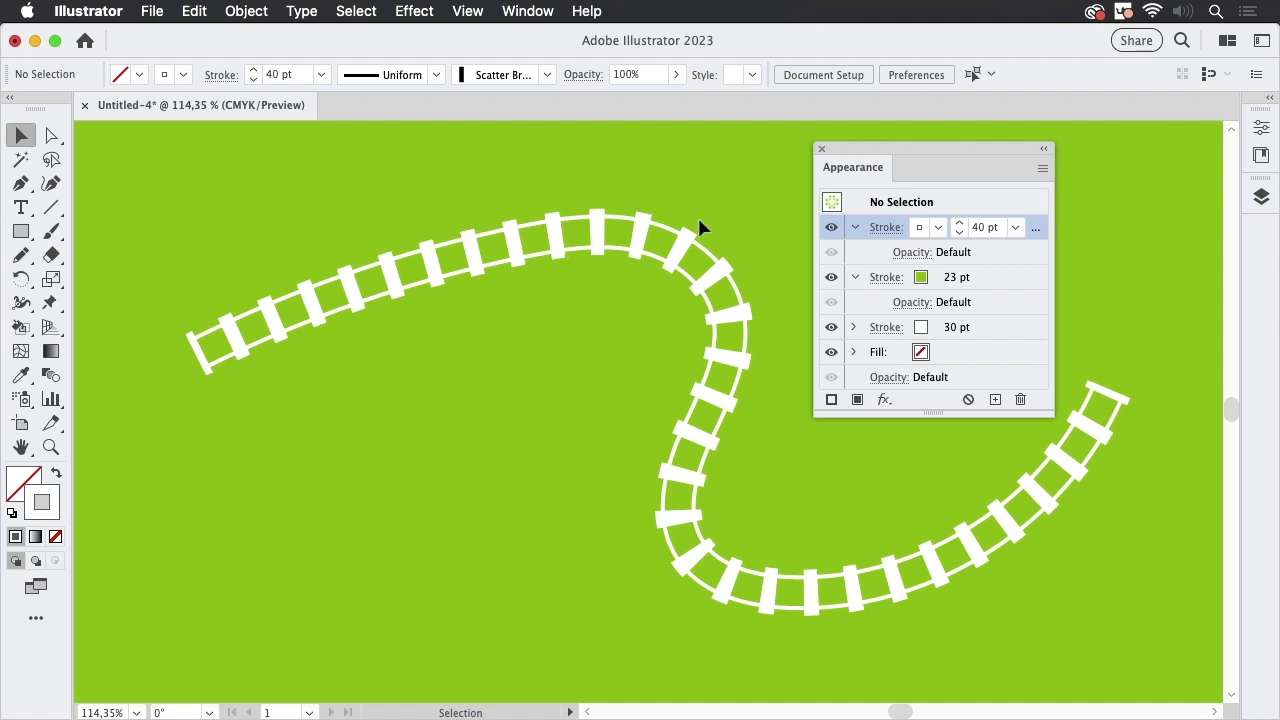
mouse_move(490, 432)
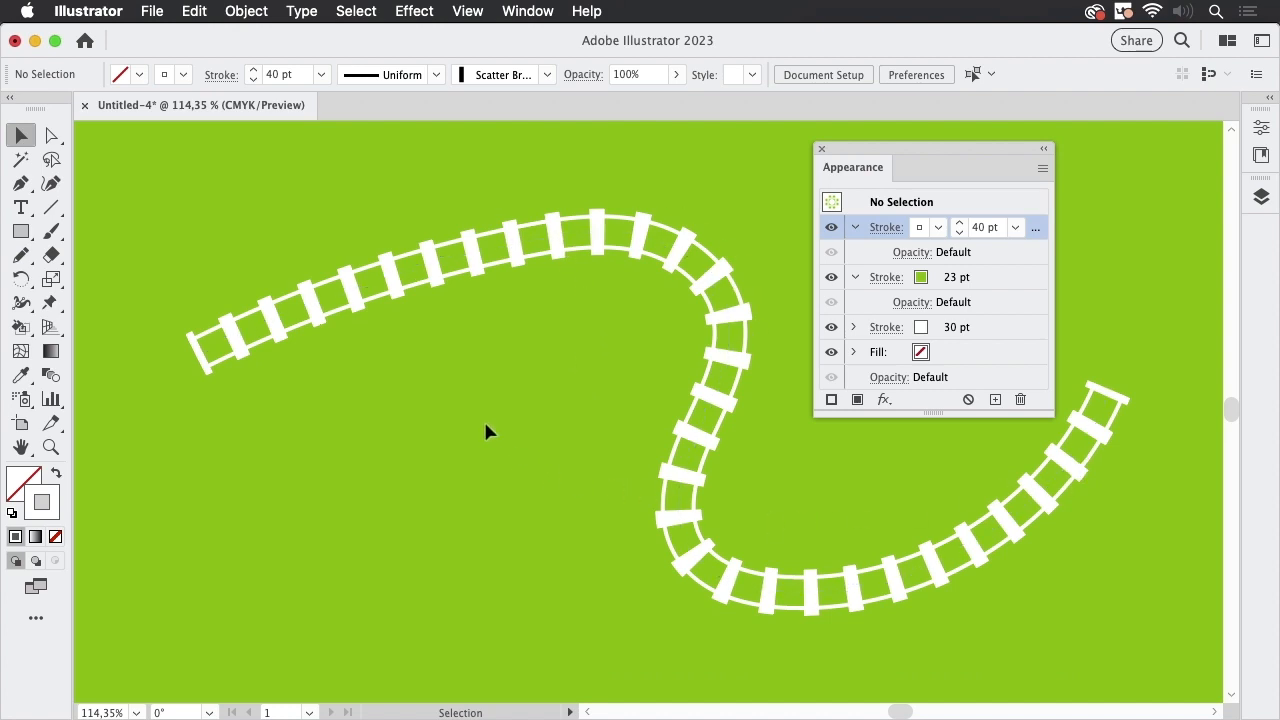
mouse_move(20, 232)
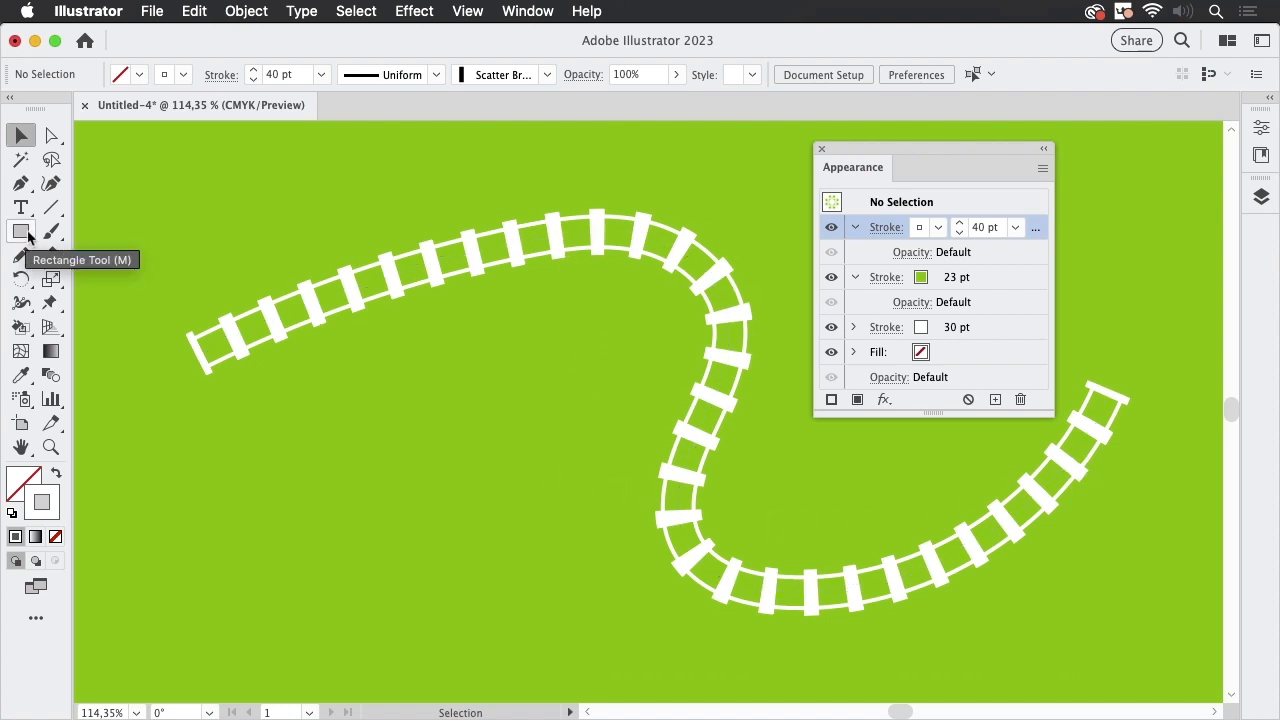
Draw a small upright rectangle beside the track, filled black, and bring up the Window menu.
left_click(20, 232)
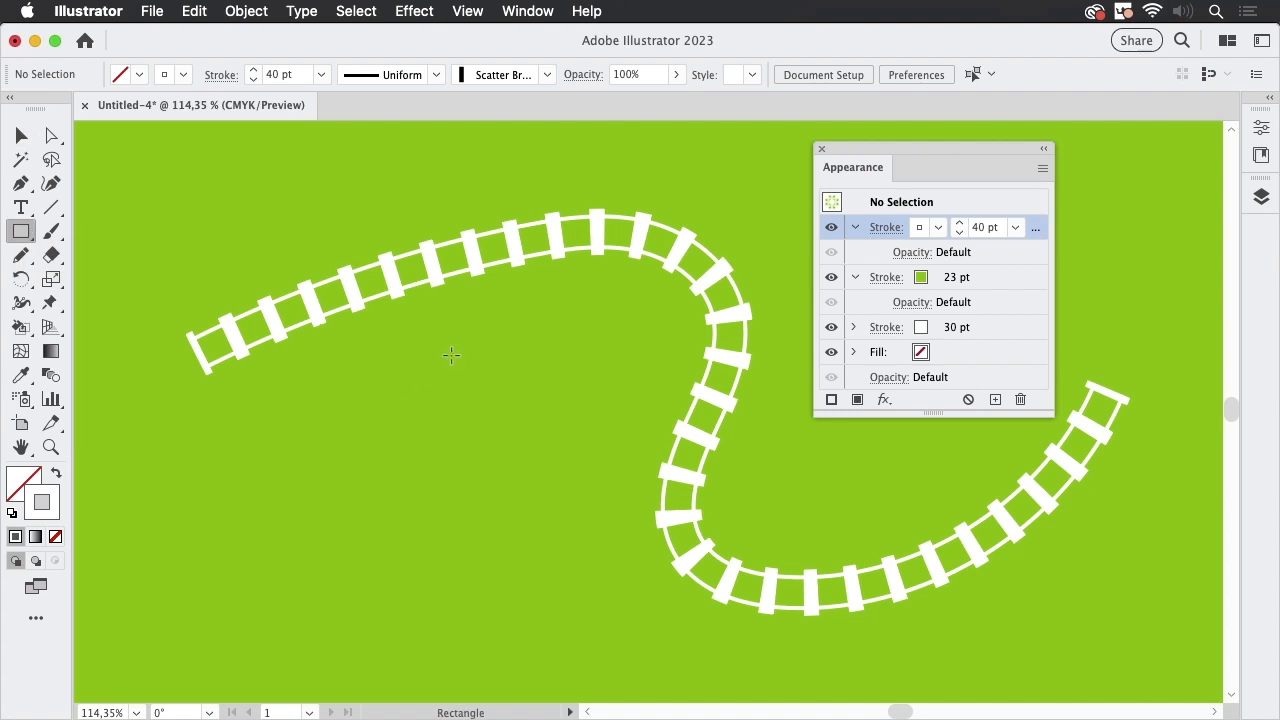
mouse_move(432, 364)
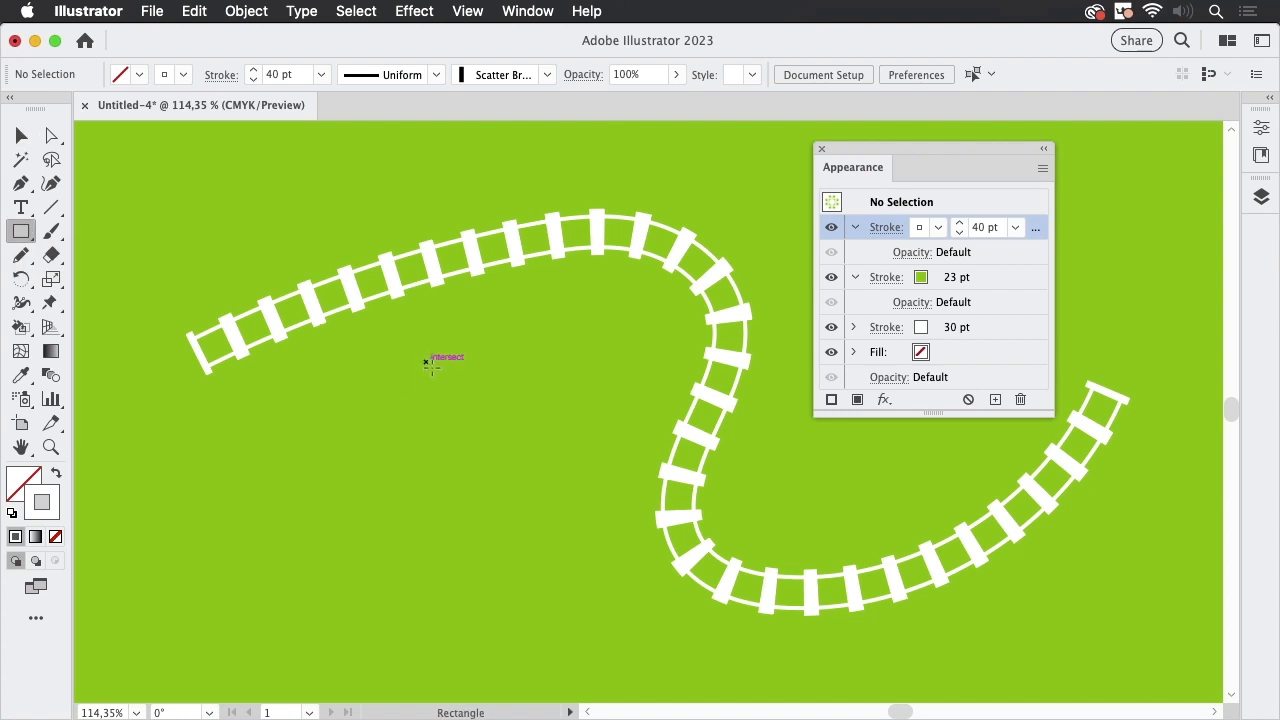
left_click_drag(432, 356, 432, 436)
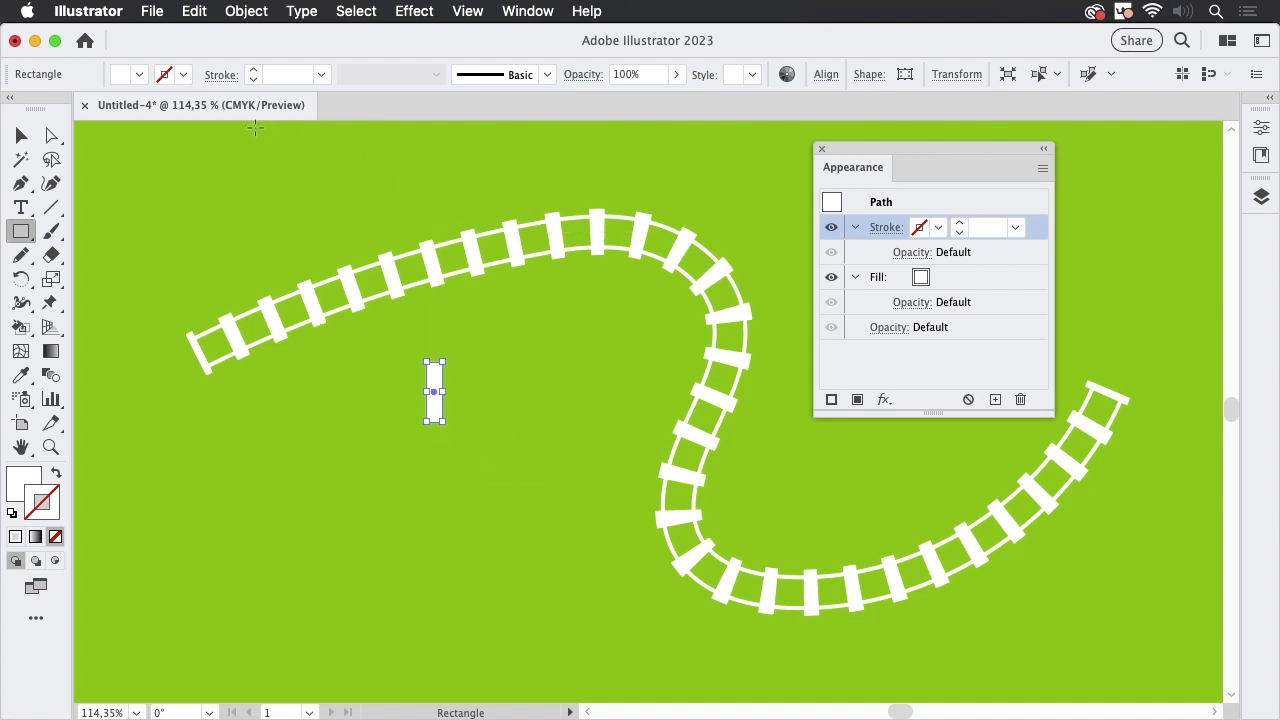
mouse_move(170, 104)
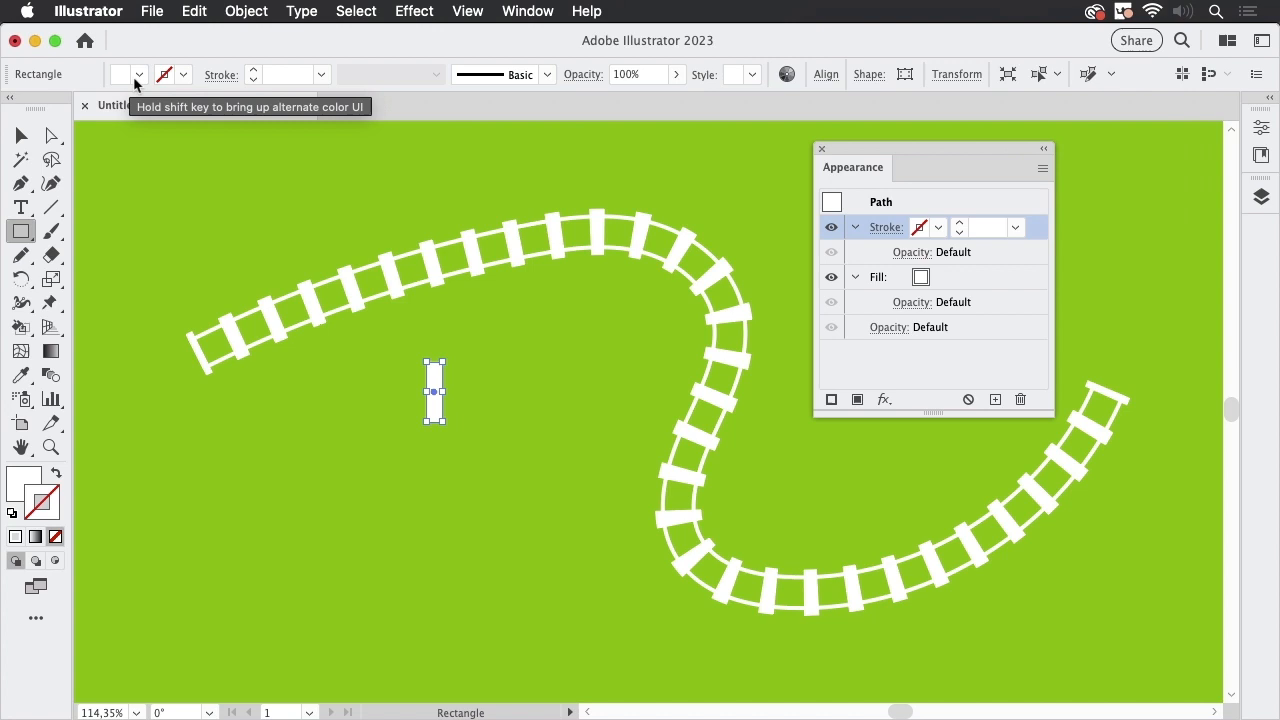
left_click(140, 74)
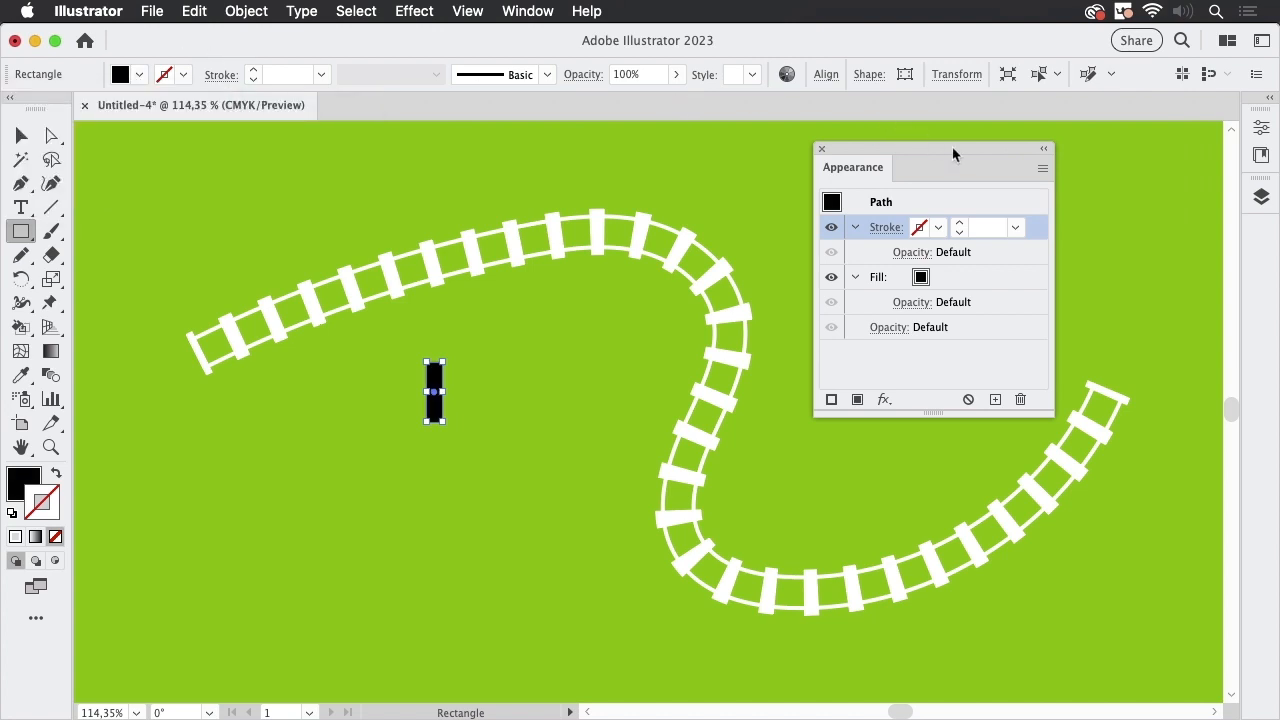
left_click(528, 12)
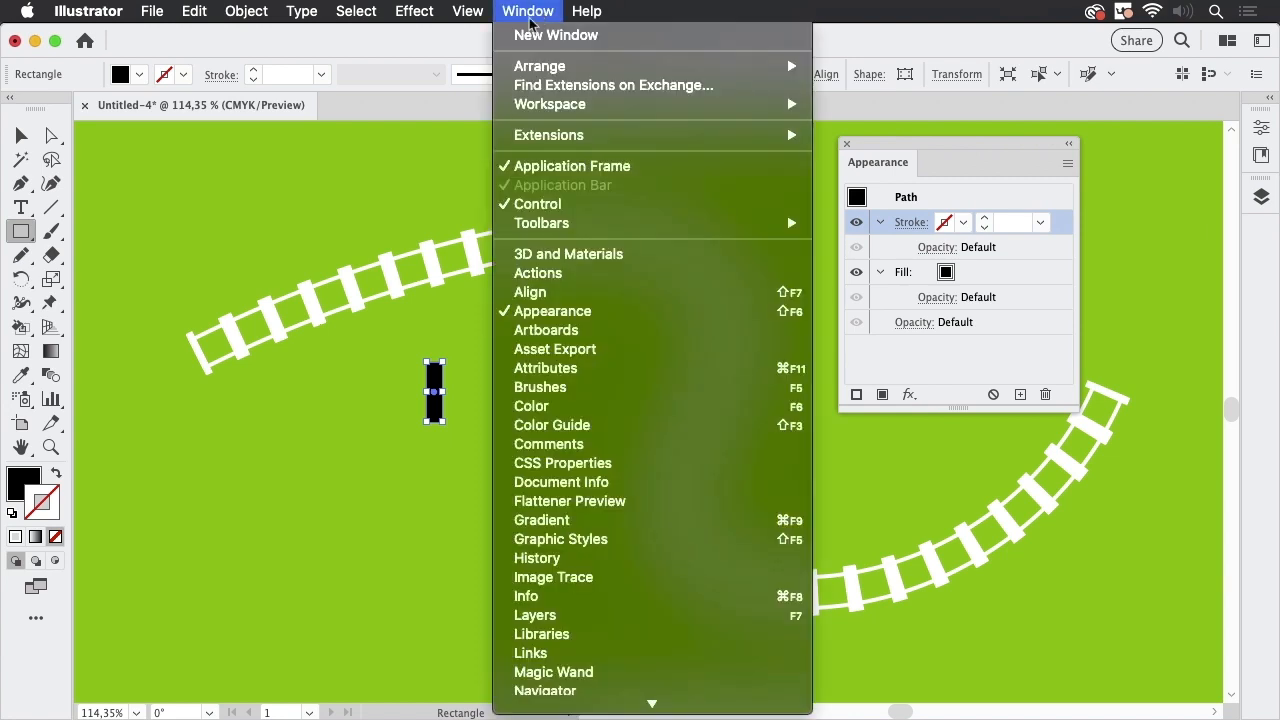
Create a New Scatter Brush from the rectangle: rotation relative to path, Tints, 110% spacing.
left_click(540, 388)
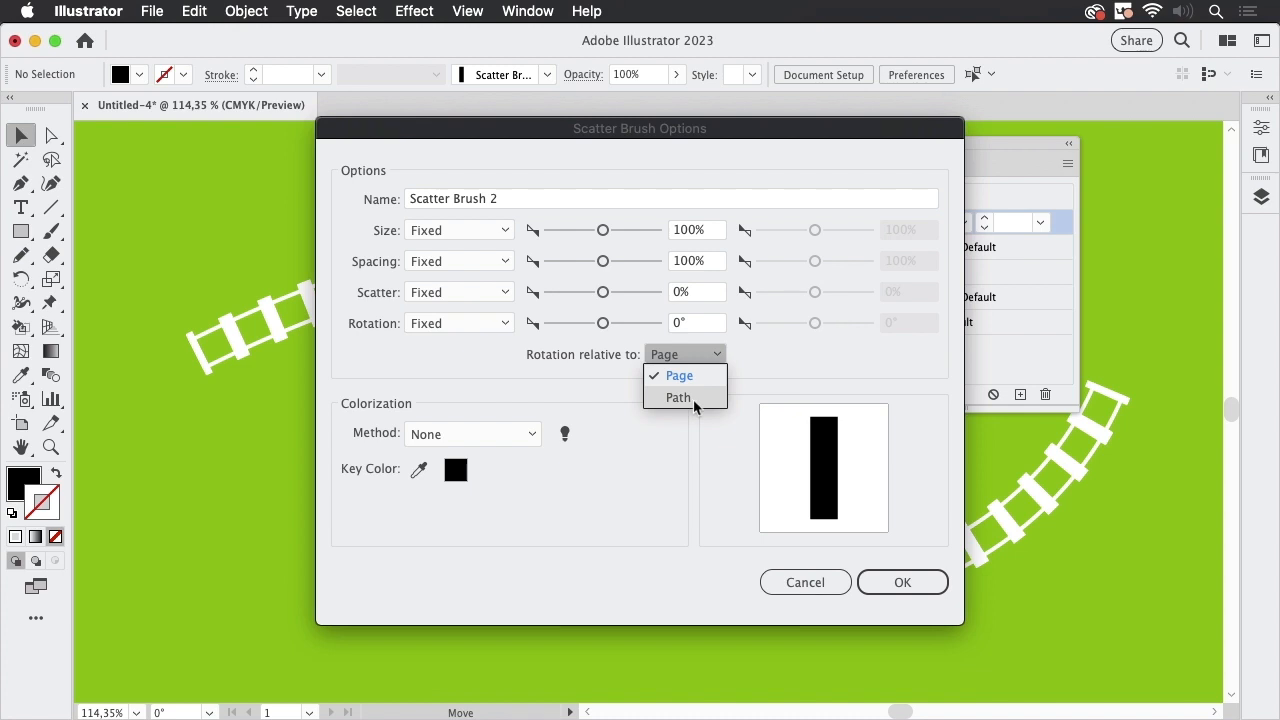
left_click(472, 432)
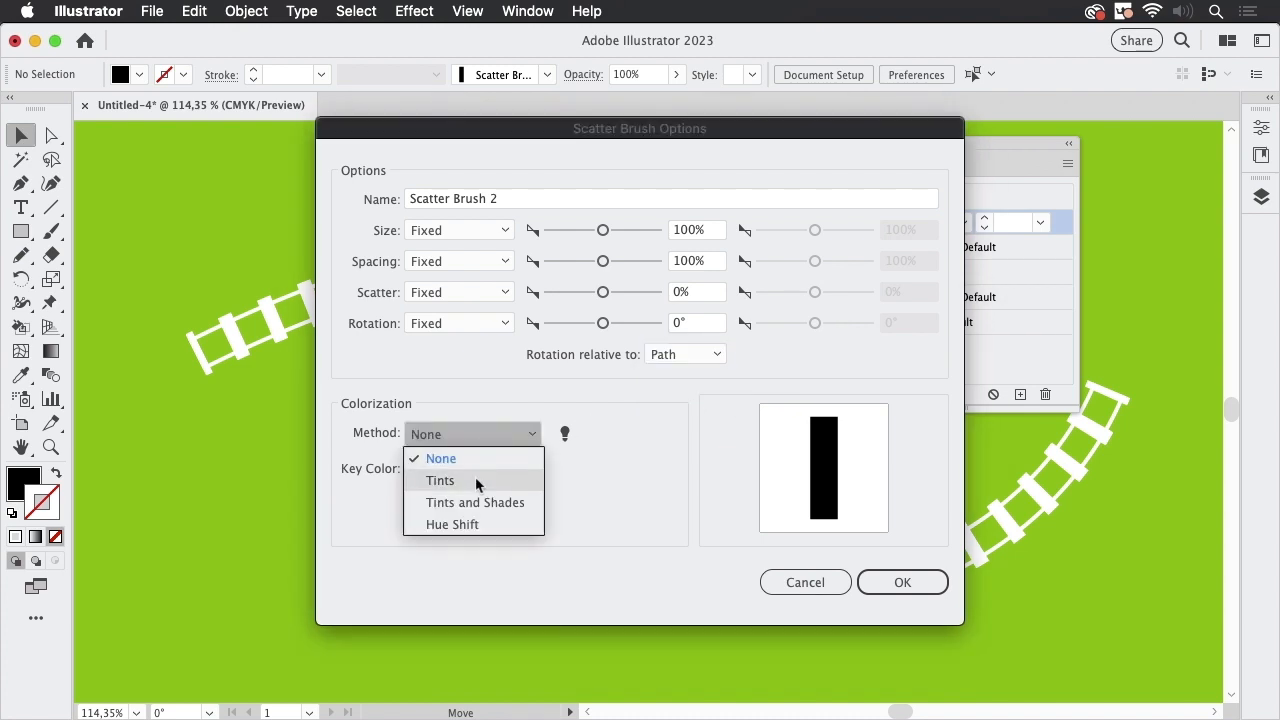
left_click(440, 480)
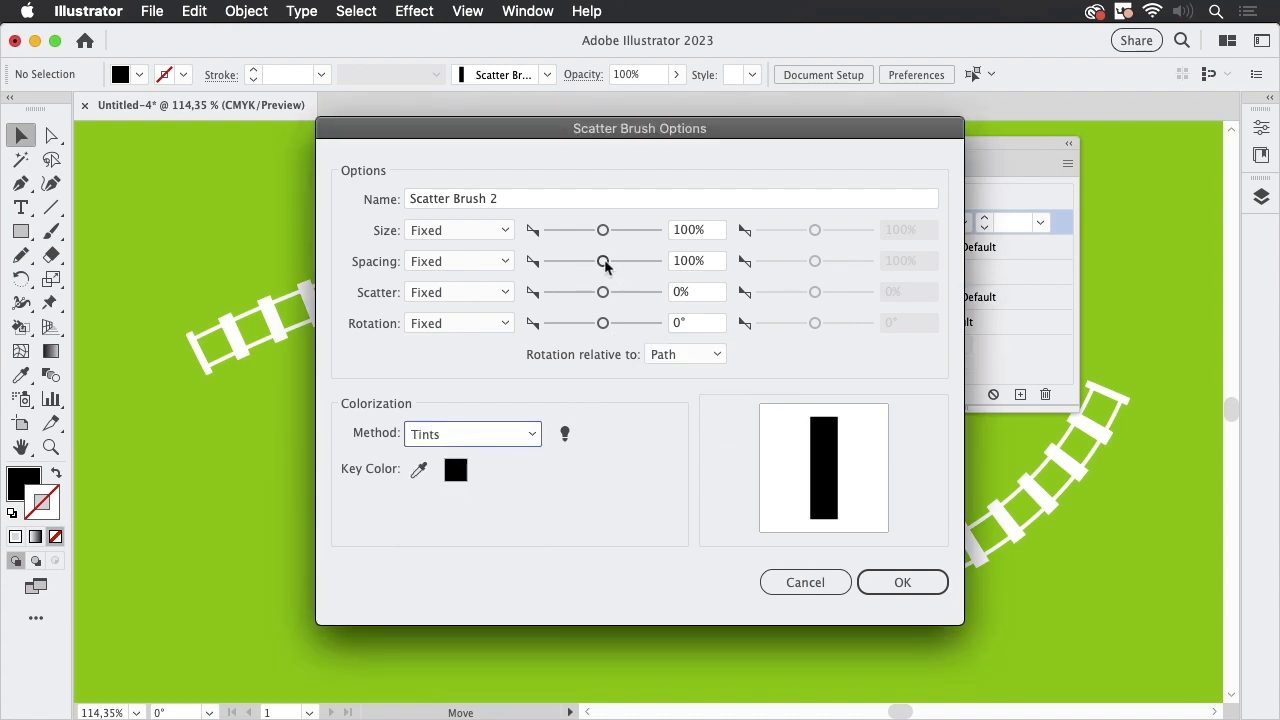
left_click_drag(602, 260, 608, 260)
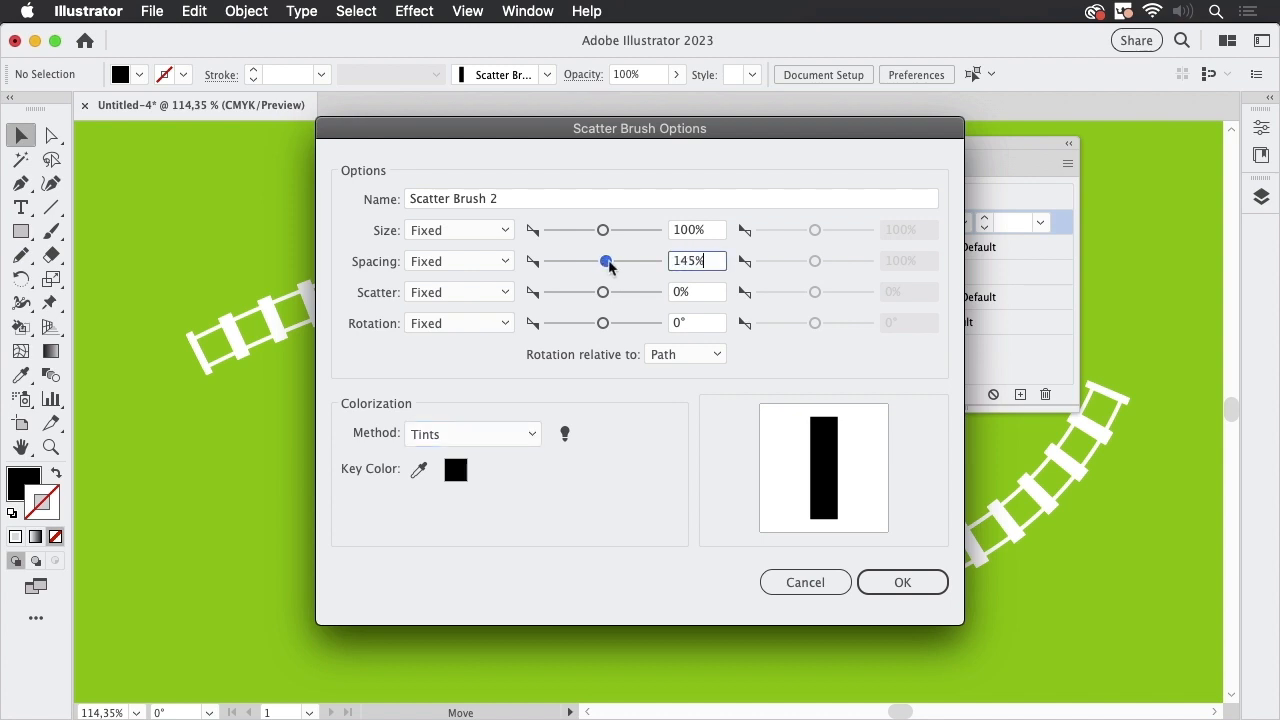
left_click_drag(608, 260, 604, 260)
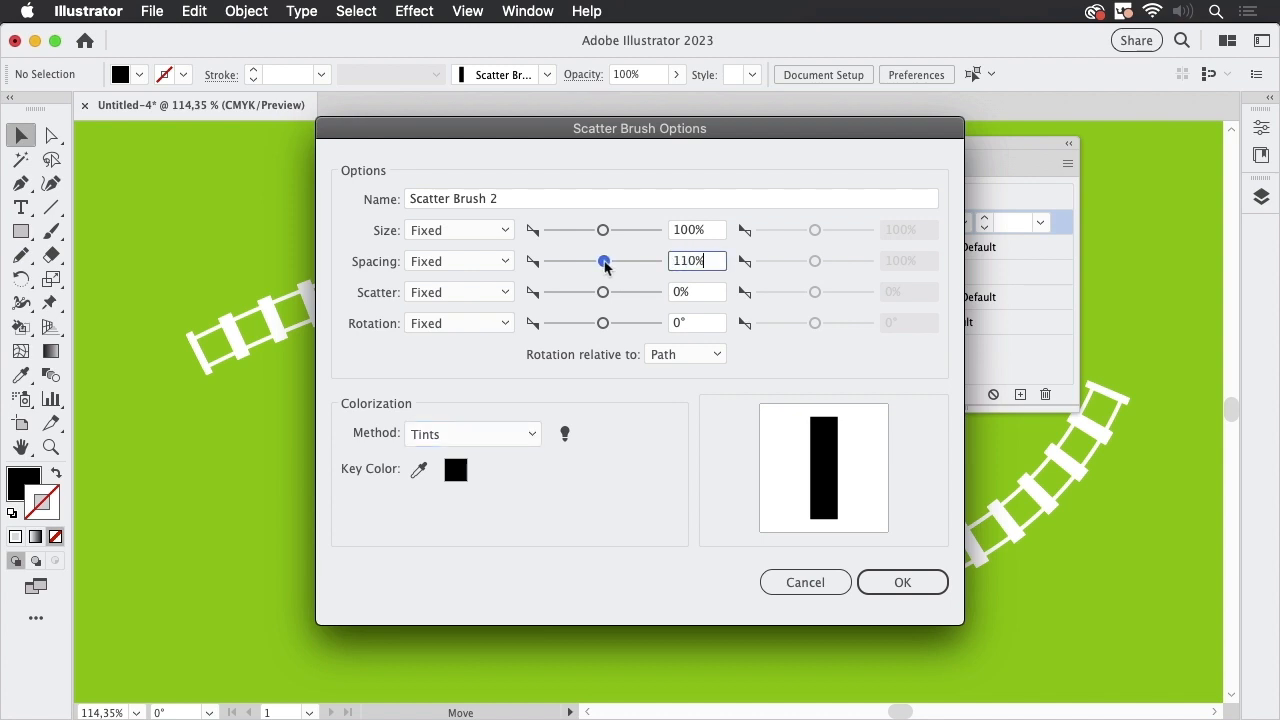
left_click(900, 582)
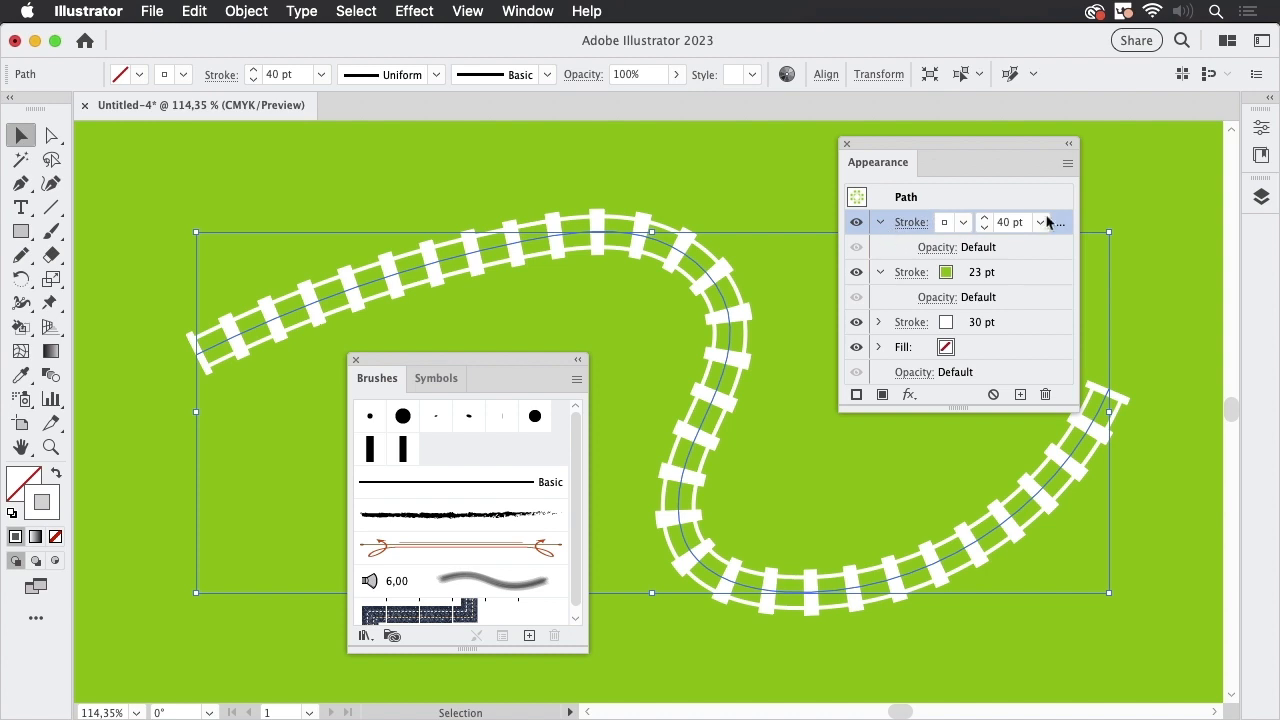
Turn off Dashed Line on the top stroke so it can take the scatter brush.
left_click(1040, 222)
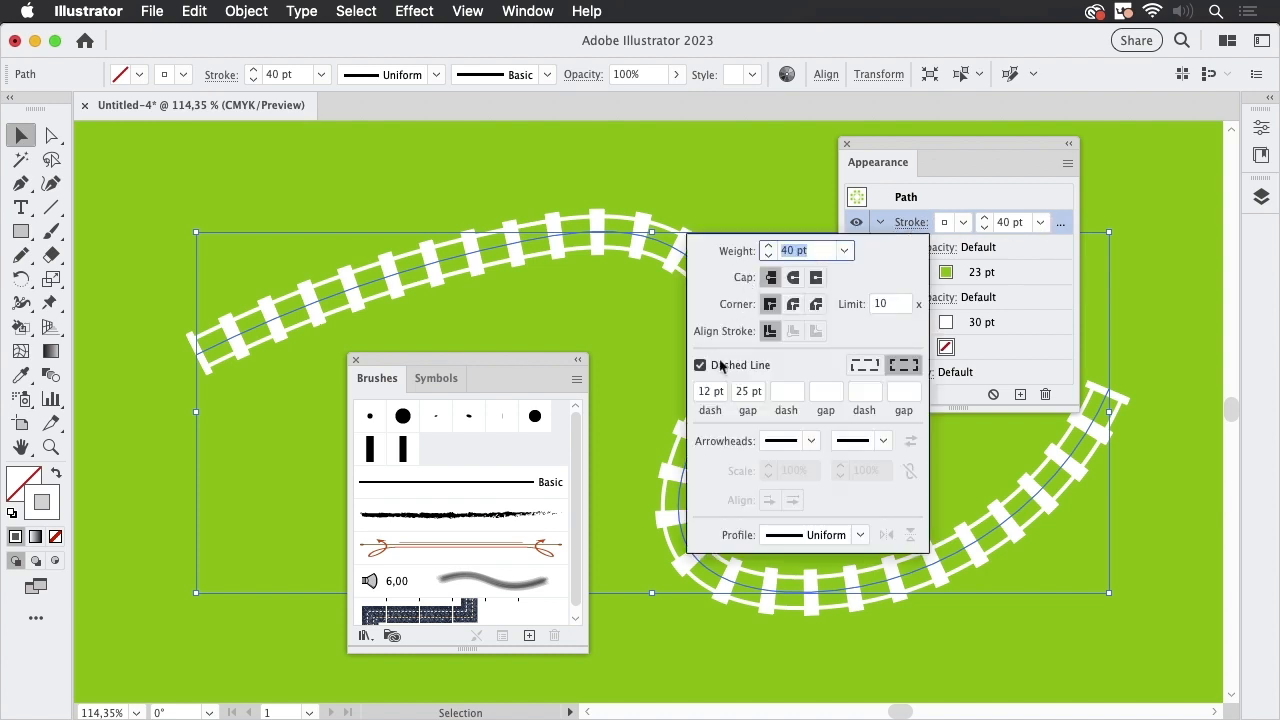
left_click(700, 364)
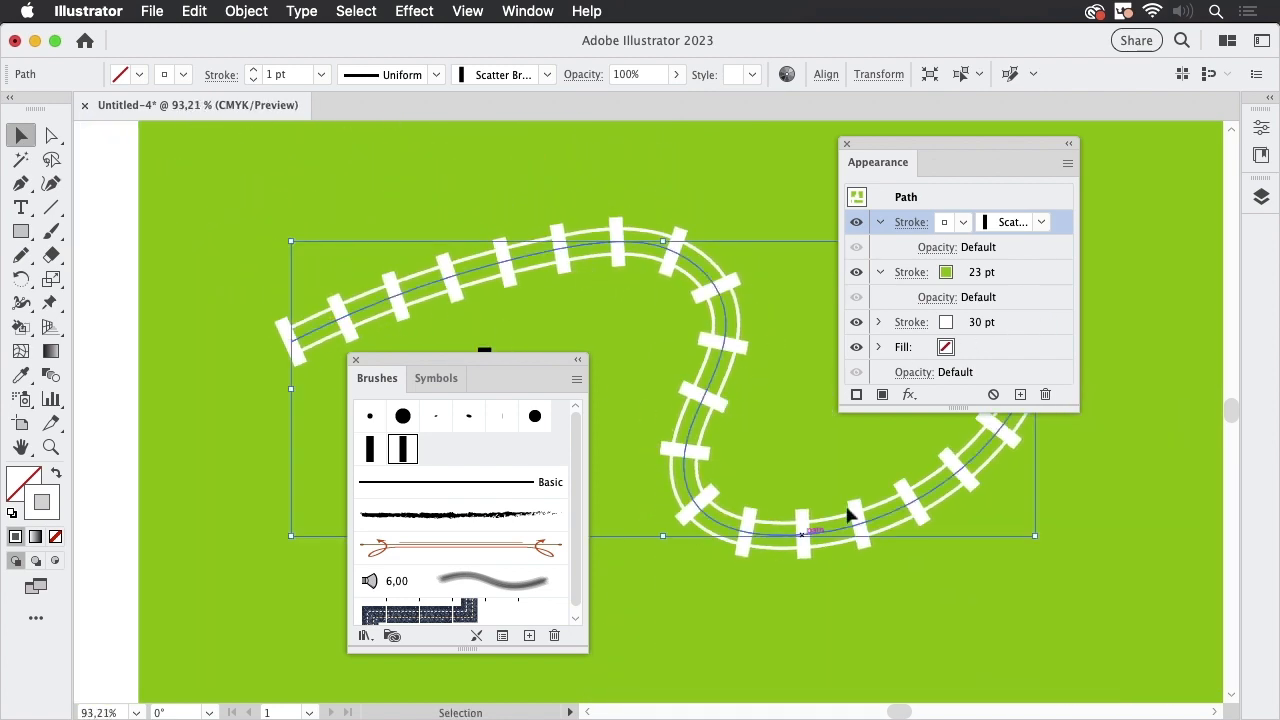
mouse_move(436, 436)
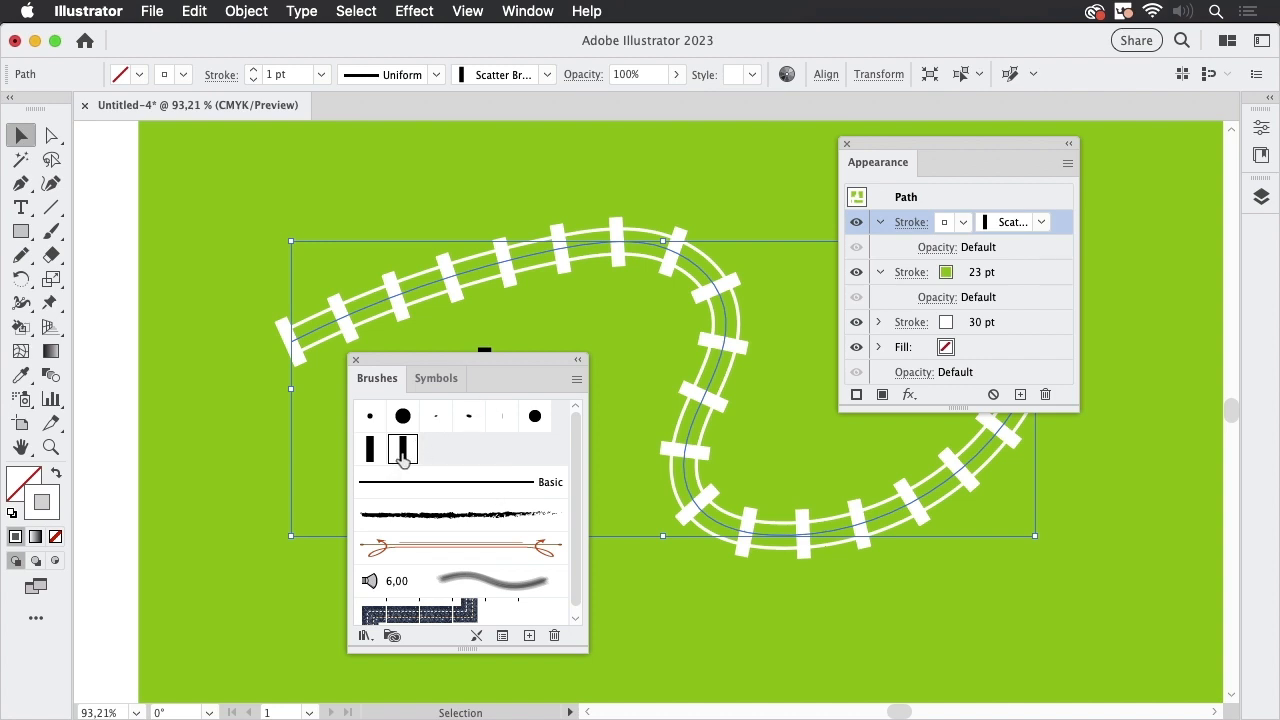
Lower Scatter Brush 2 spacing to 87% and apply the change to the existing track strokes.
double_click(402, 448)
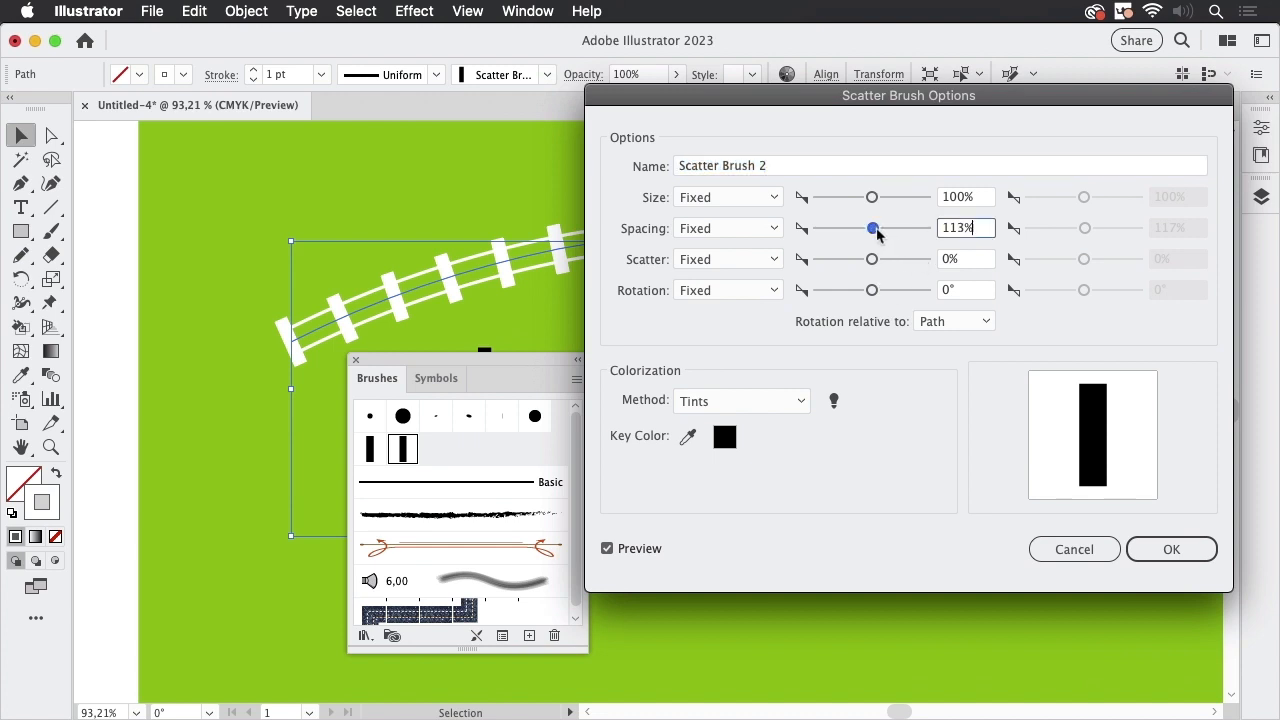
left_click_drag(872, 228, 870, 228)
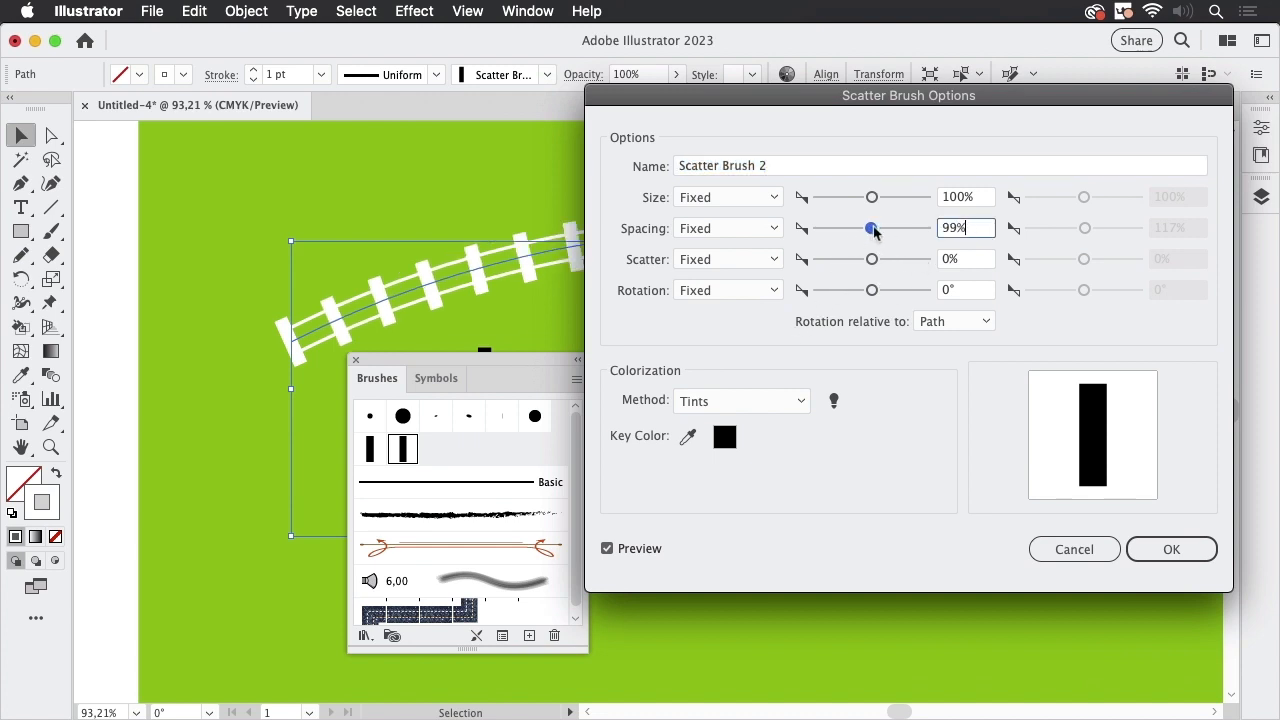
left_click_drag(872, 228, 864, 228)
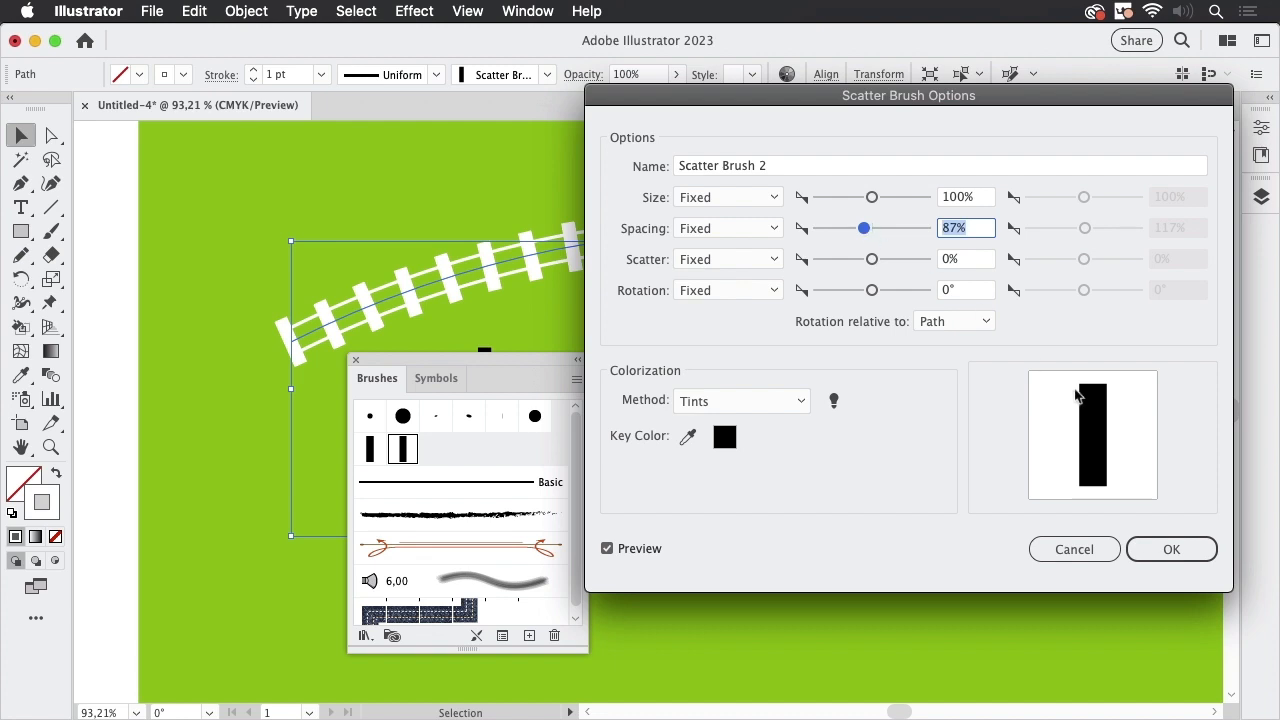
left_click(1172, 548)
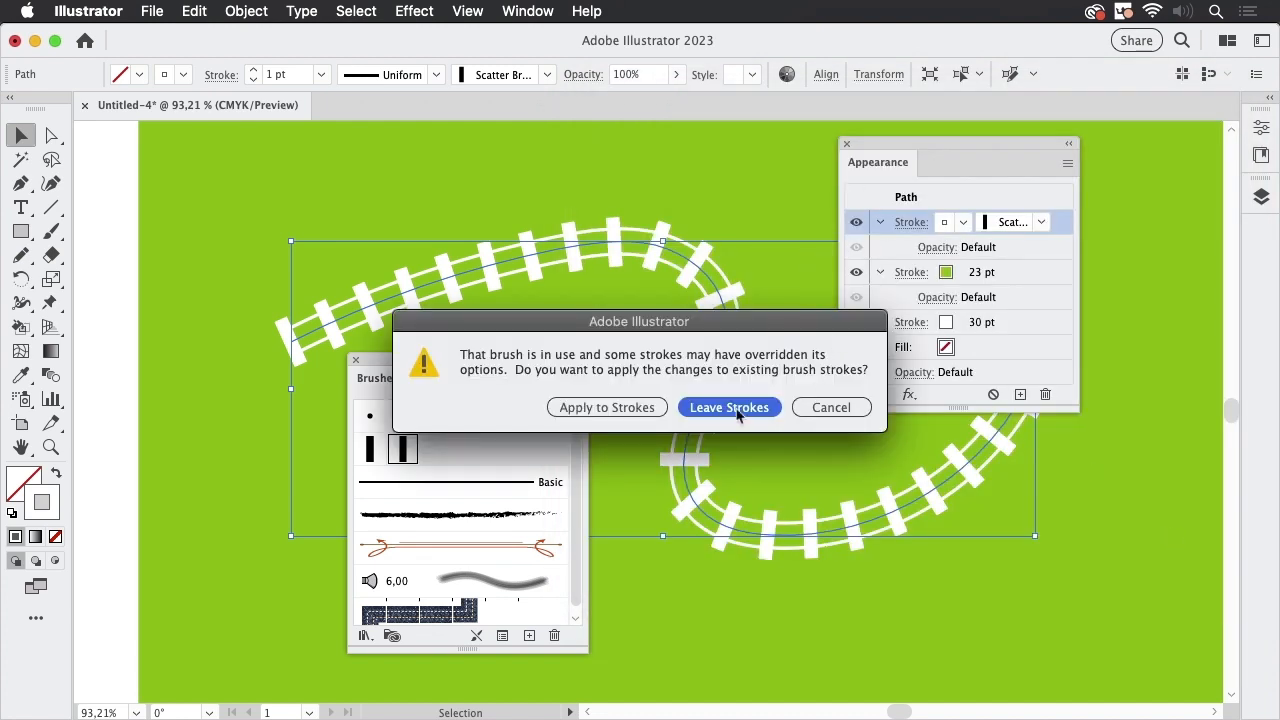
left_click(728, 408)
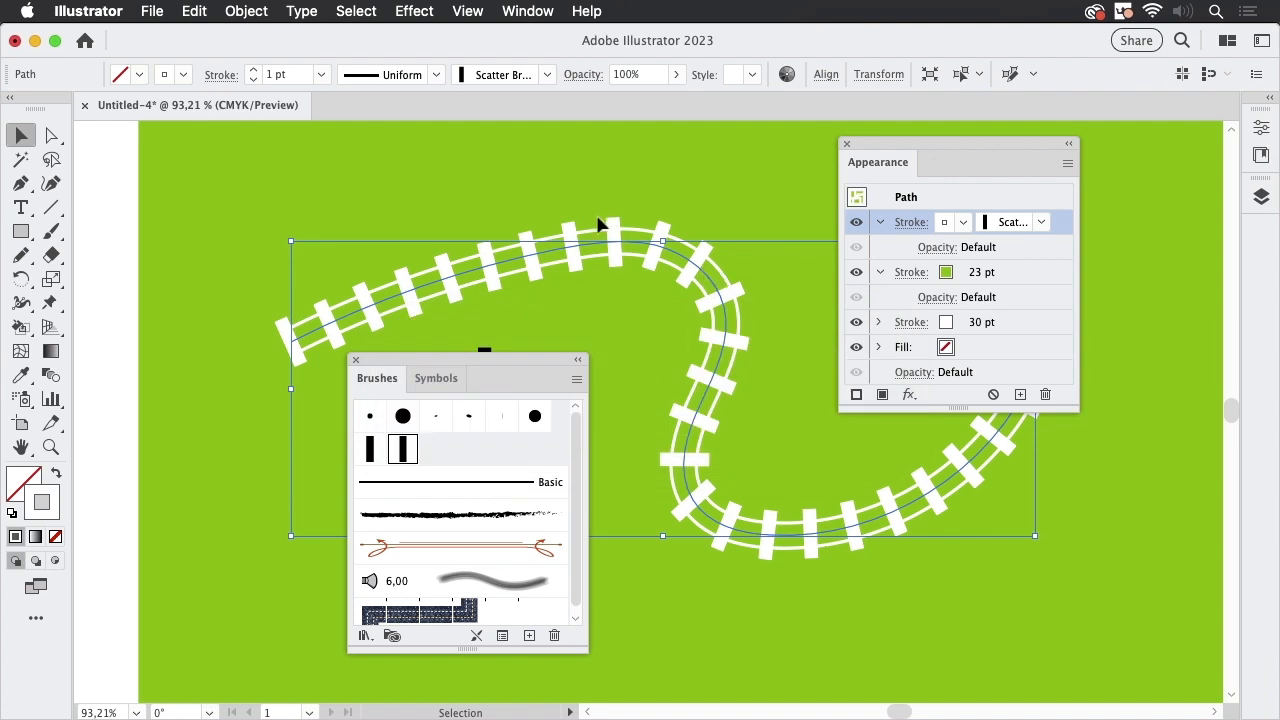
mouse_move(936, 228)
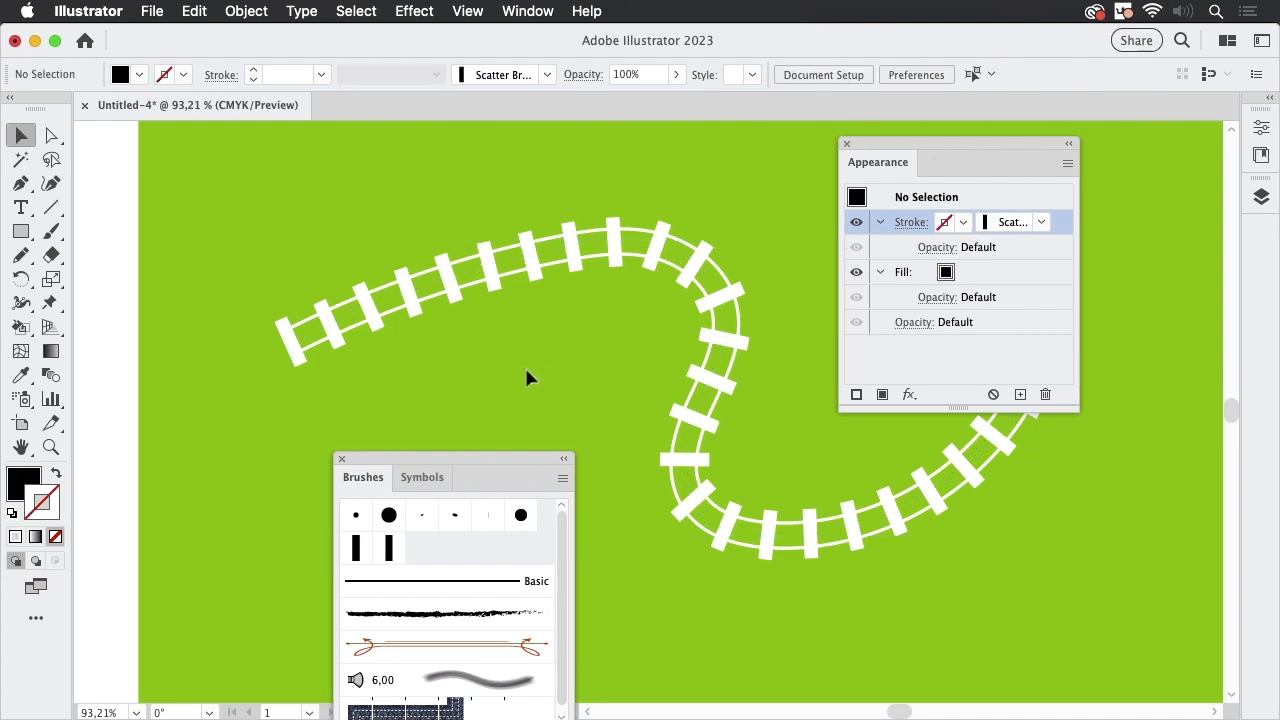
mouse_move(378, 202)
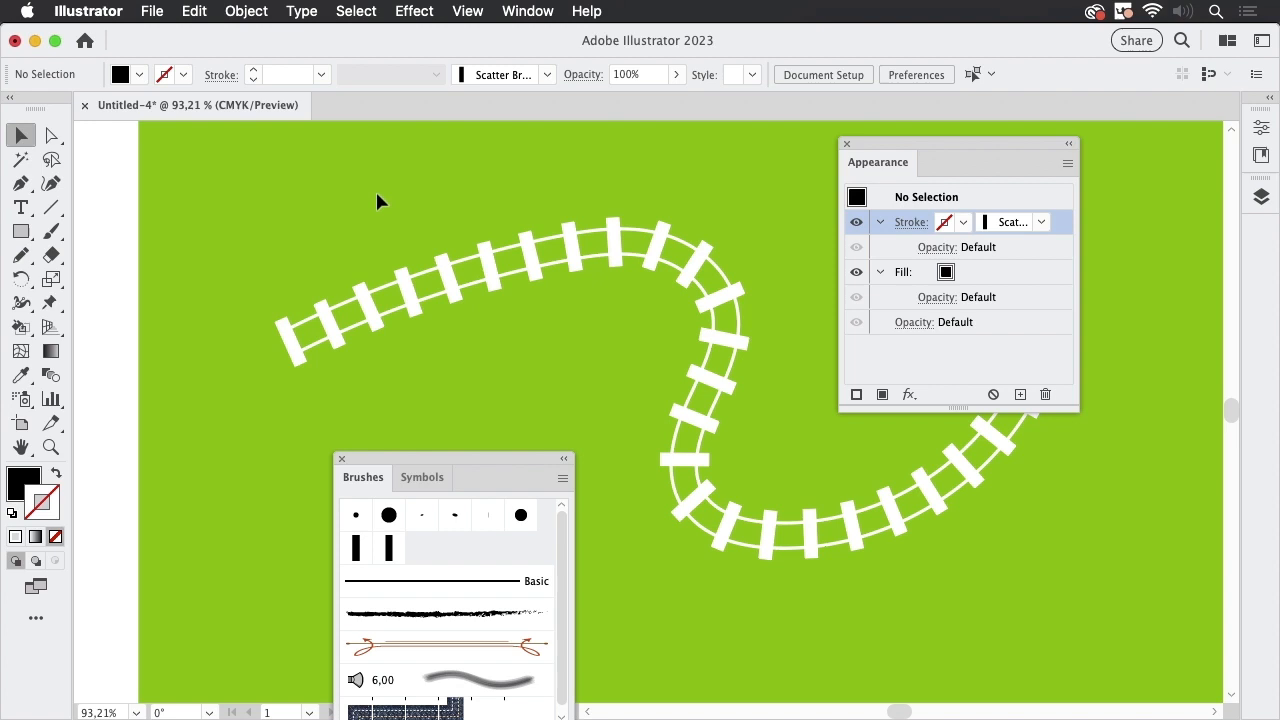
mouse_move(164, 202)
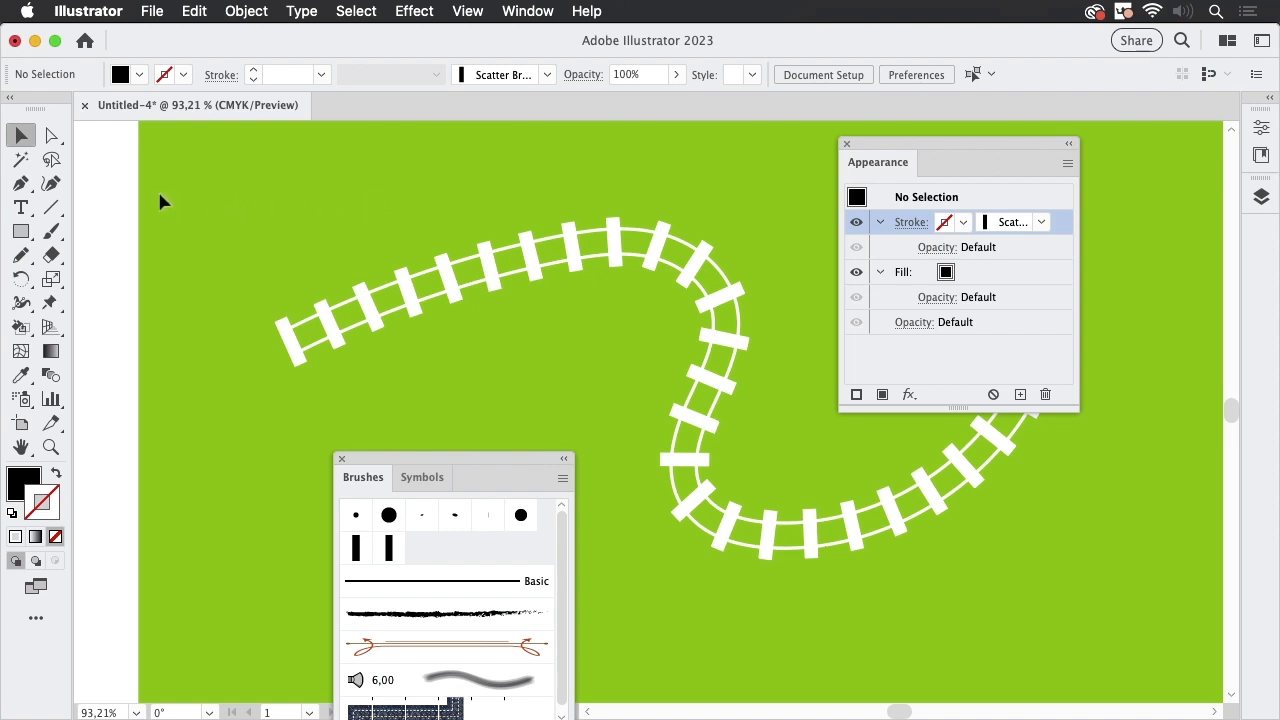
mouse_move(560, 204)
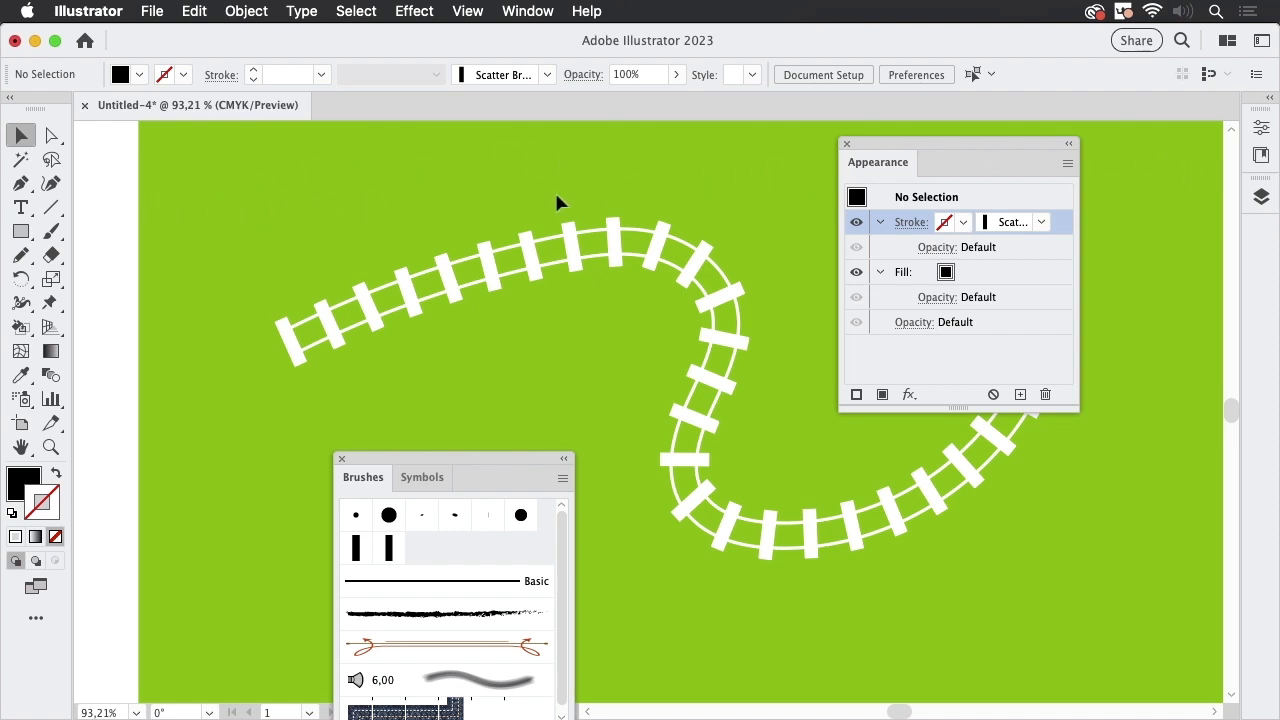
mouse_move(730, 192)
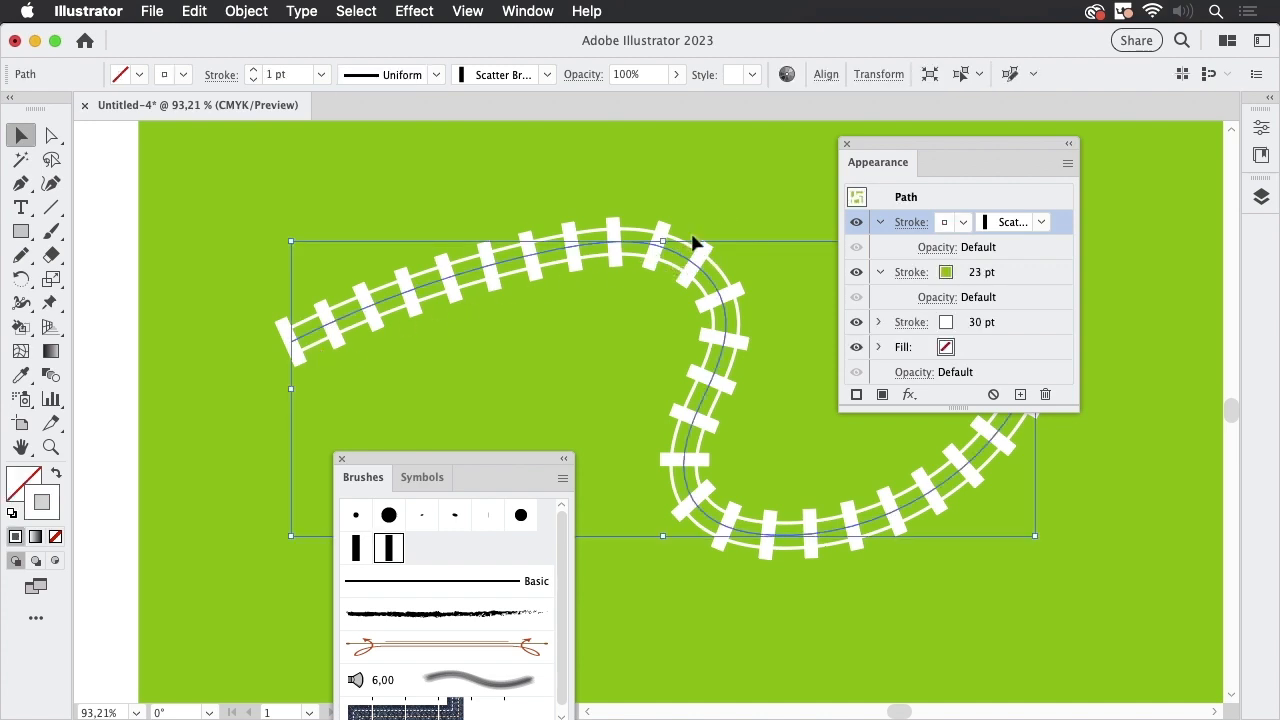
mouse_move(936, 152)
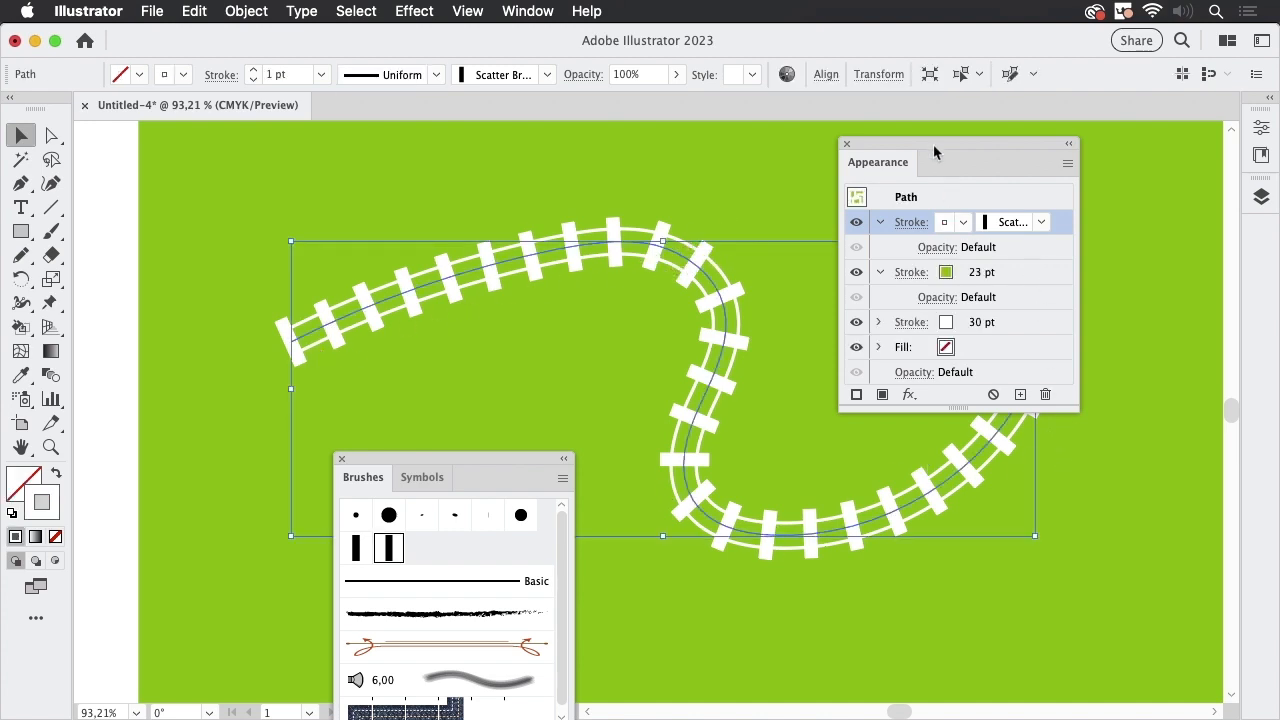
Recolour the 23 pt inner stroke and set its Opacity to 0%.
left_click(910, 272)
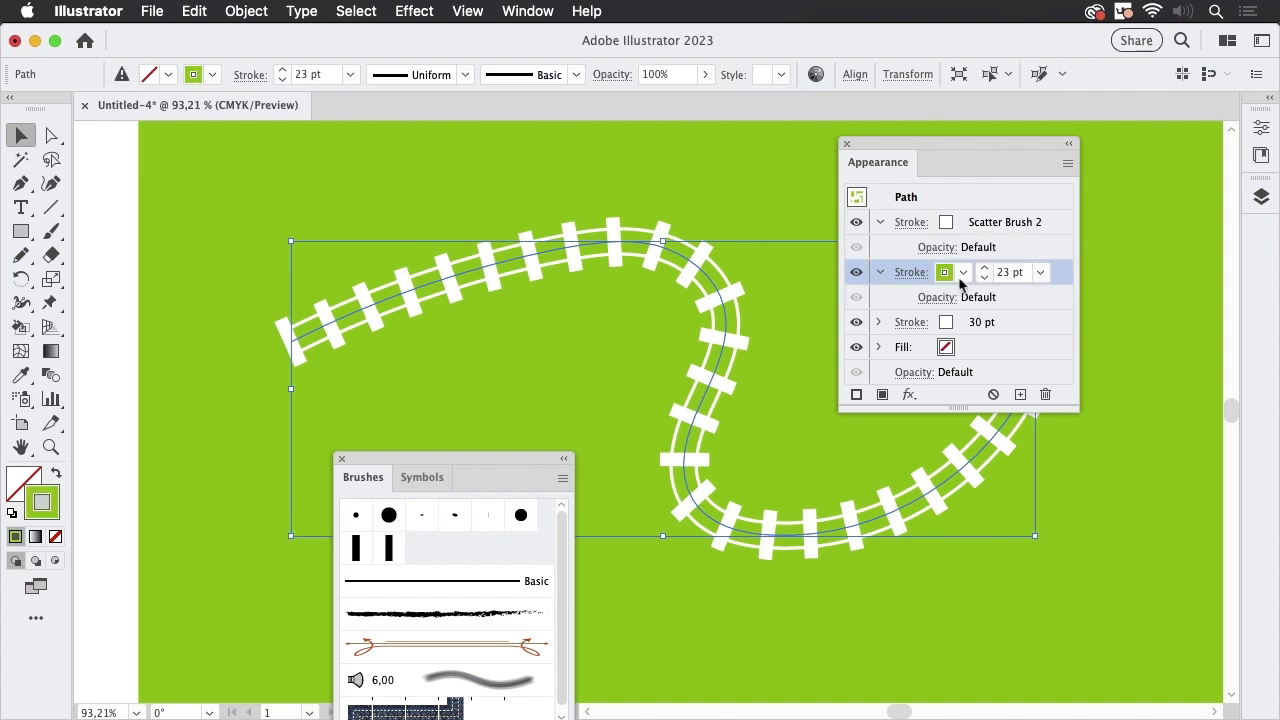
left_click(964, 272)
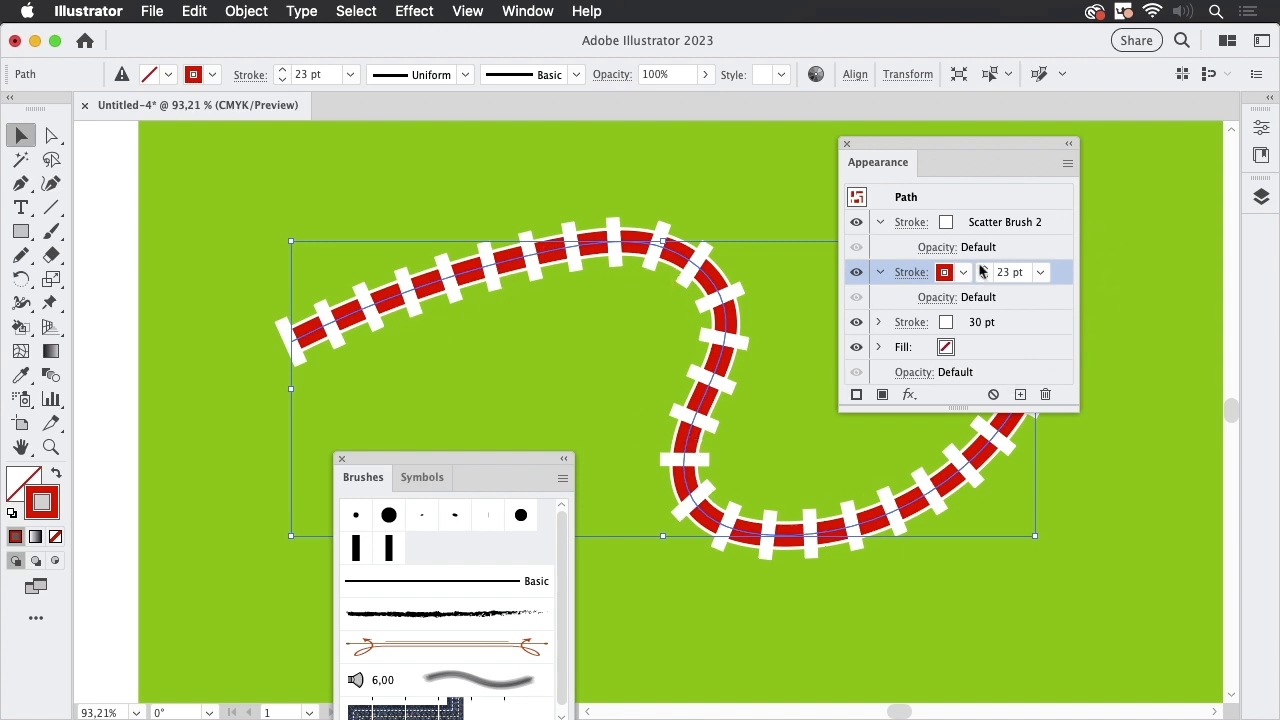
mouse_move(936, 308)
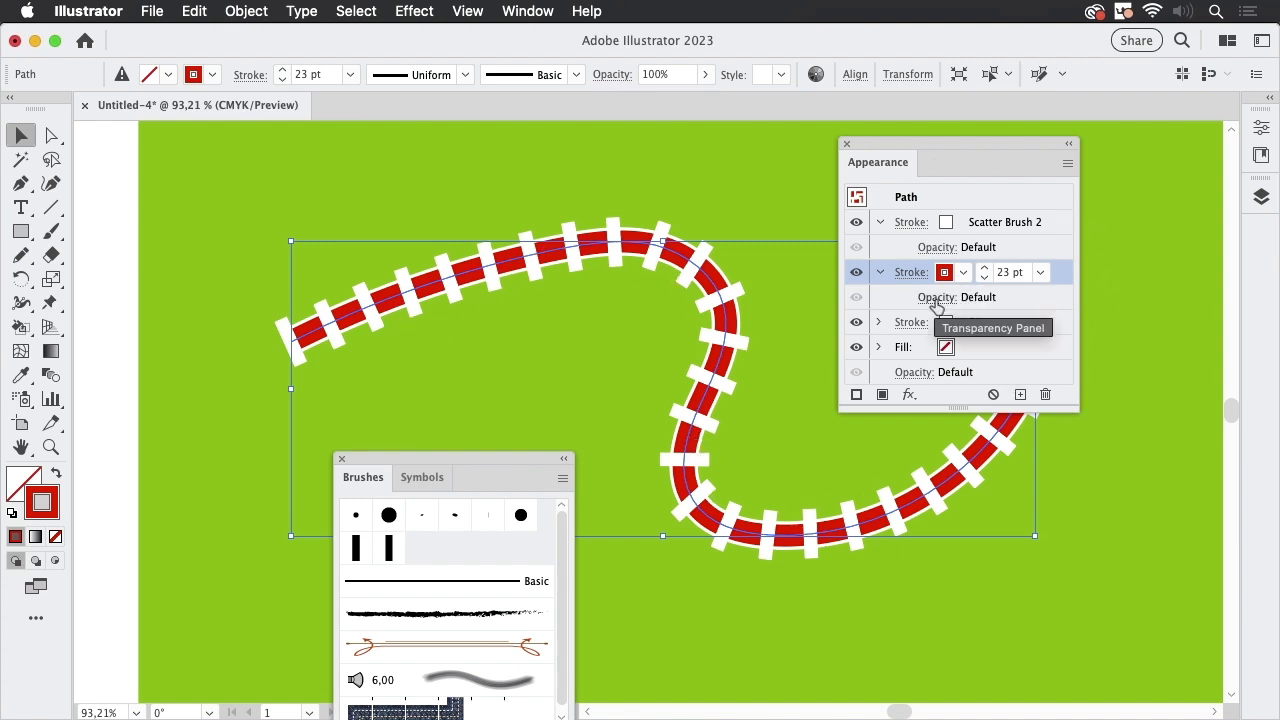
left_click(936, 296)
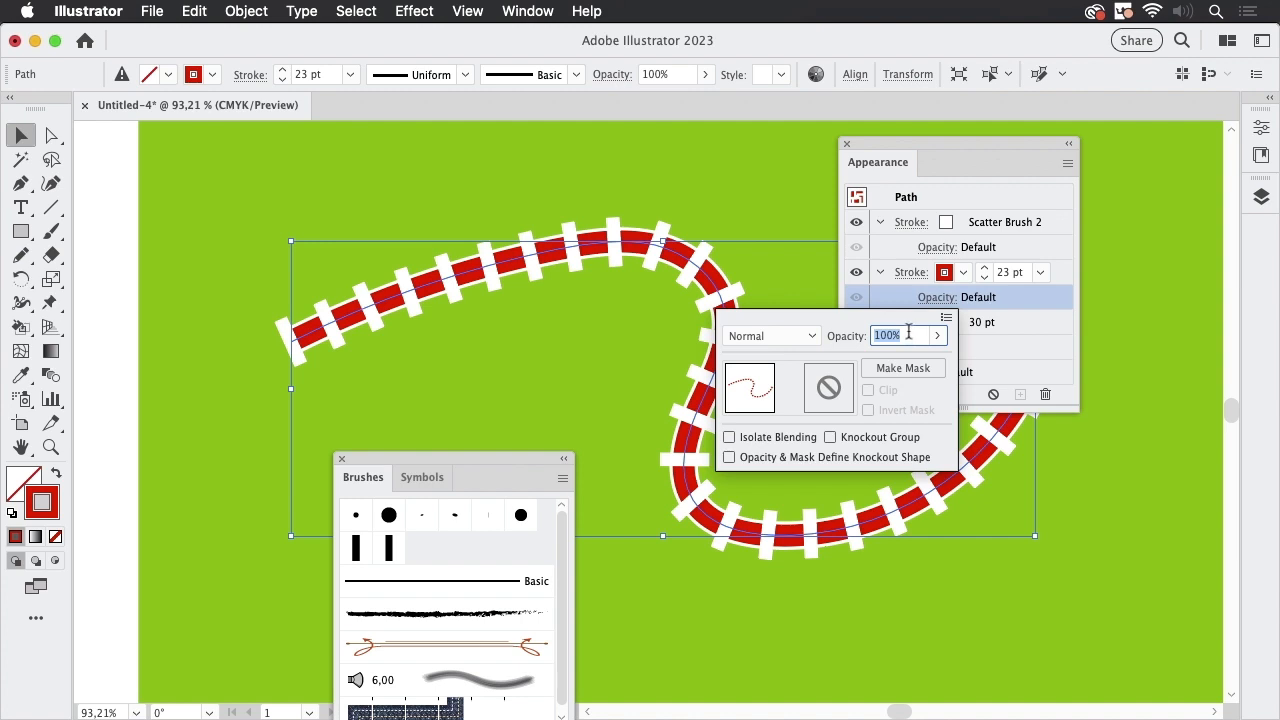
type("0")
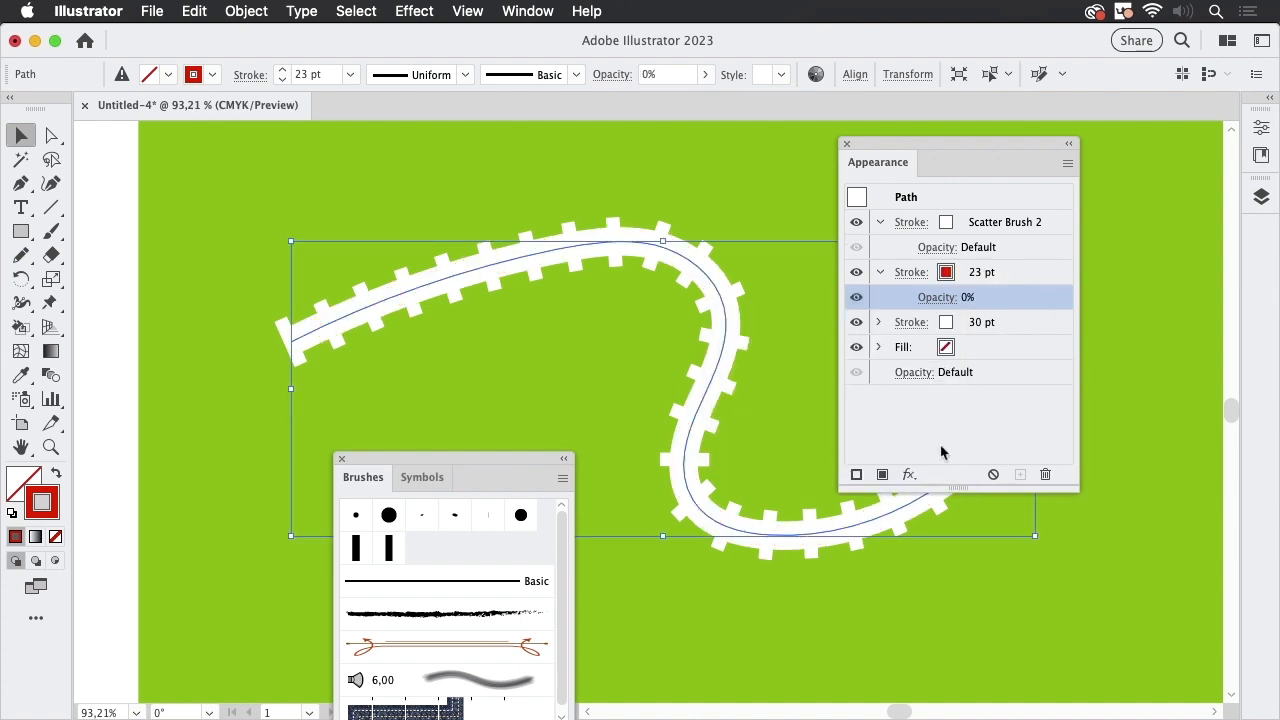
mouse_move(912, 382)
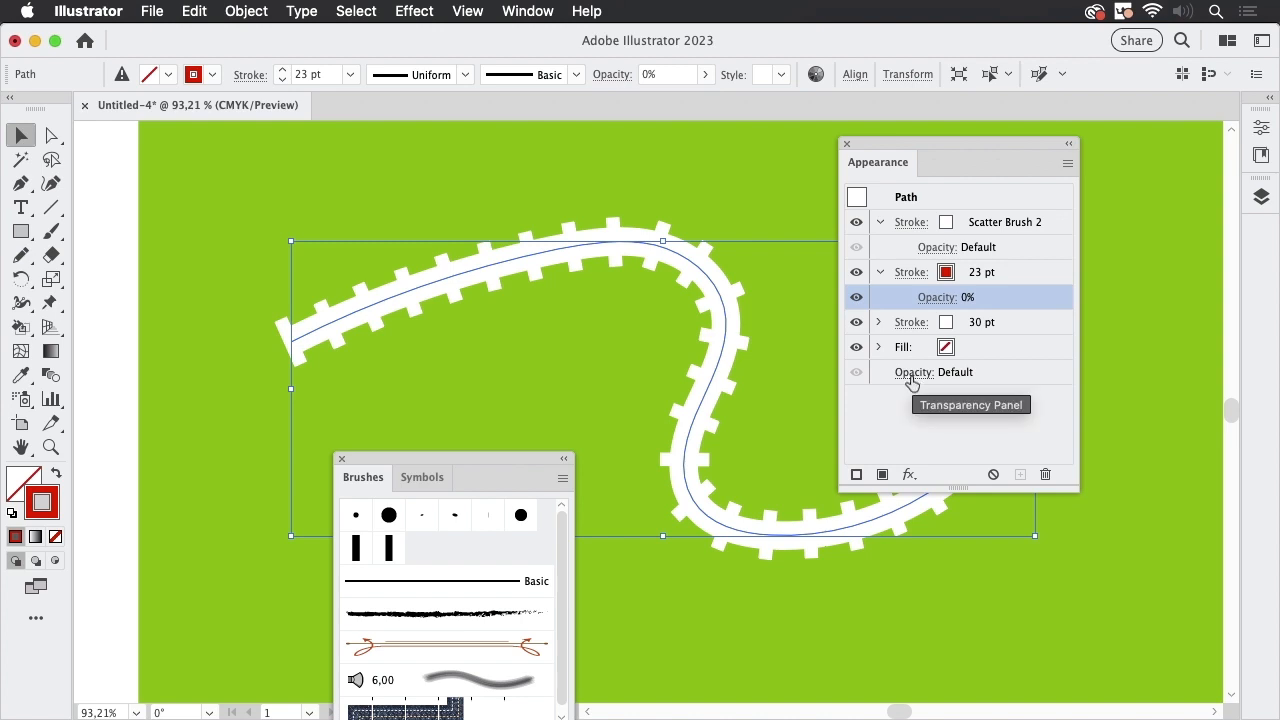
Make the whole path a Knockout Group so the background shows between the rails.
left_click(932, 370)
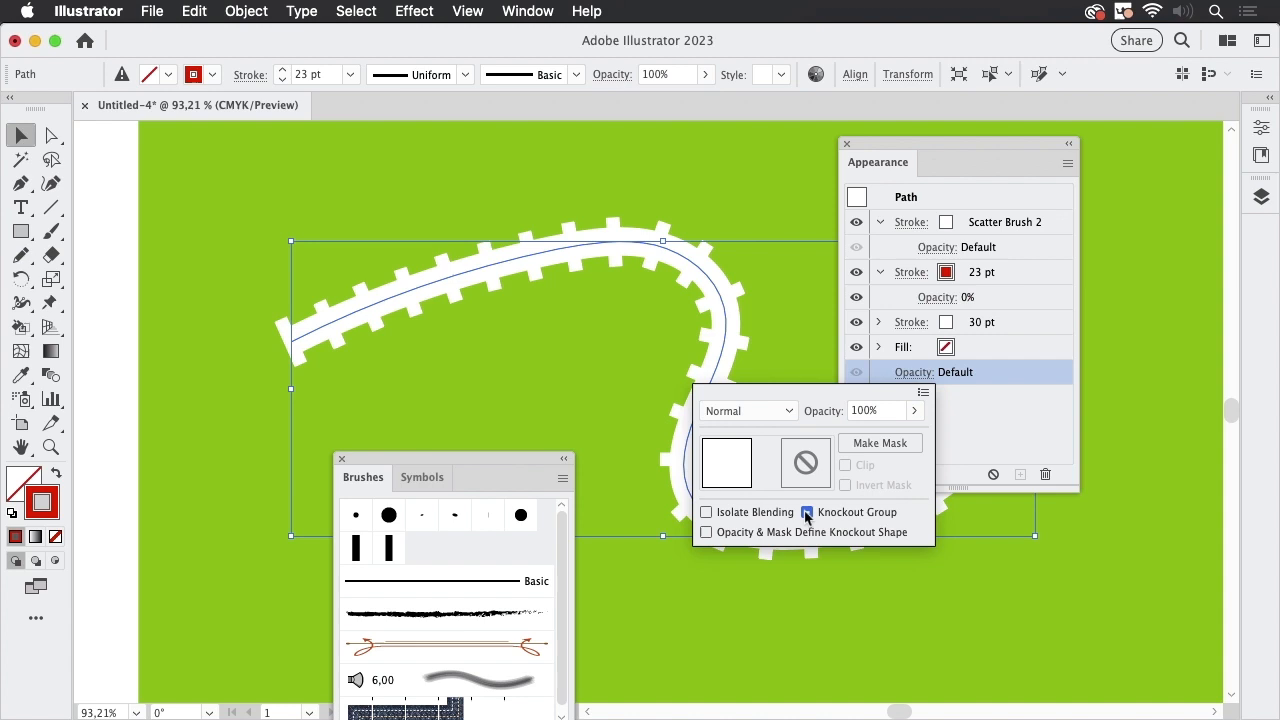
left_click(808, 512)
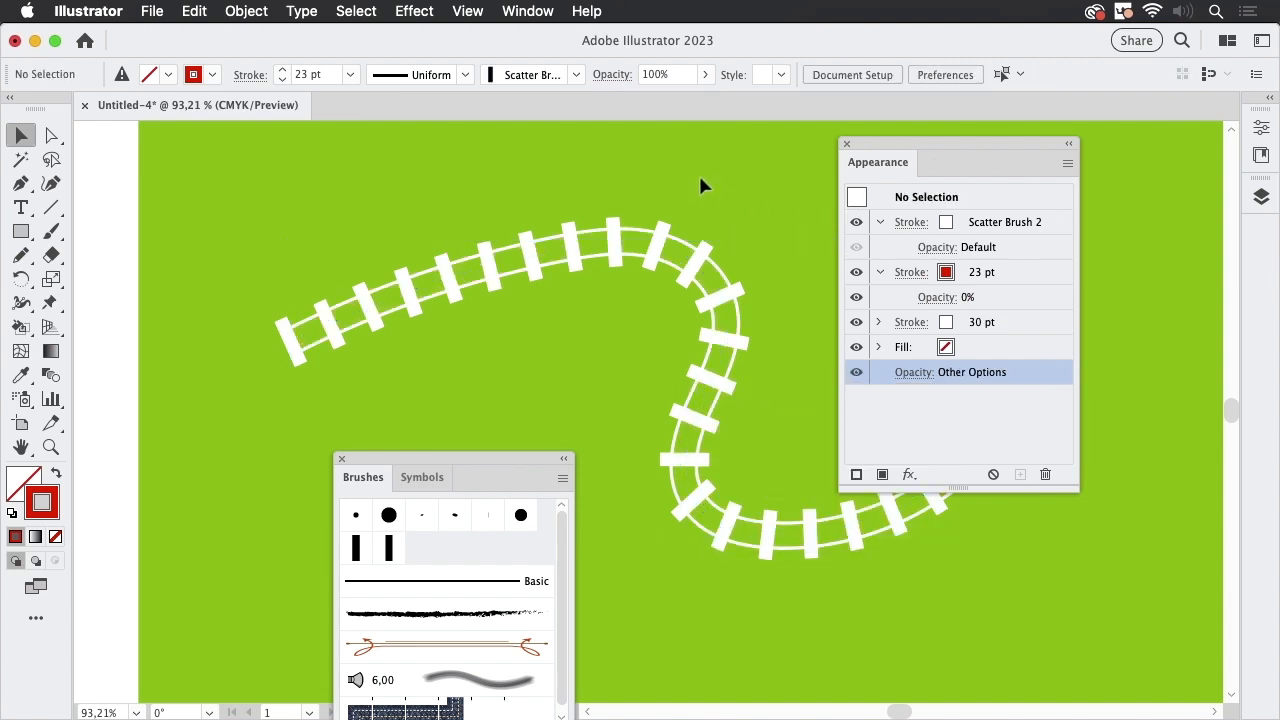
mouse_move(584, 206)
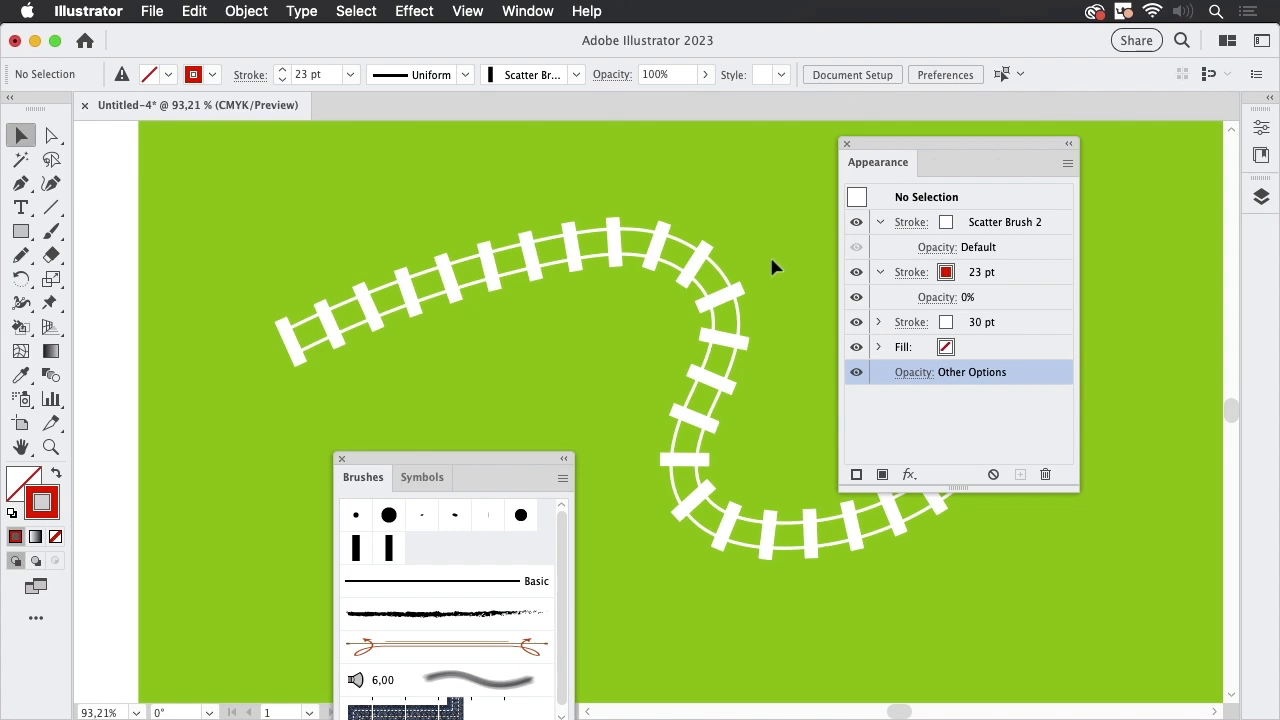
mouse_move(630, 218)
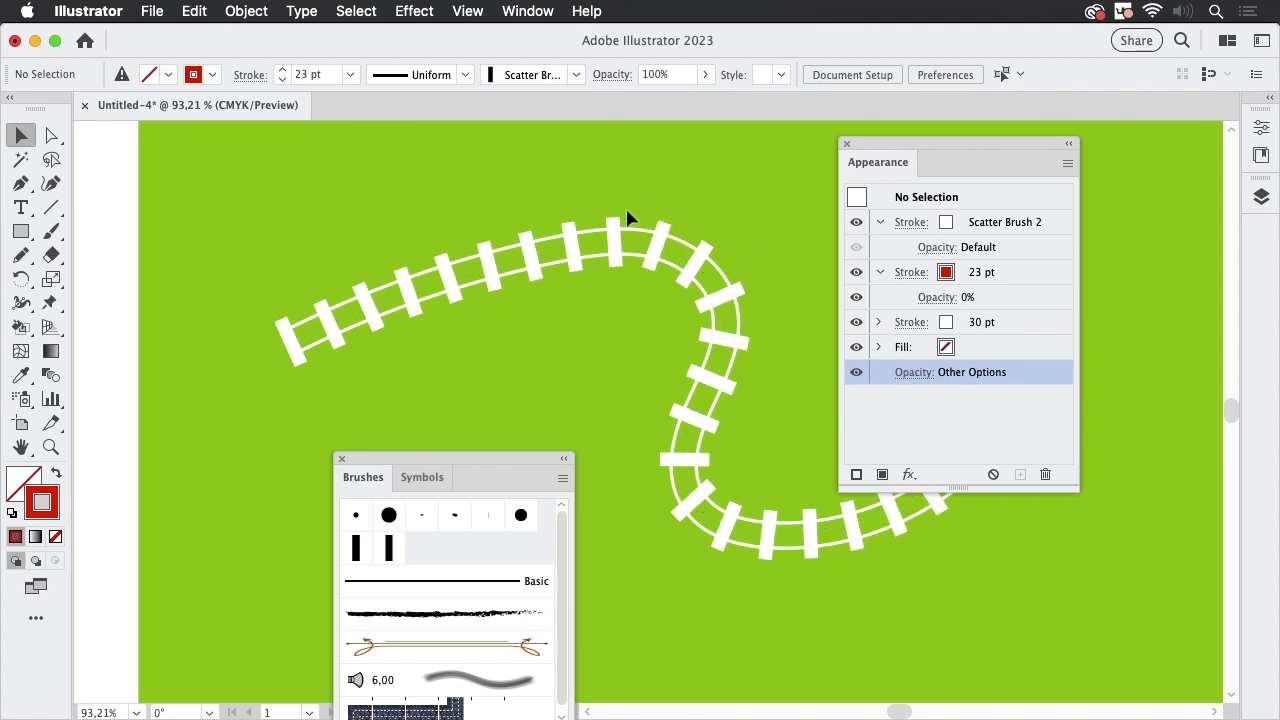
mouse_move(756, 284)
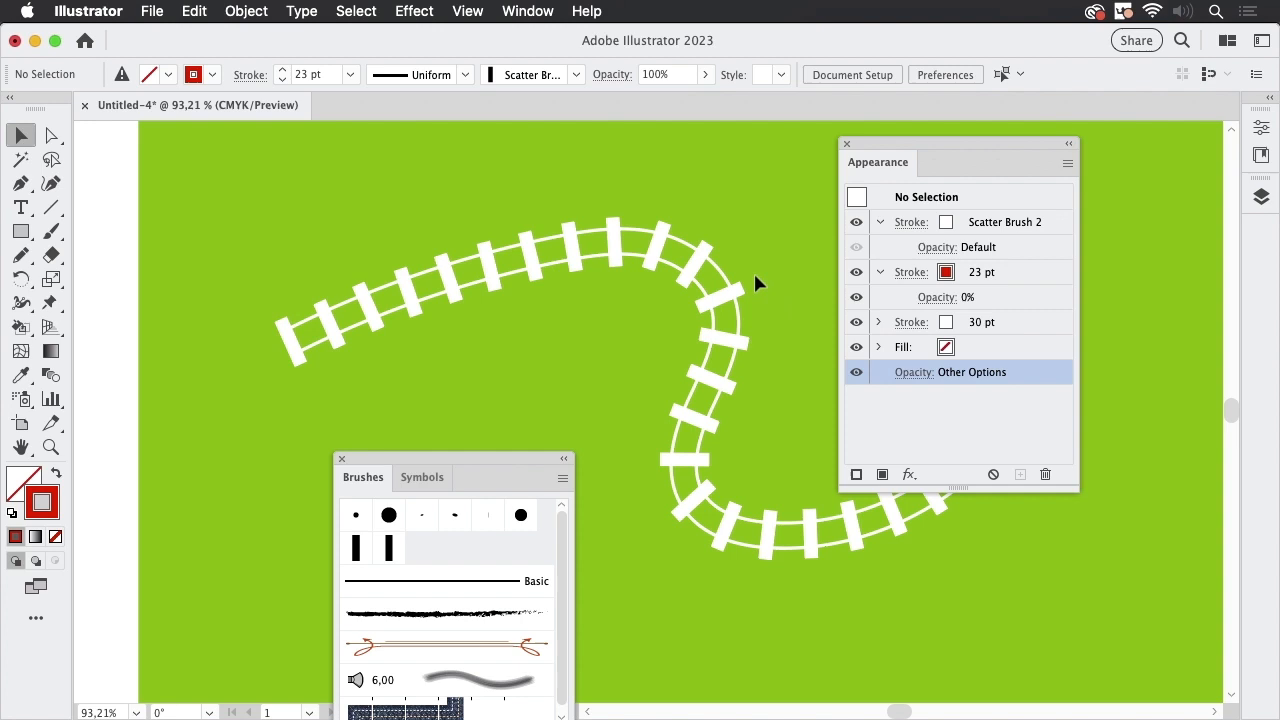
mouse_move(832, 256)
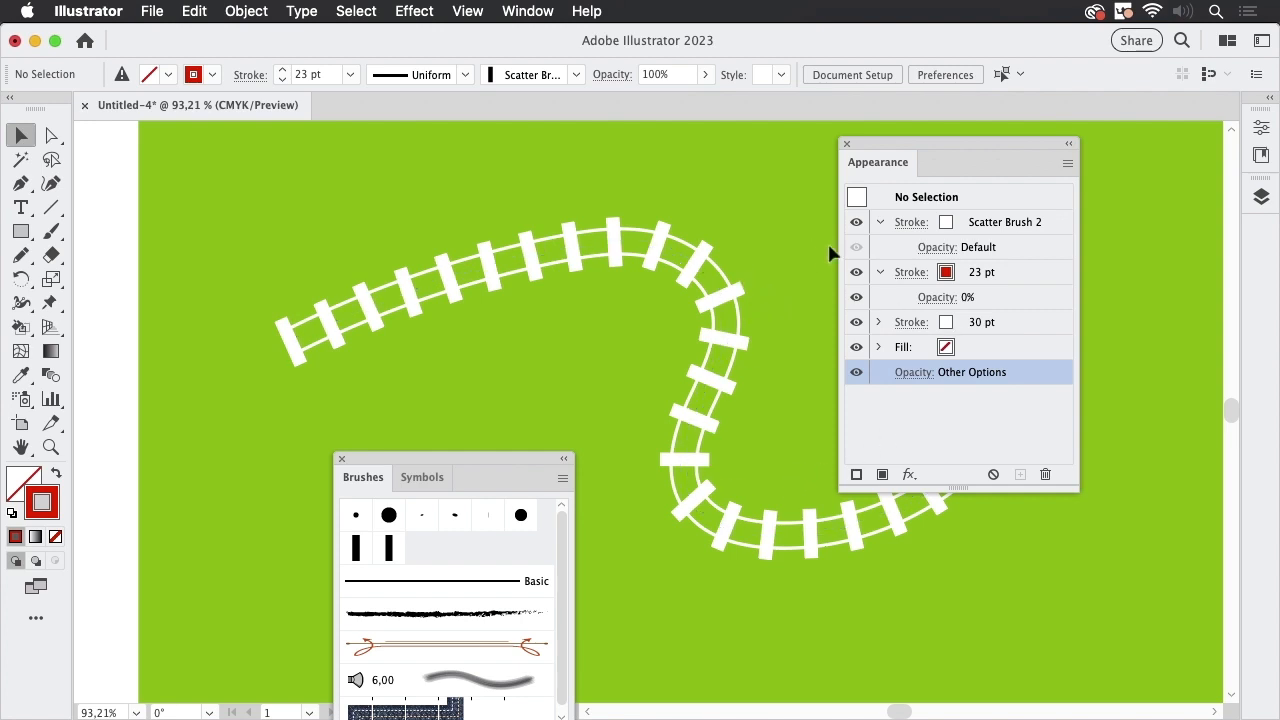
left_click(910, 220)
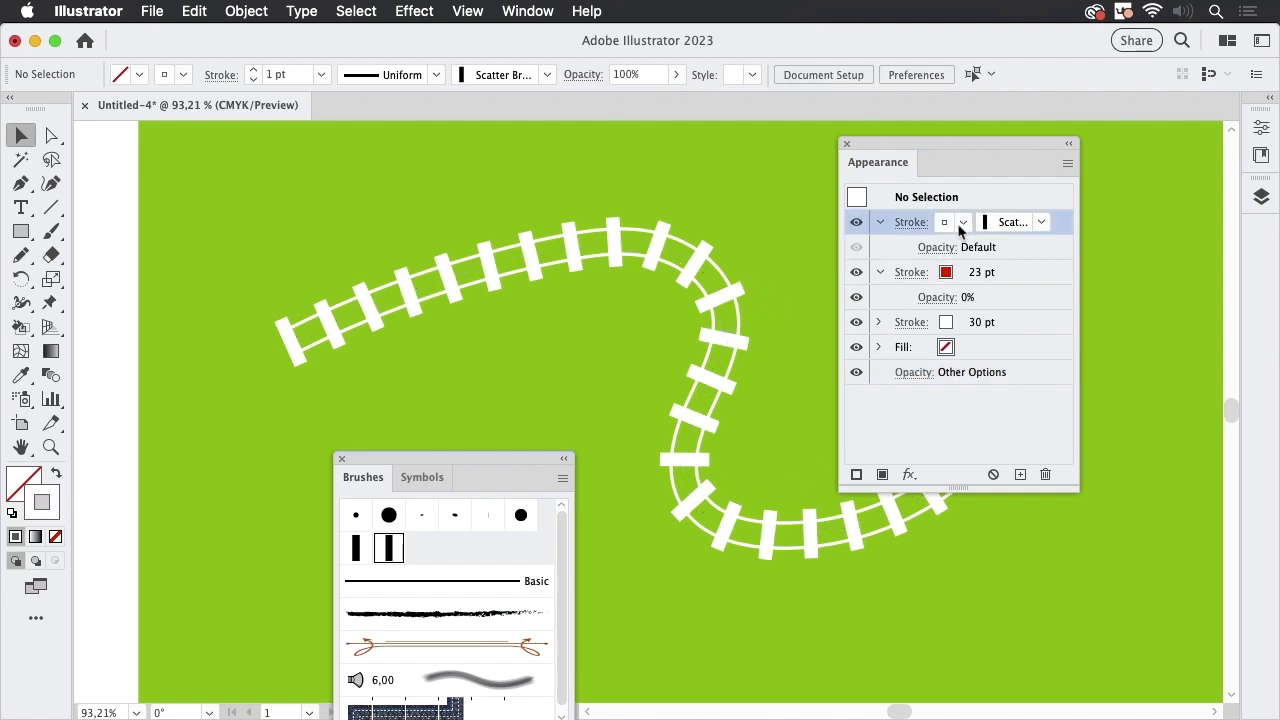
Select the track path and choose a brown swatch for the Scatter Brush 2 sleepers.
left_click(962, 222)
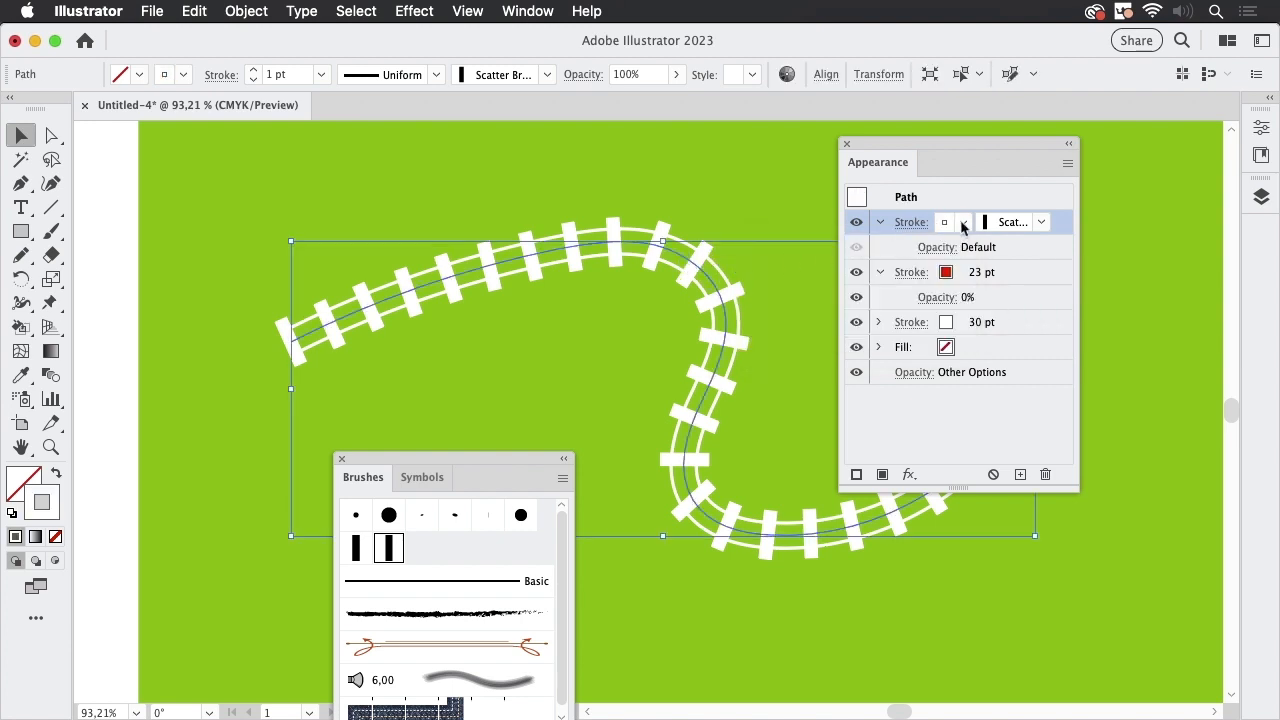
left_click(944, 220)
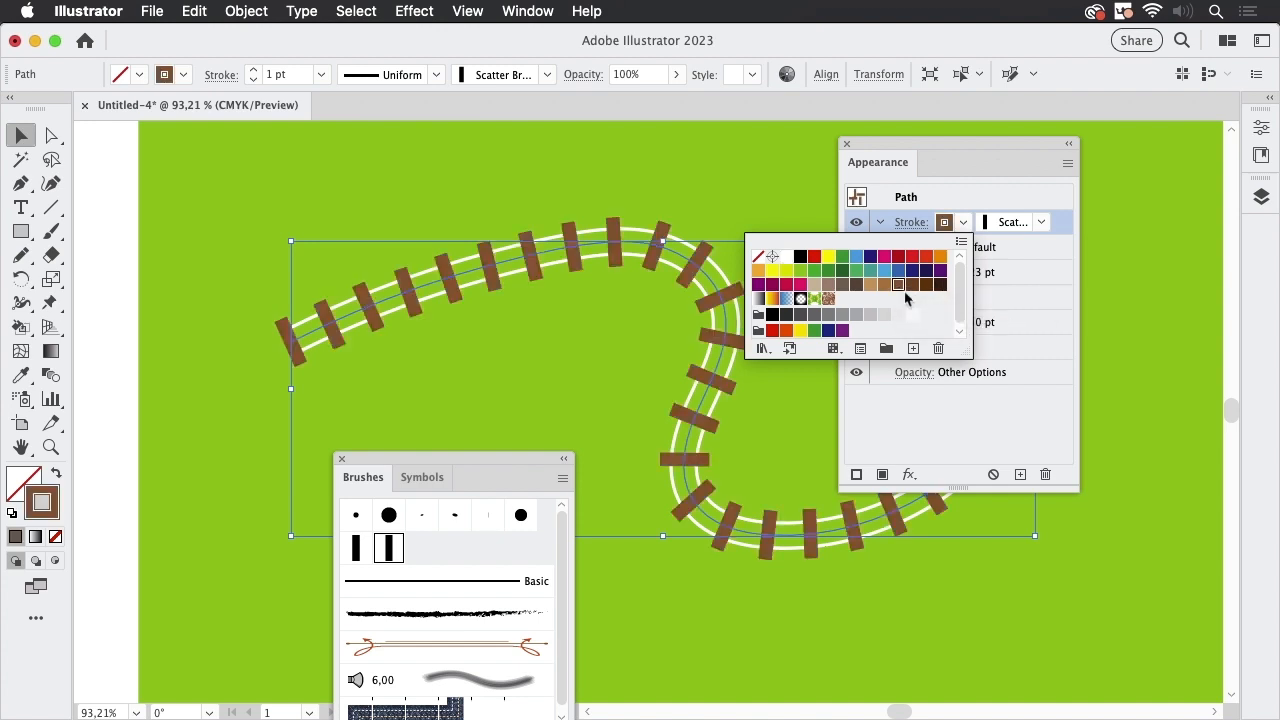
mouse_move(714, 190)
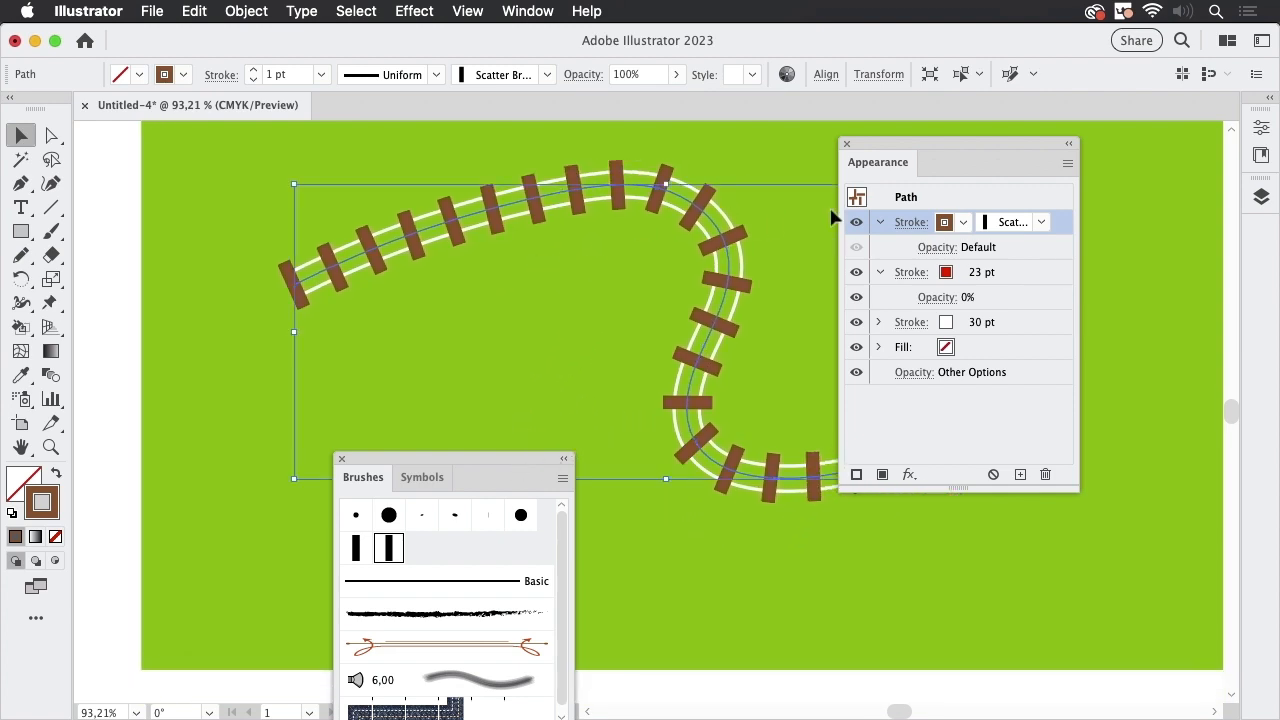
mouse_move(1064, 228)
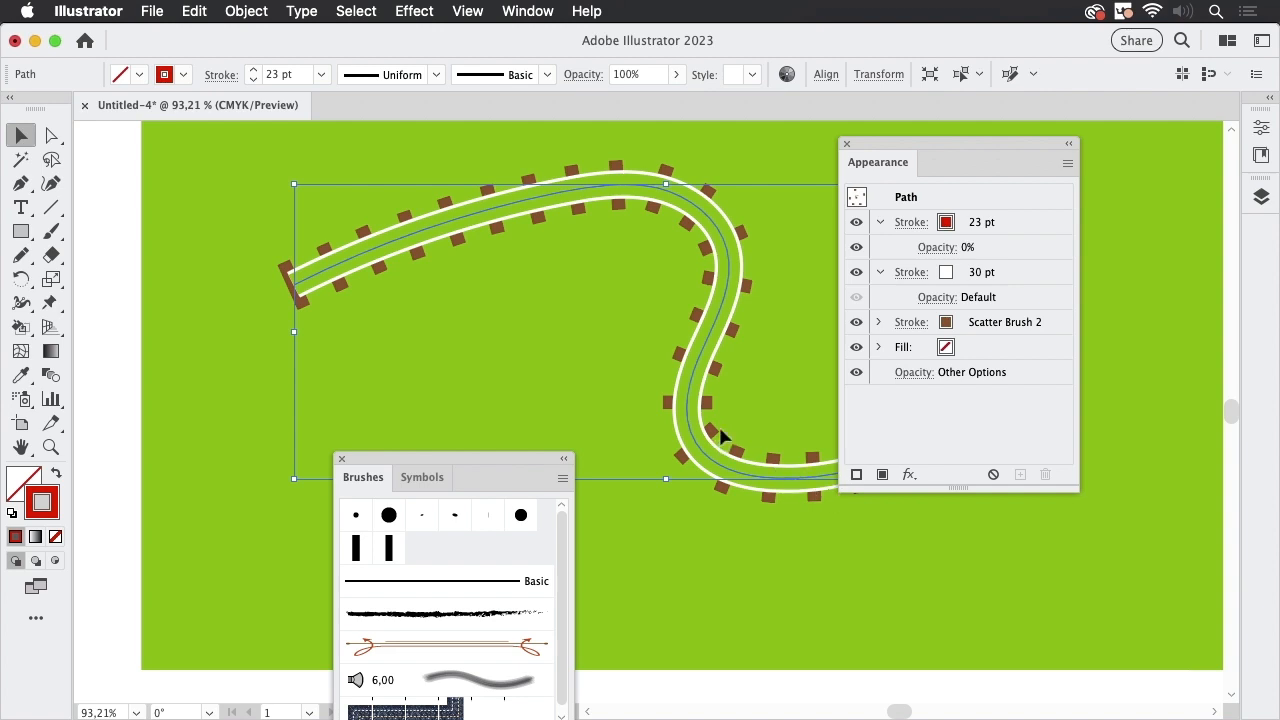
mouse_move(948, 210)
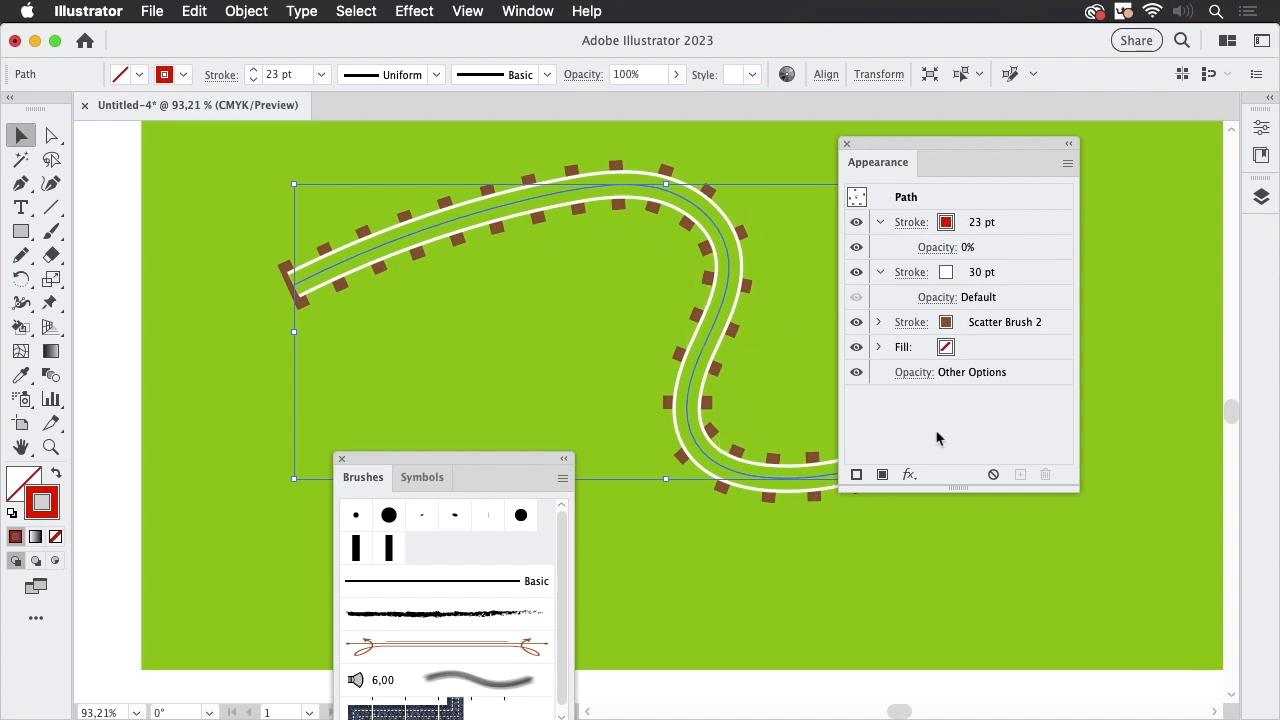
mouse_move(1056, 330)
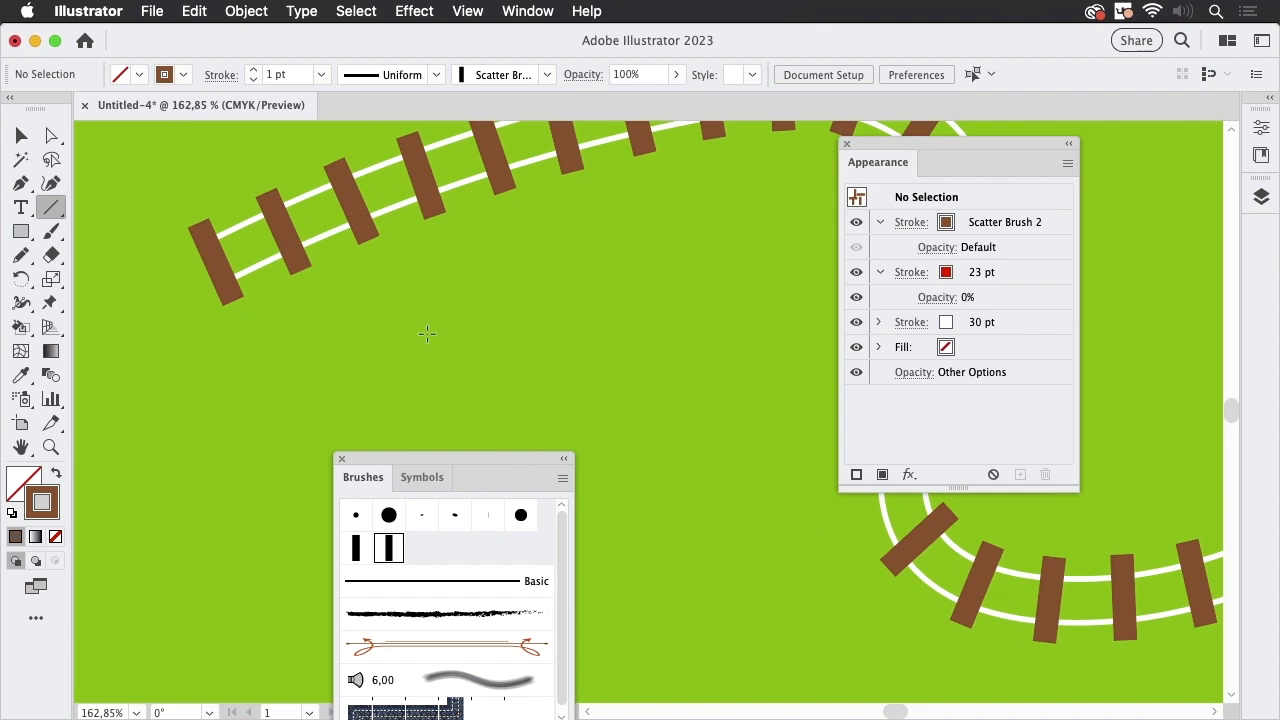
Draw a short horizontal black 6 pt line beside the track and Alt-drag a copy just below it.
left_click_drag(424, 332, 524, 332)
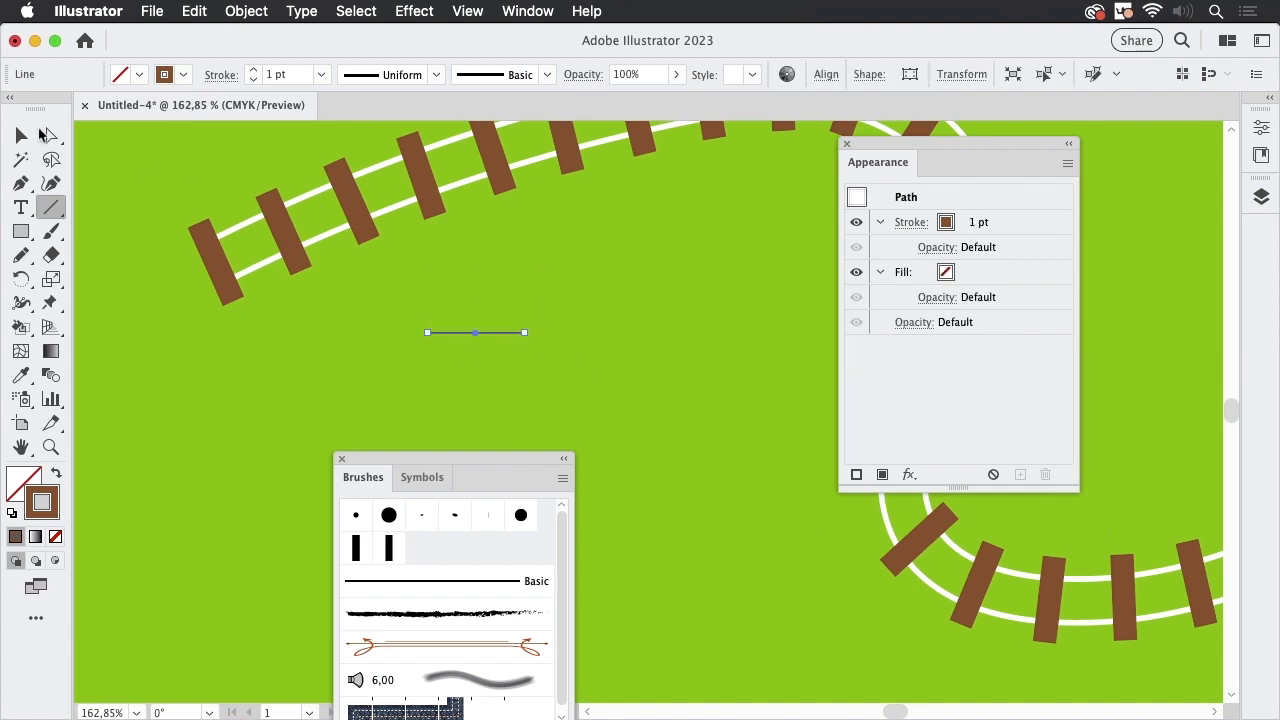
left_click(184, 74)
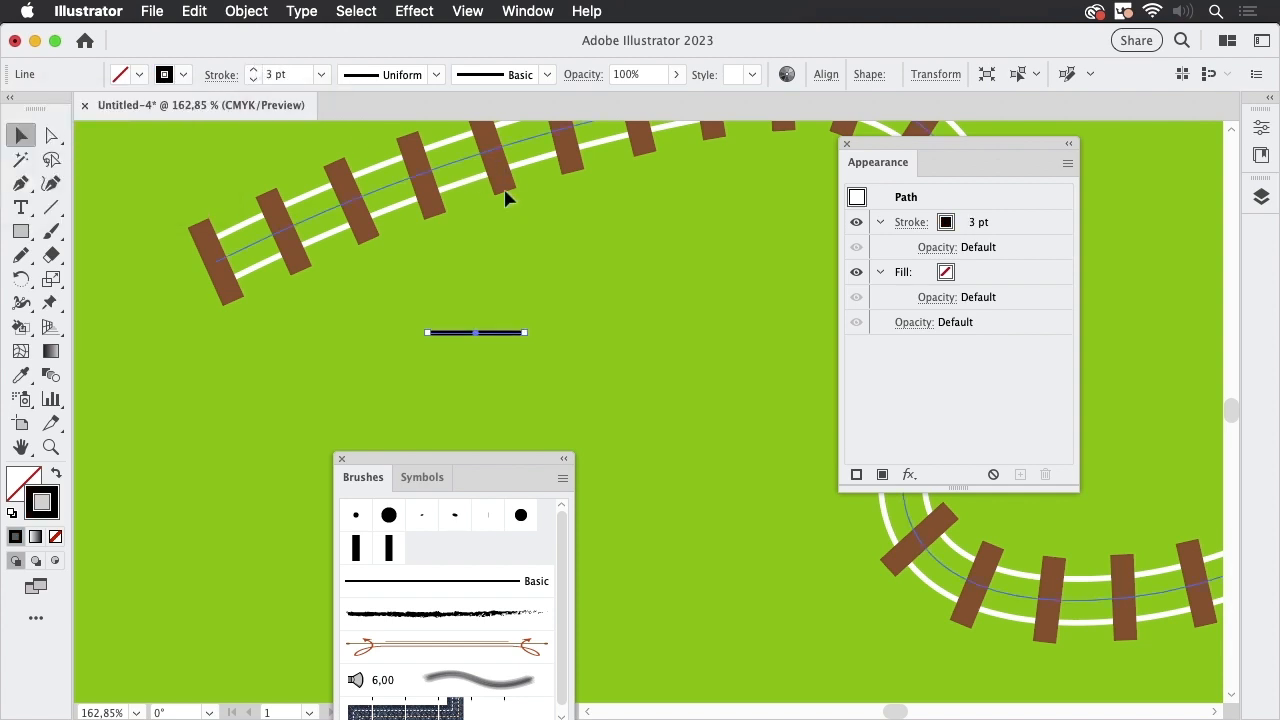
left_click(312, 74)
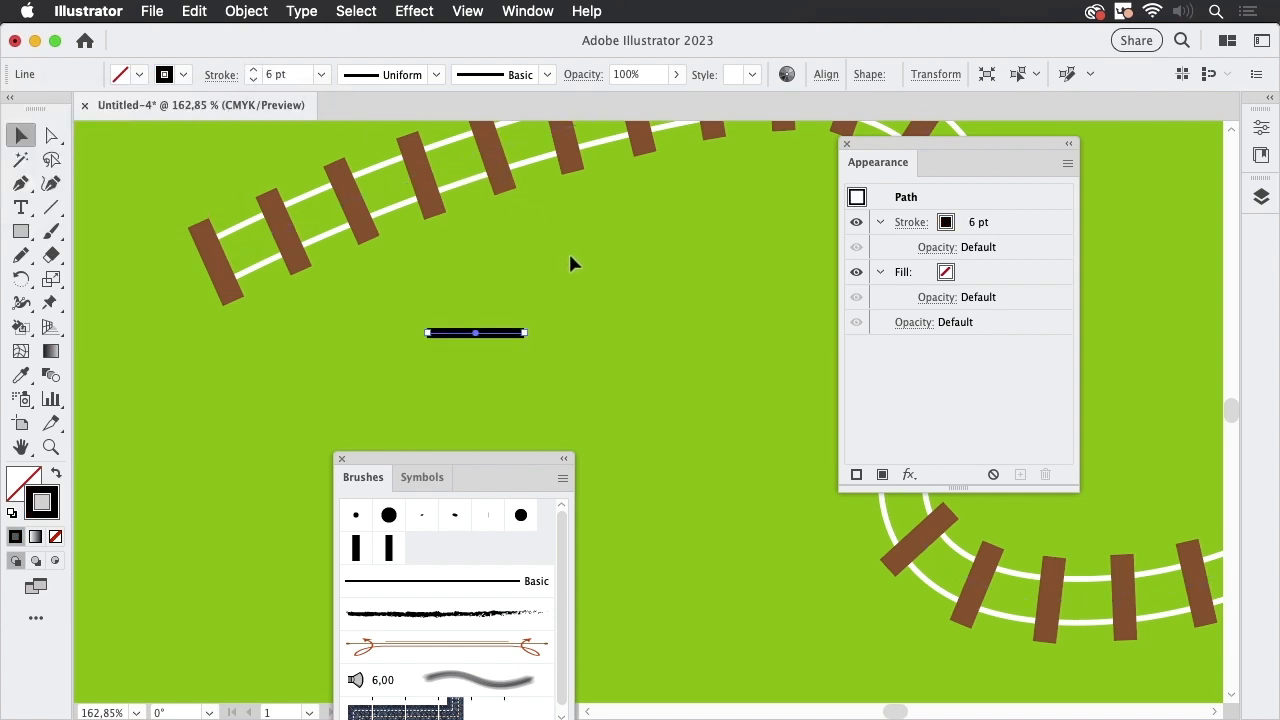
left_click_drag(476, 332, 476, 376)
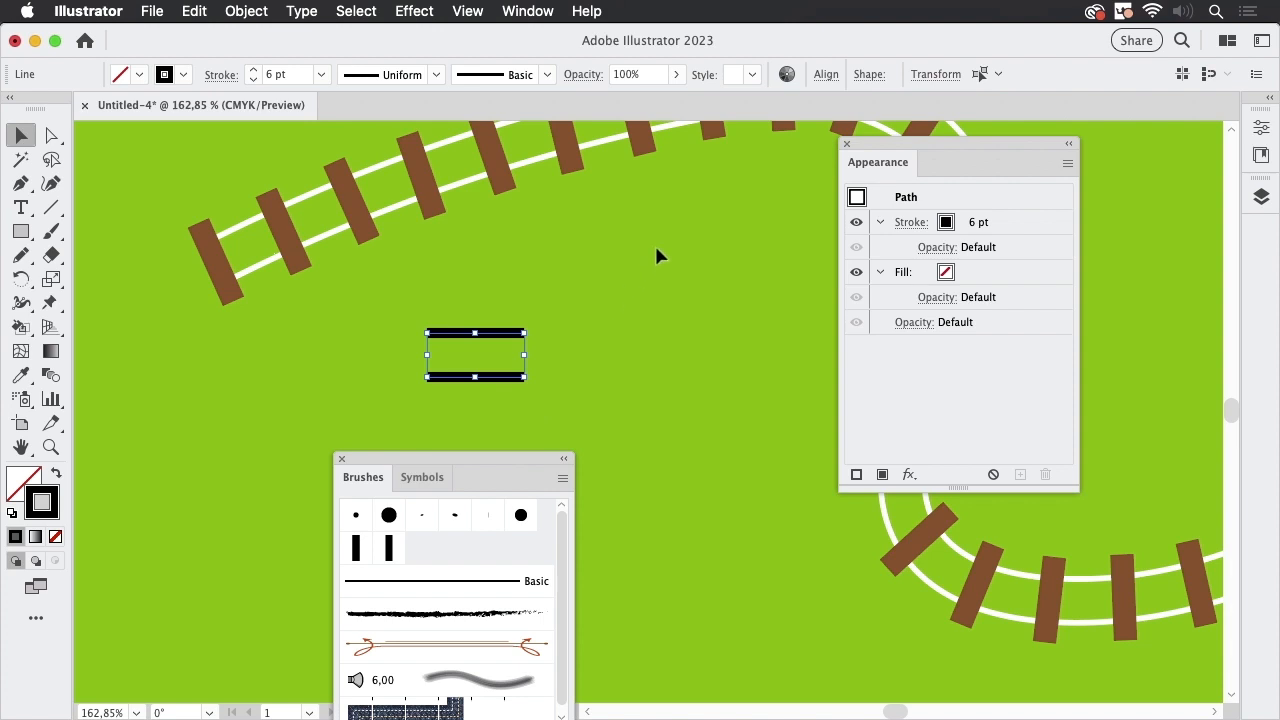
mouse_move(476, 464)
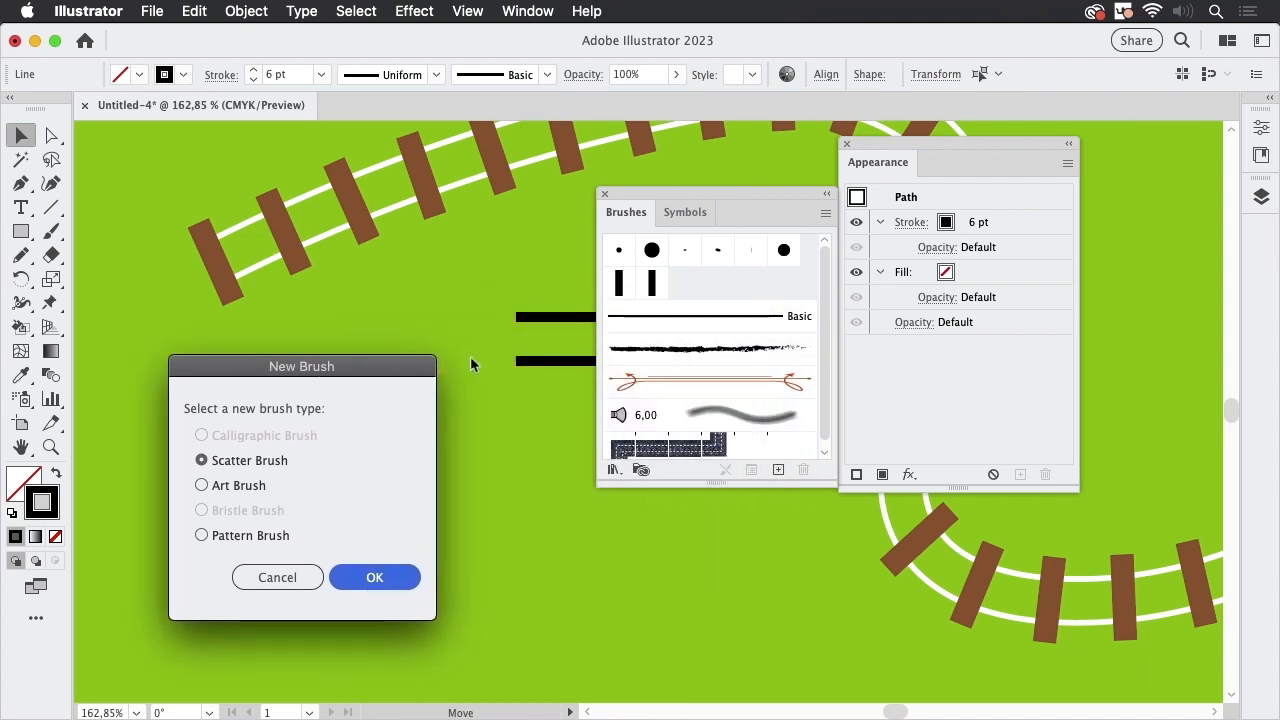
mouse_move(564, 364)
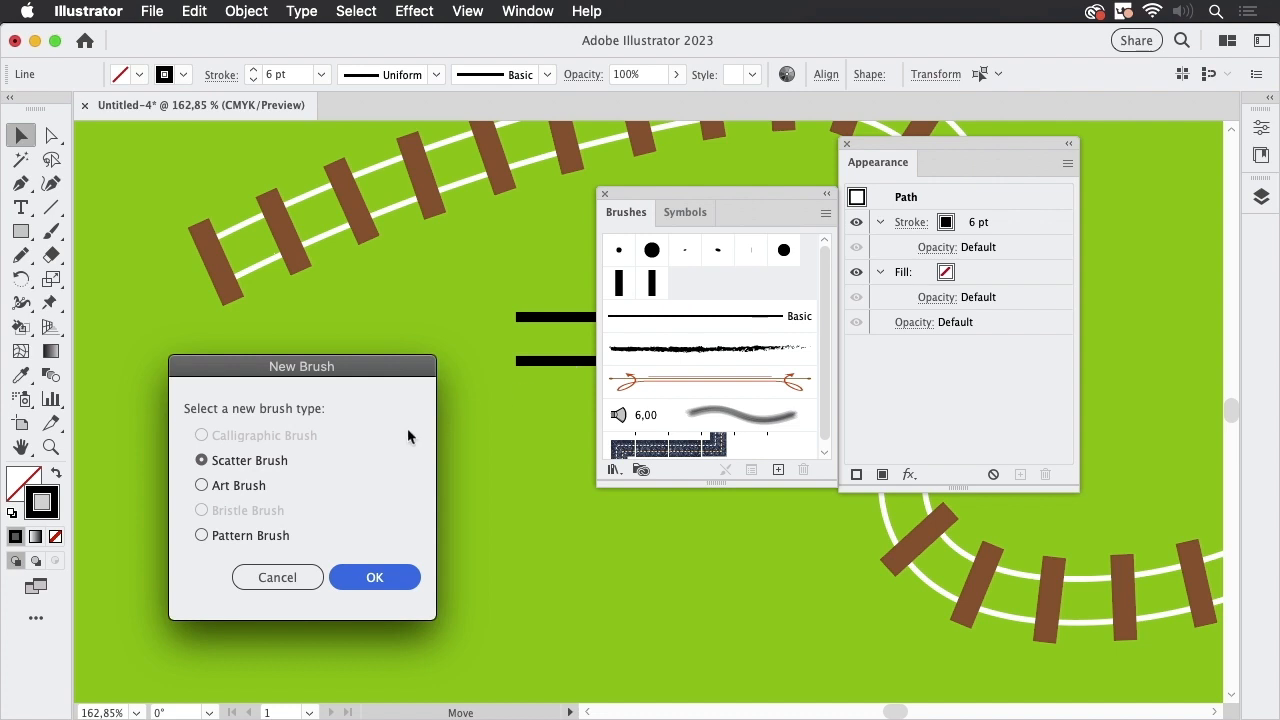
mouse_move(236, 518)
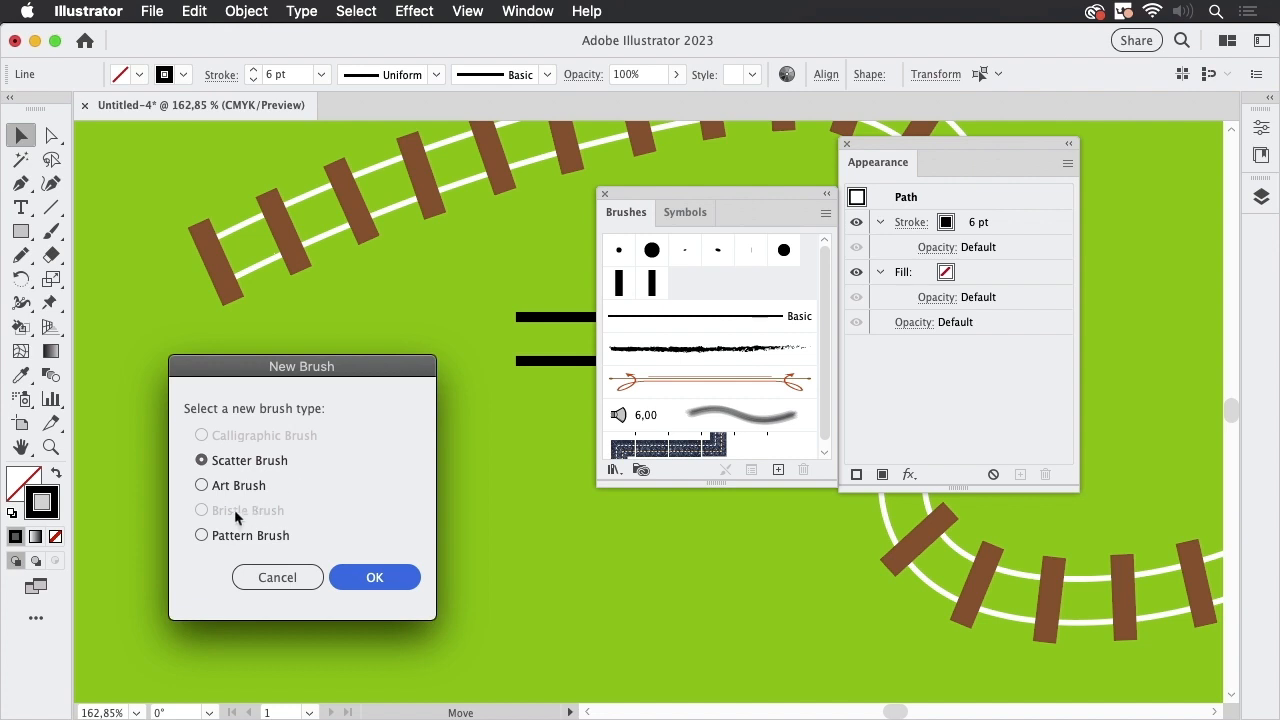
Define Art Brush 1 from the two lines with Colorization Method set to Tints.
left_click(202, 486)
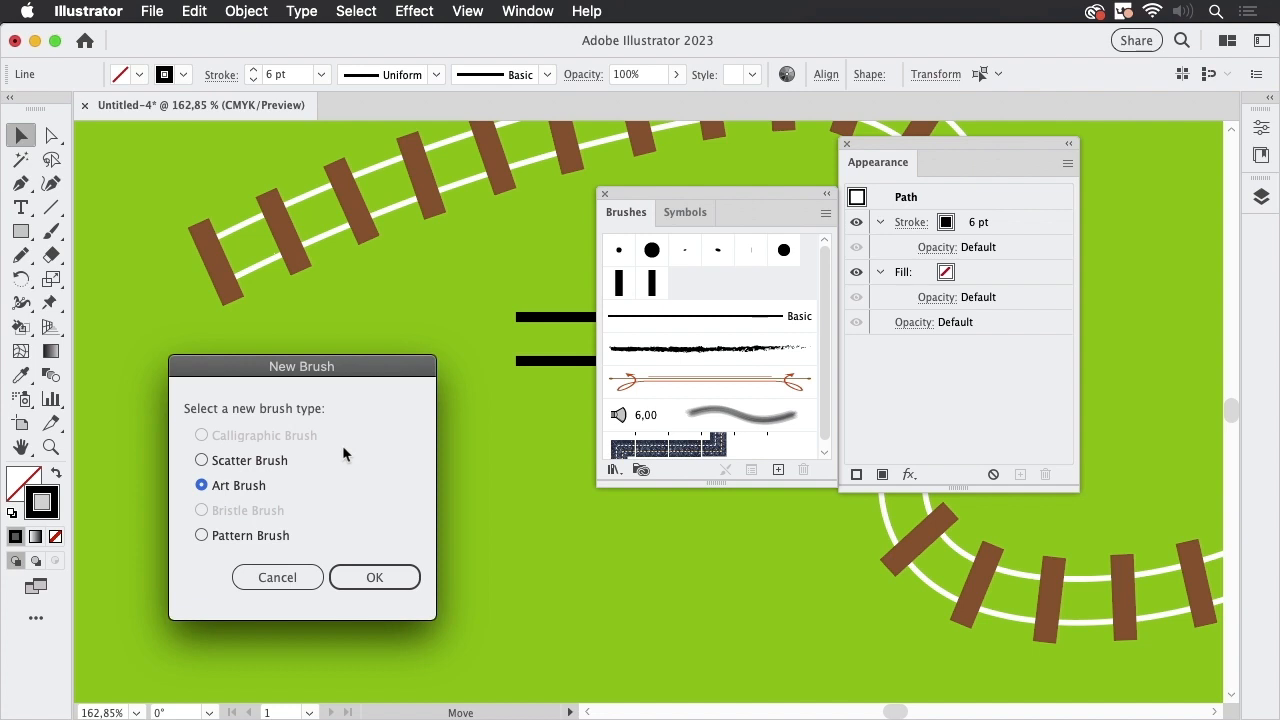
mouse_move(376, 502)
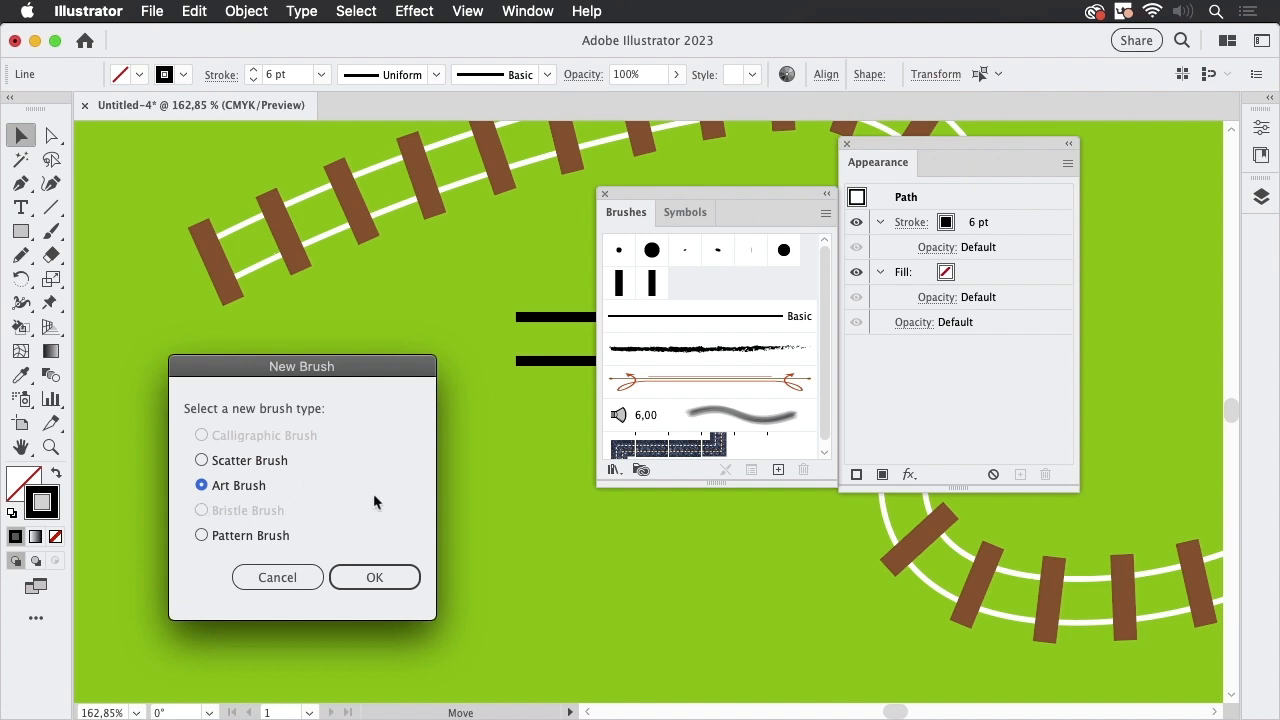
left_click(374, 576)
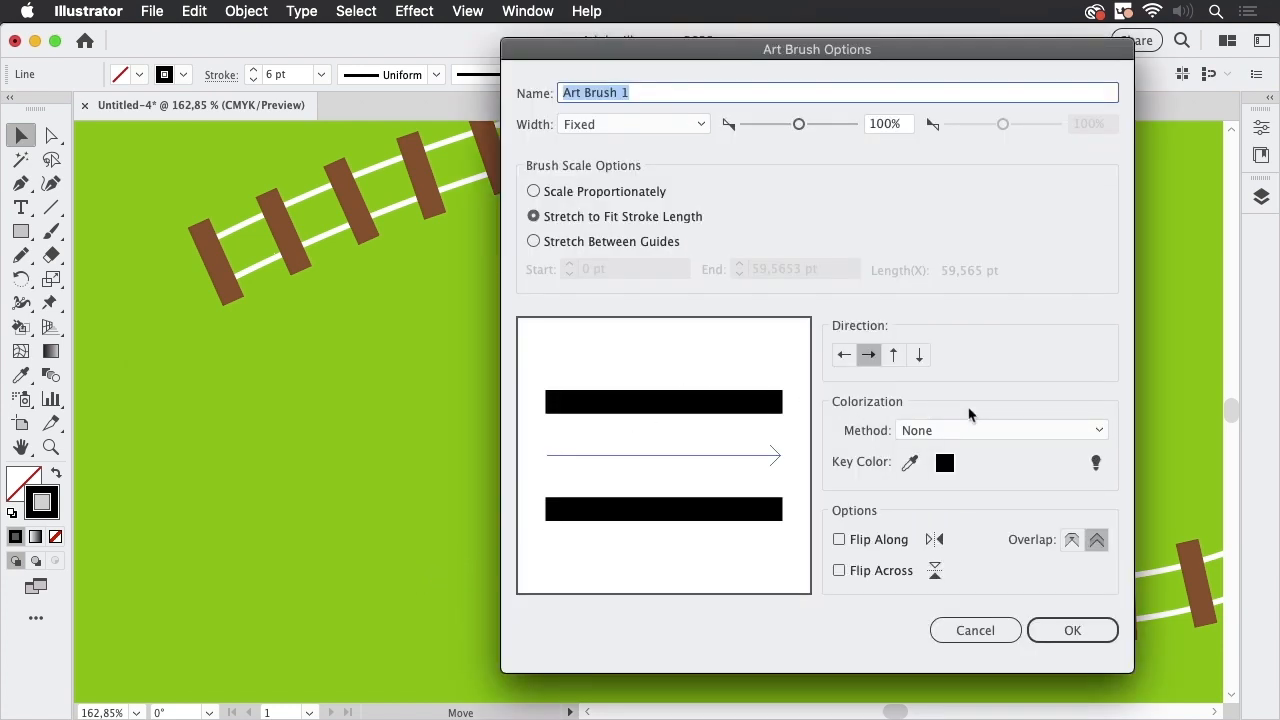
left_click(1000, 430)
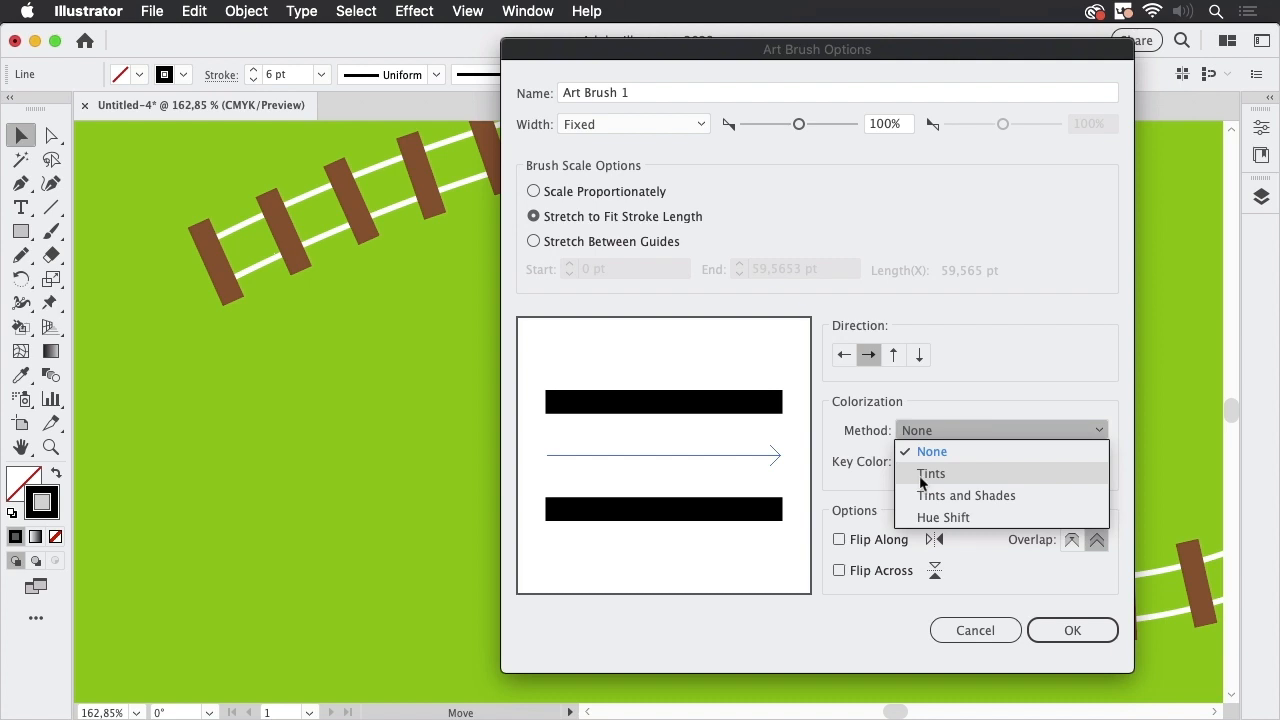
left_click(932, 472)
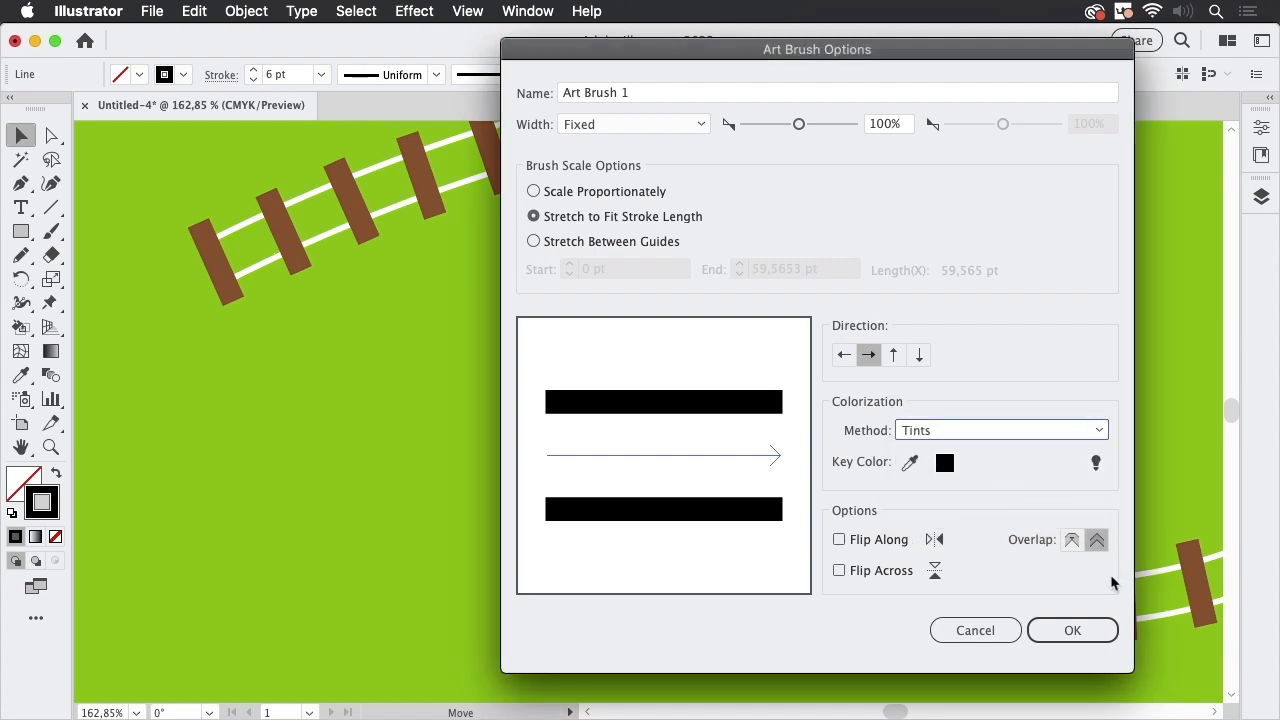
left_click(1072, 630)
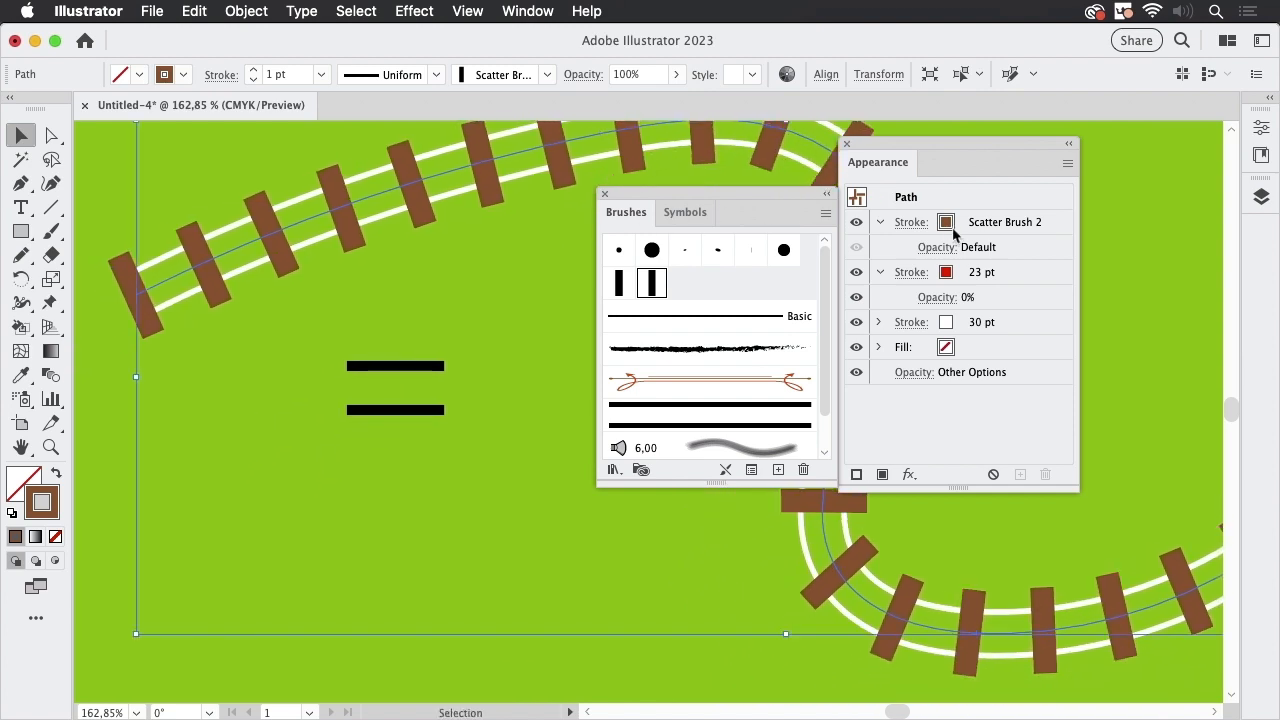
mouse_move(1052, 228)
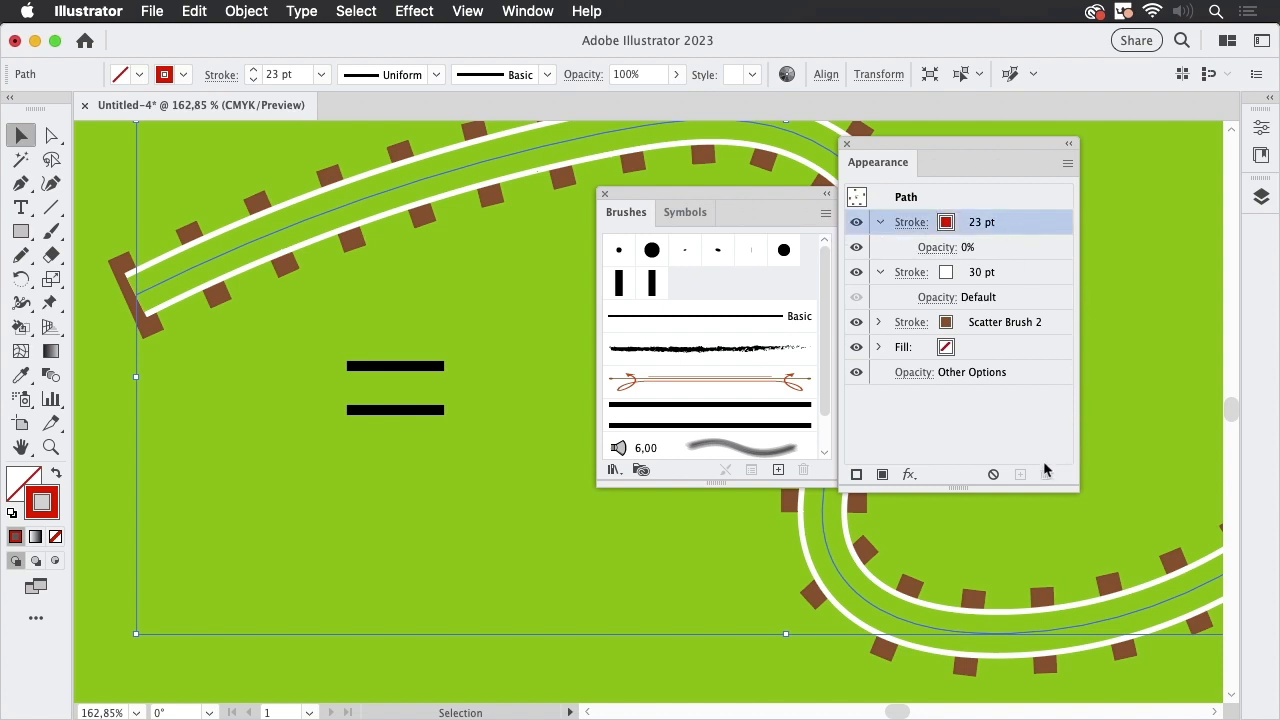
mouse_move(1010, 224)
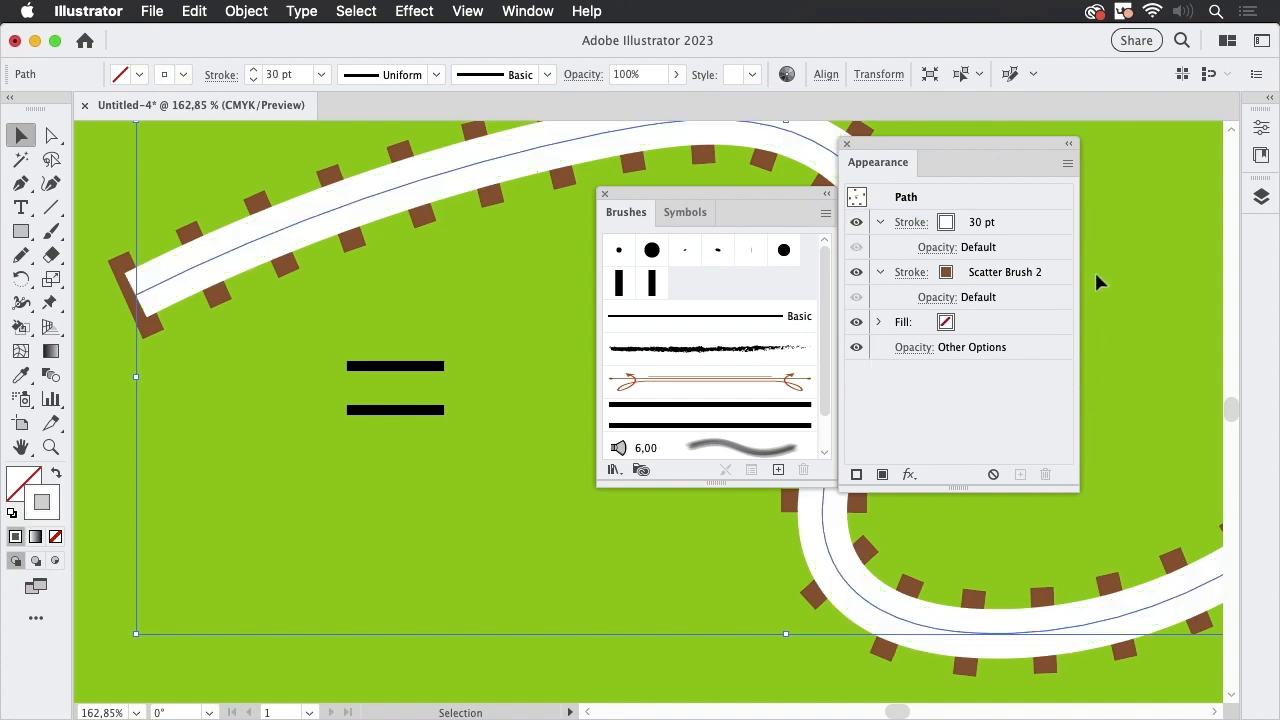
Select the wide white rail stroke in the Appearance panel.
left_click(912, 222)
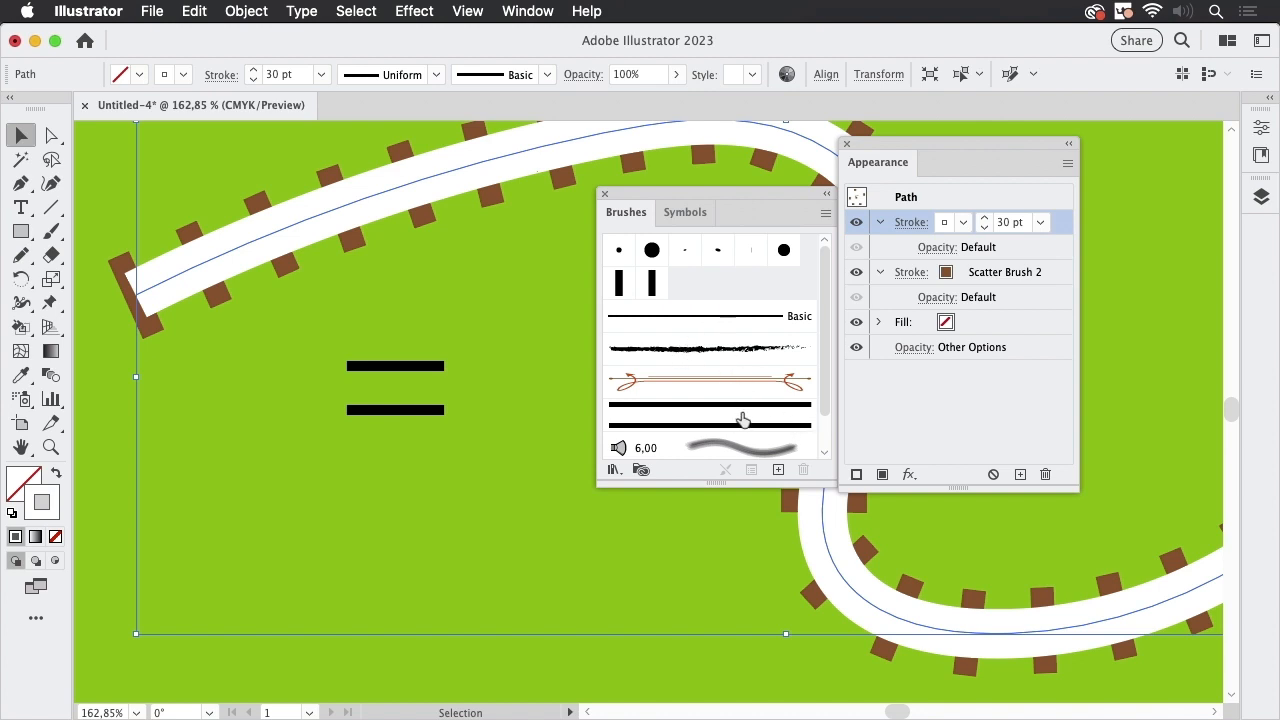
Assign Art Brush 1 to the 30 pt white stroke, giving two thin rails over the sleepers.
left_click(710, 414)
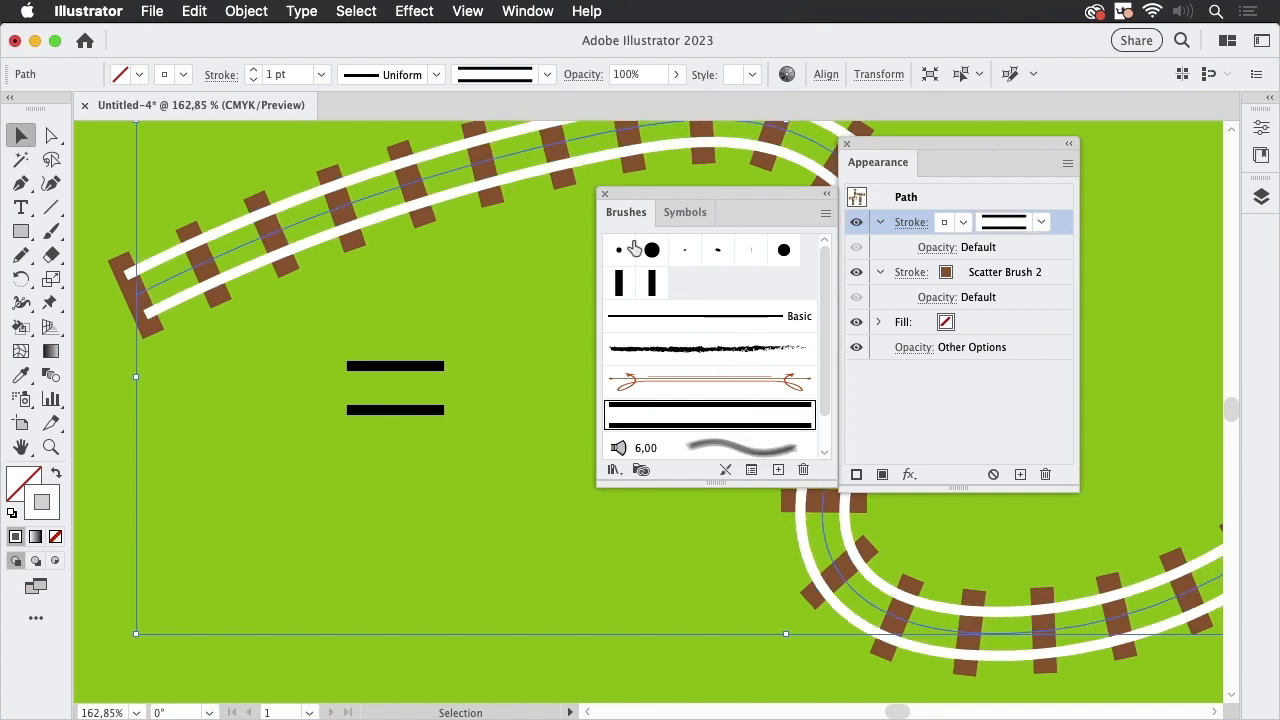
mouse_move(904, 360)
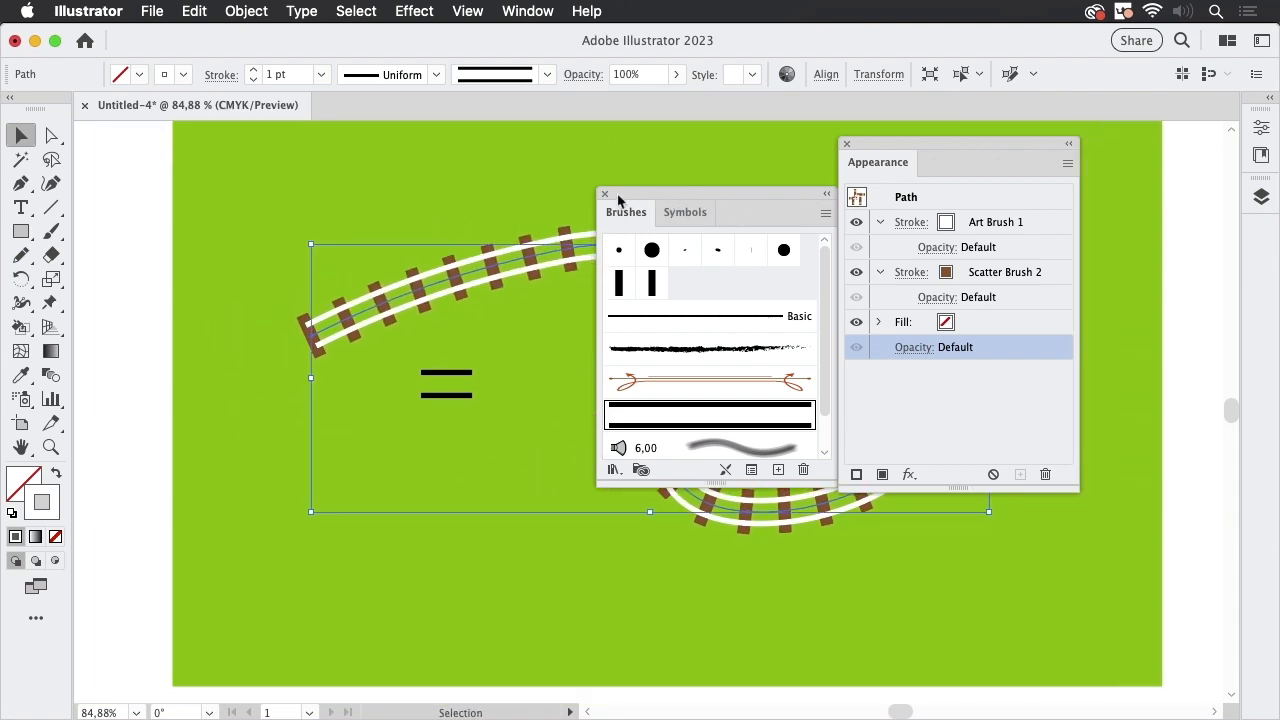
Close the floating Brushes/Appearance panel group to show the finished track.
left_click(604, 194)
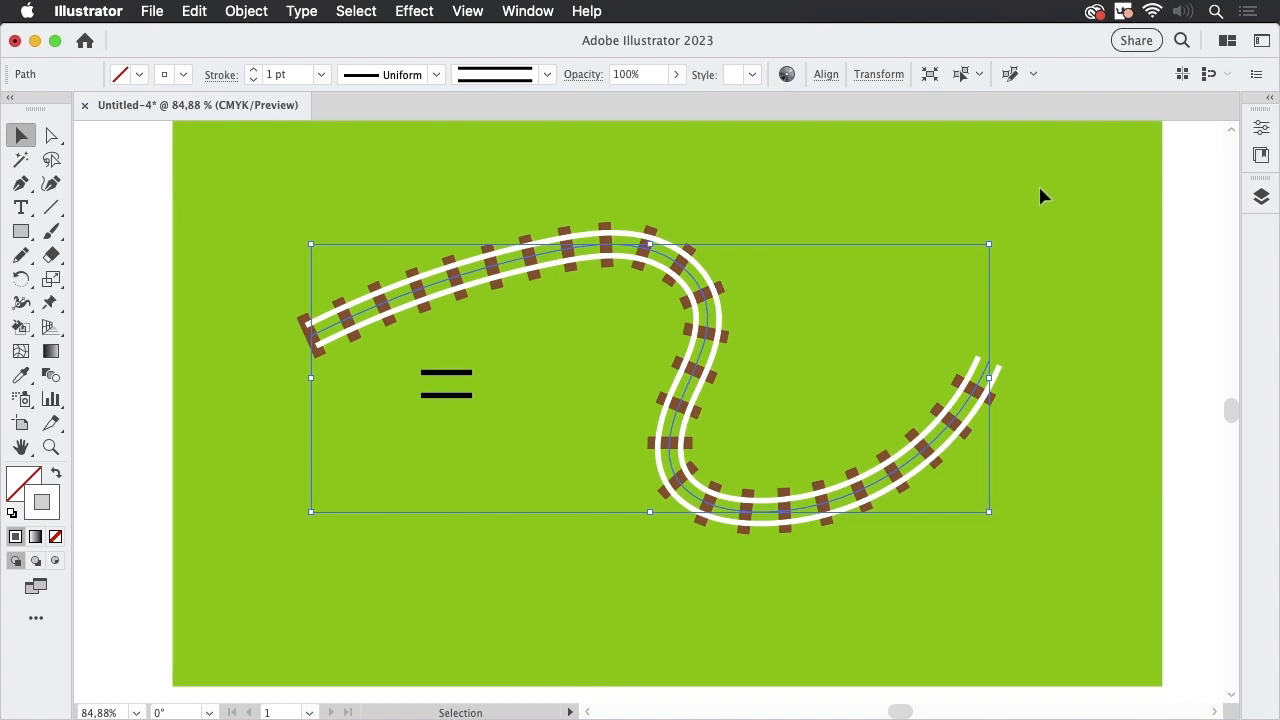
mouse_move(1038, 210)
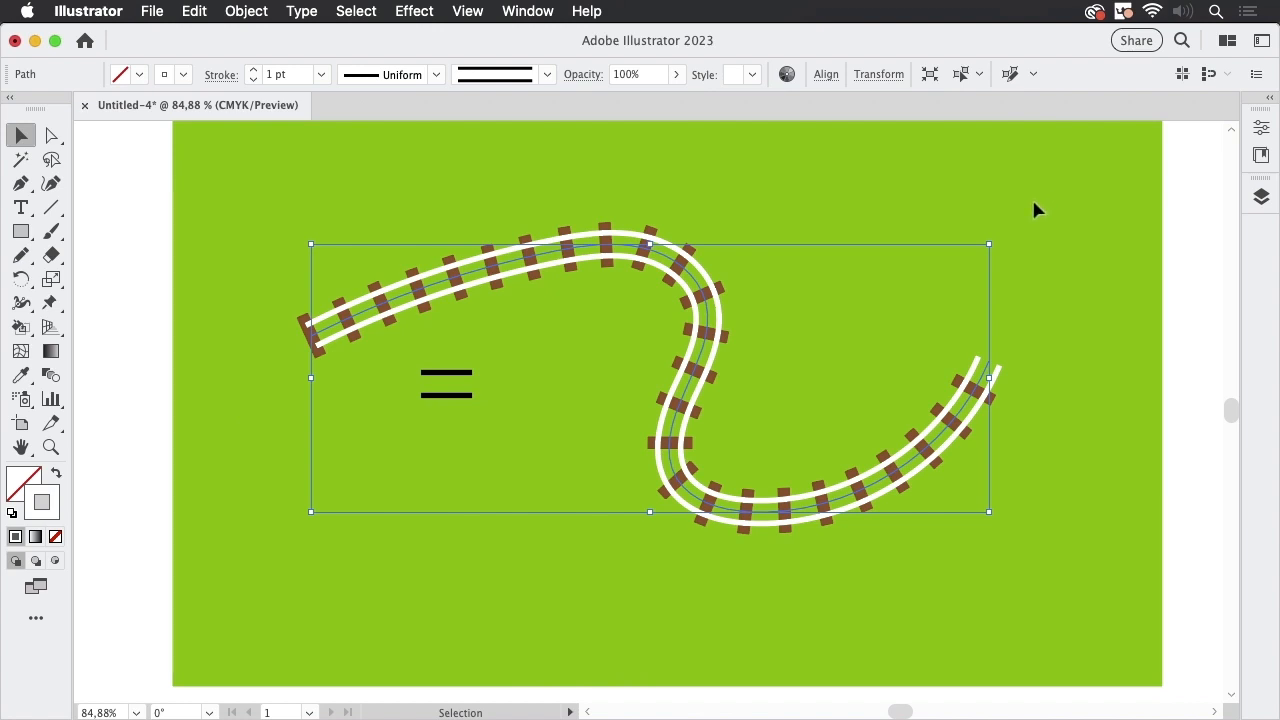